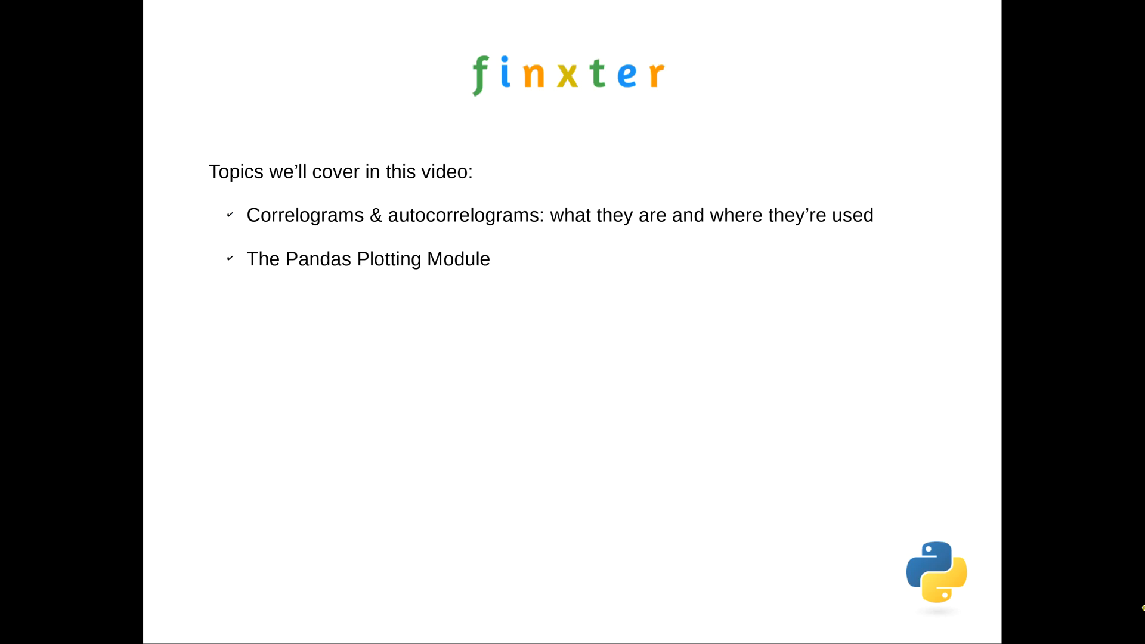
Advance the slides through the six topic bullets to the Pandas Plotting Module slide.
key("right")
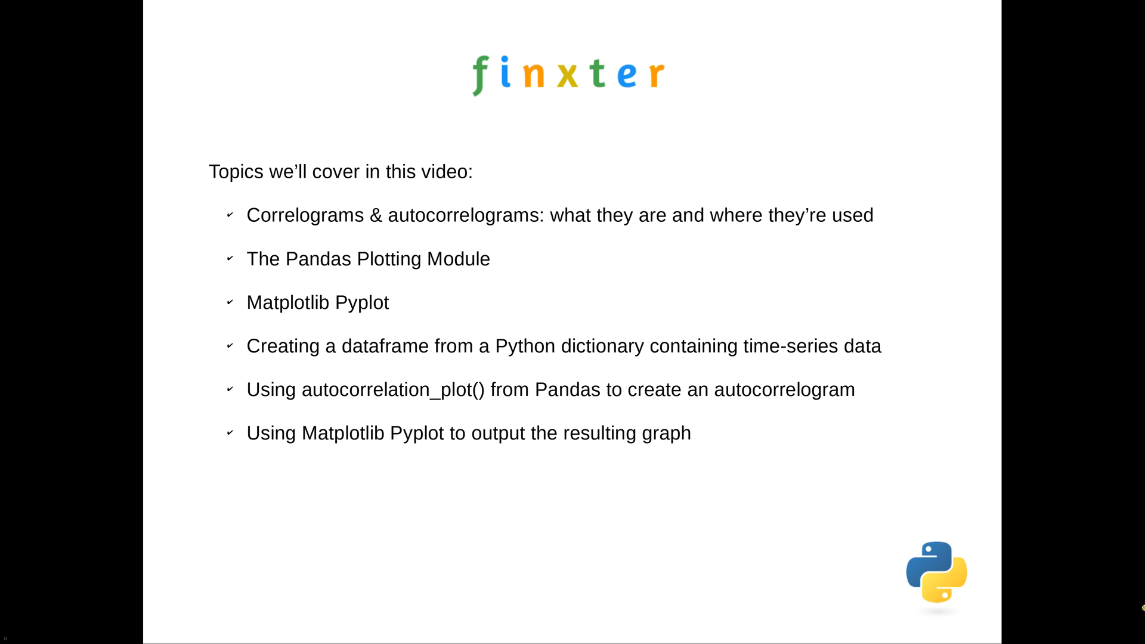
key("Right")
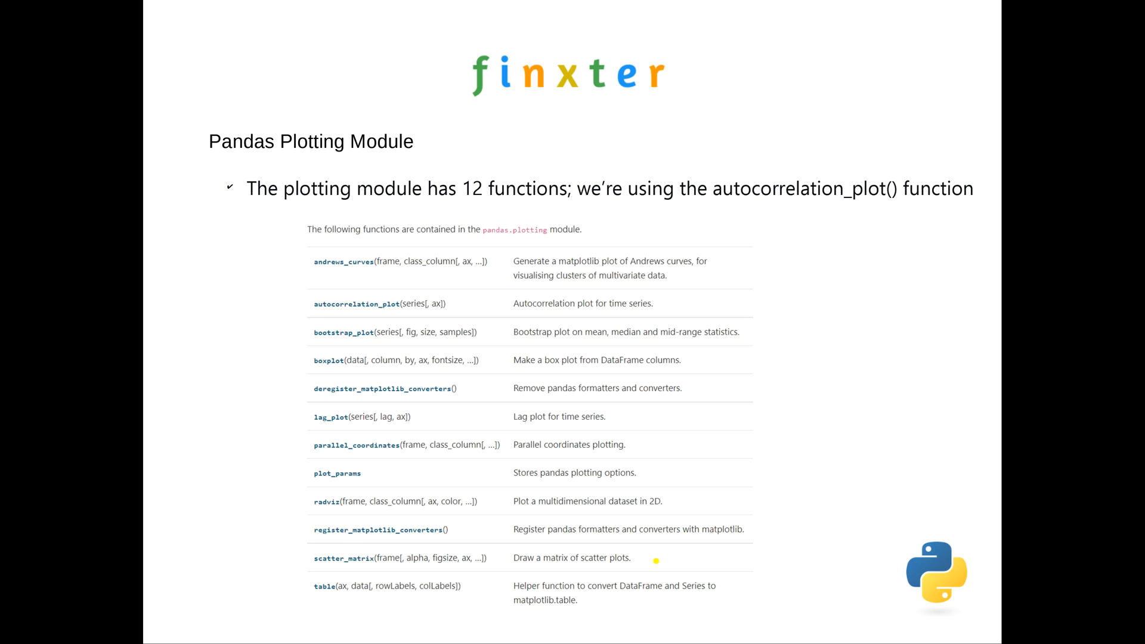
mouse_move(237, 323)
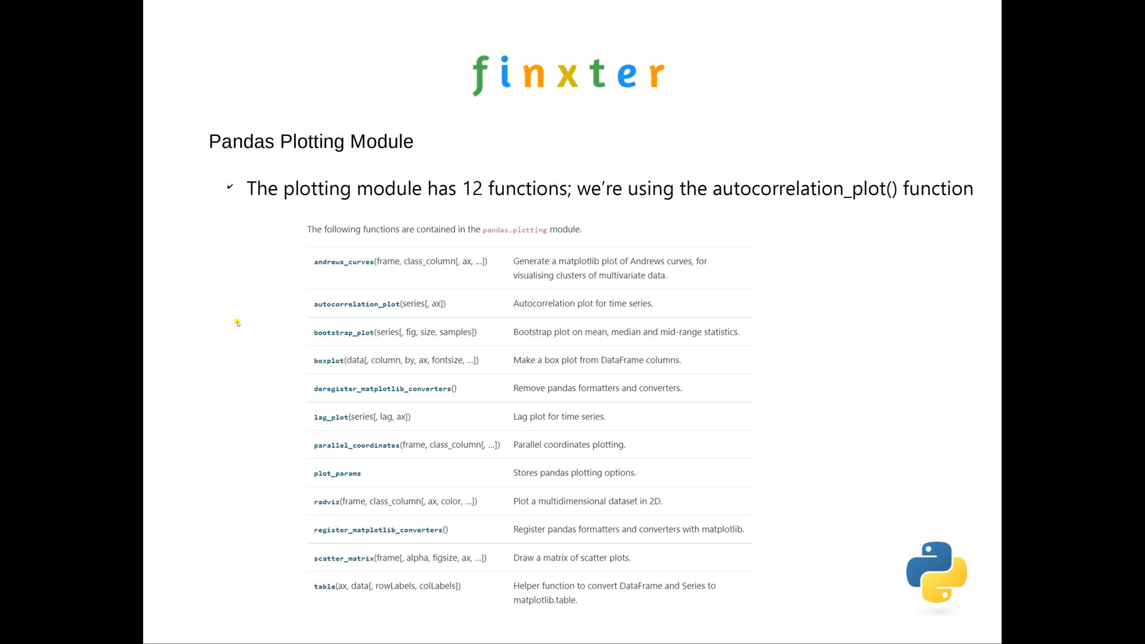
mouse_move(327, 278)
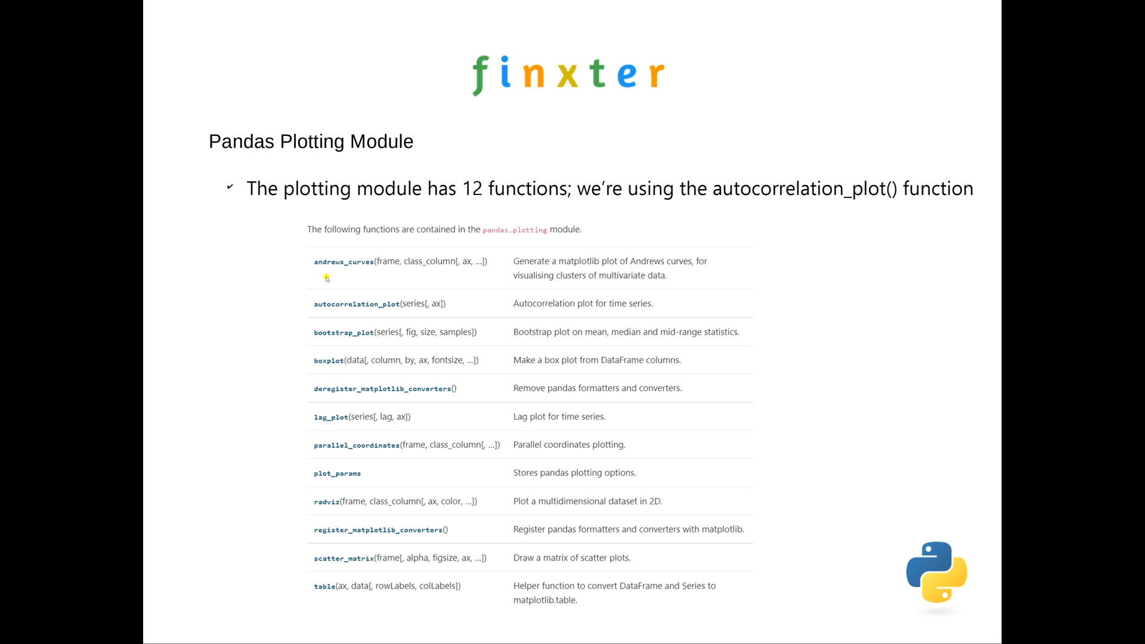
mouse_move(308, 306)
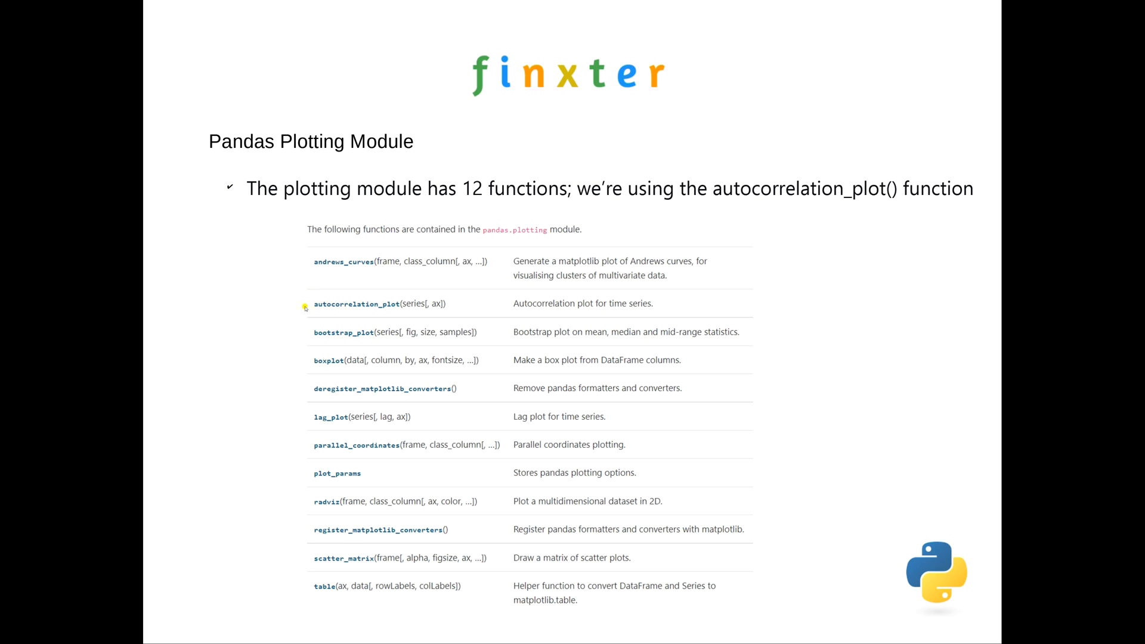
mouse_move(299, 306)
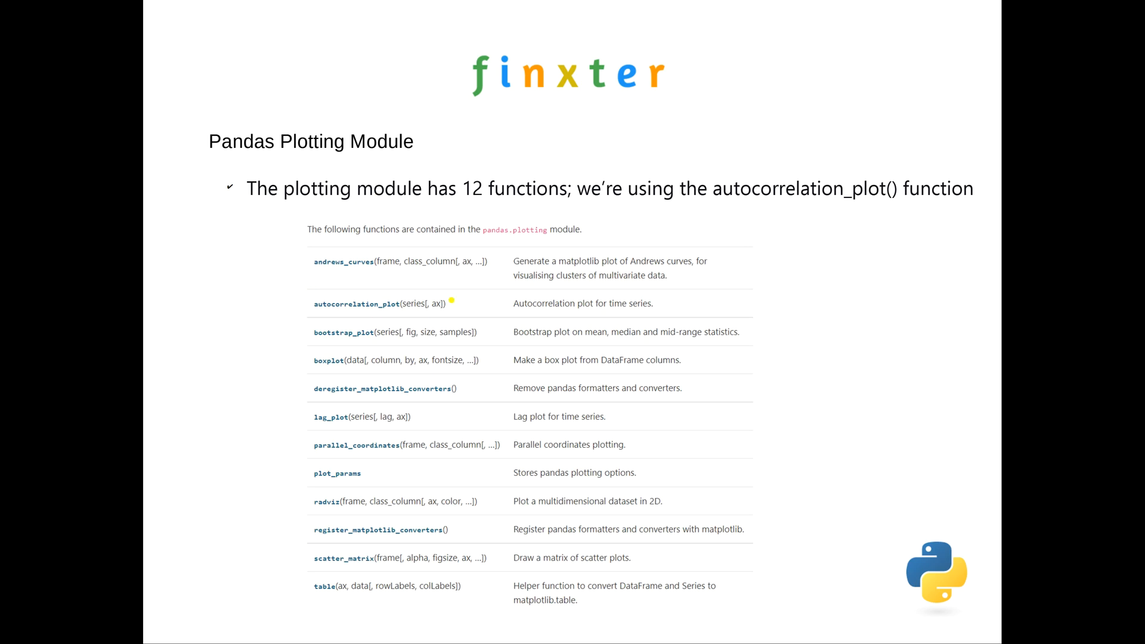
mouse_move(420, 314)
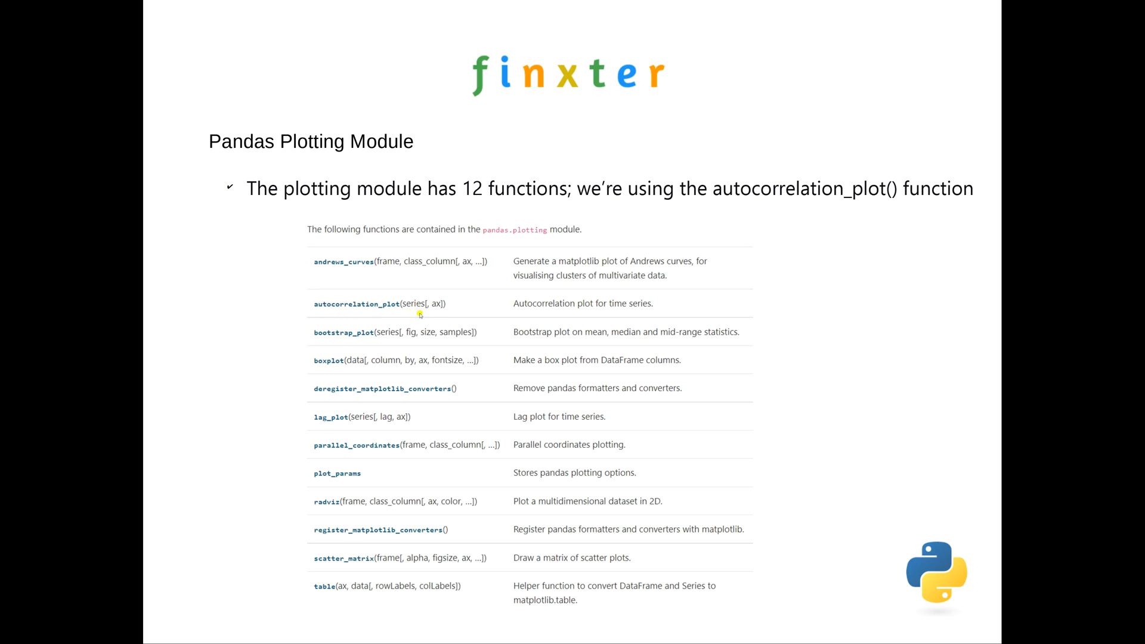
mouse_move(402, 313)
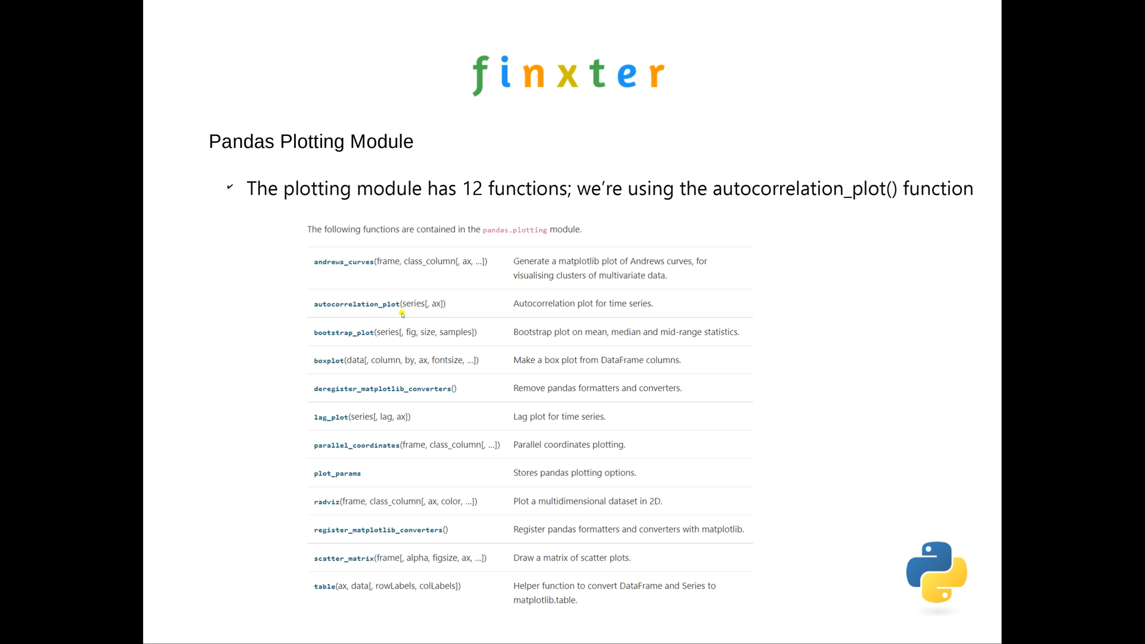
mouse_move(310, 556)
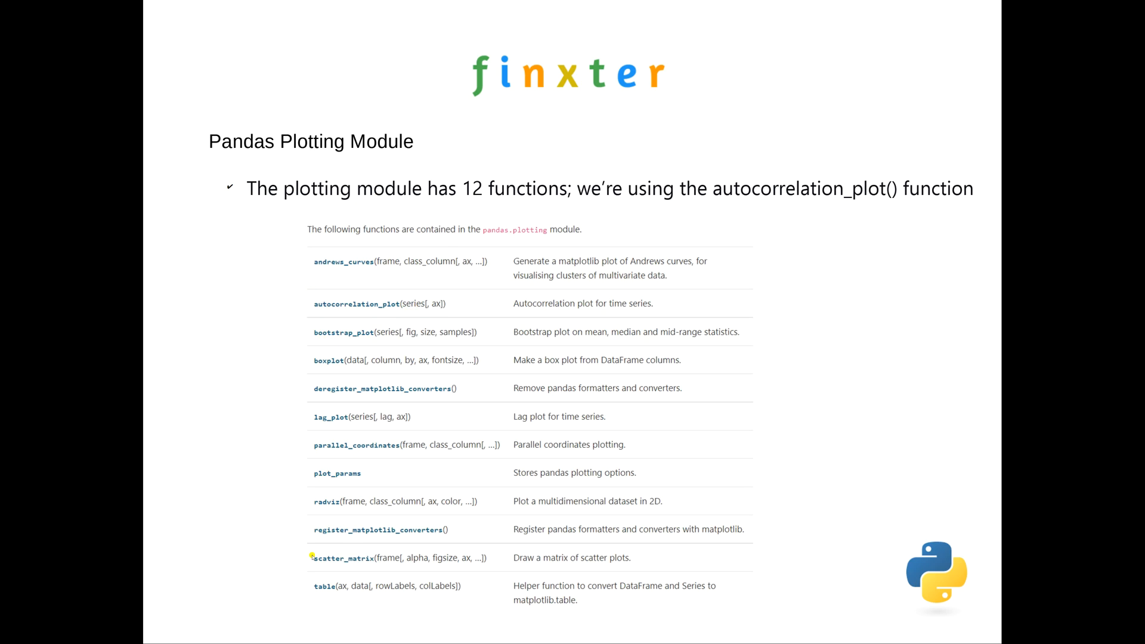
mouse_move(276, 439)
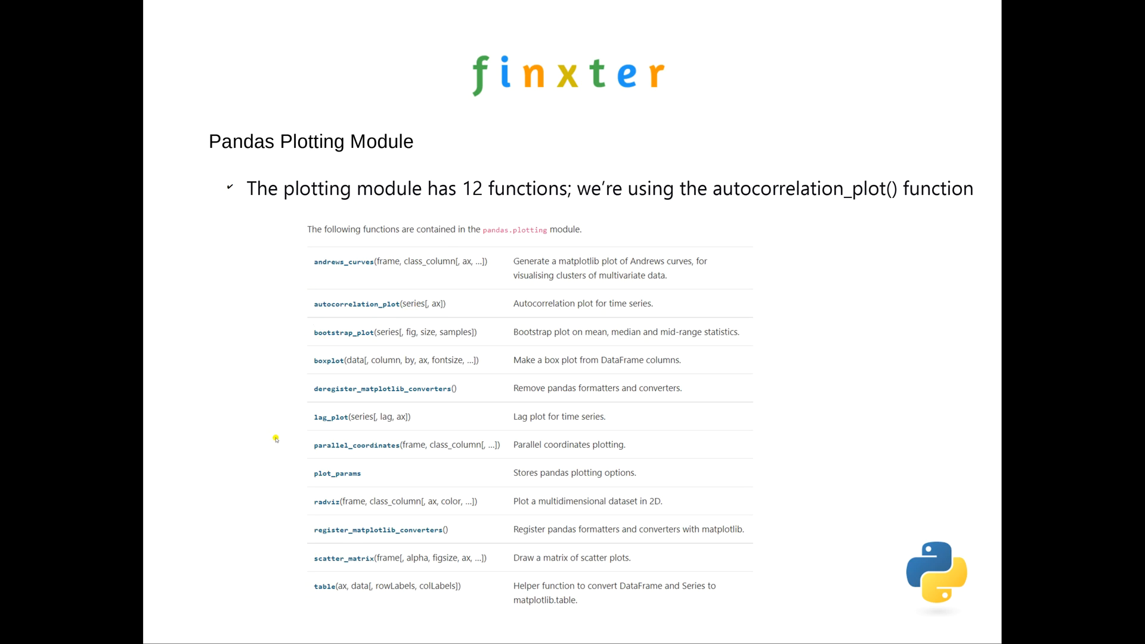
mouse_move(268, 428)
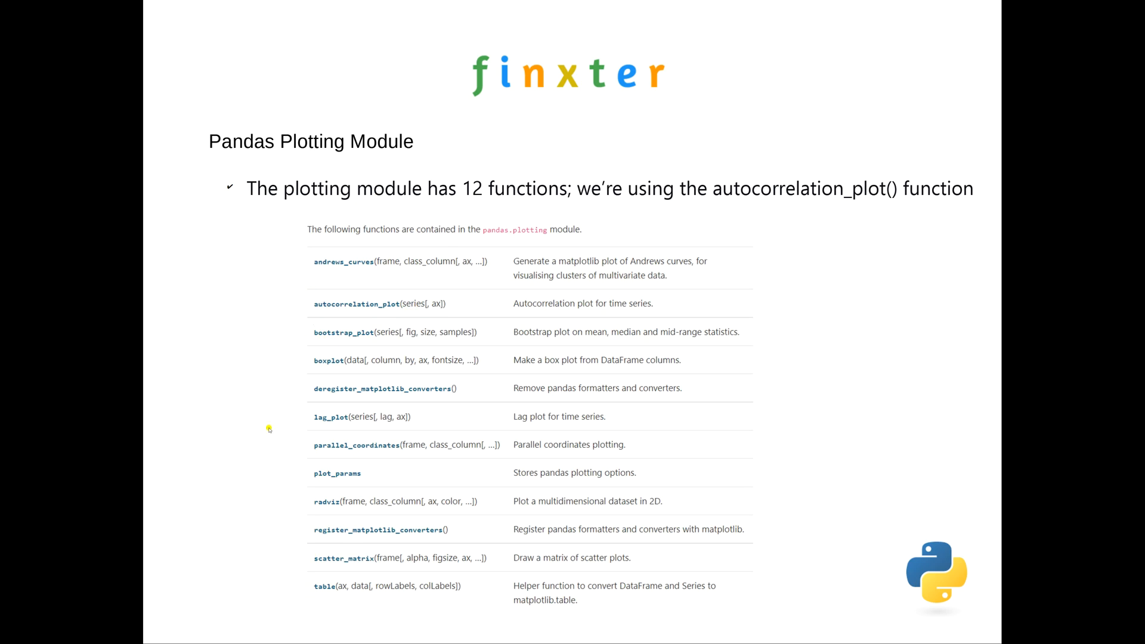
mouse_move(262, 428)
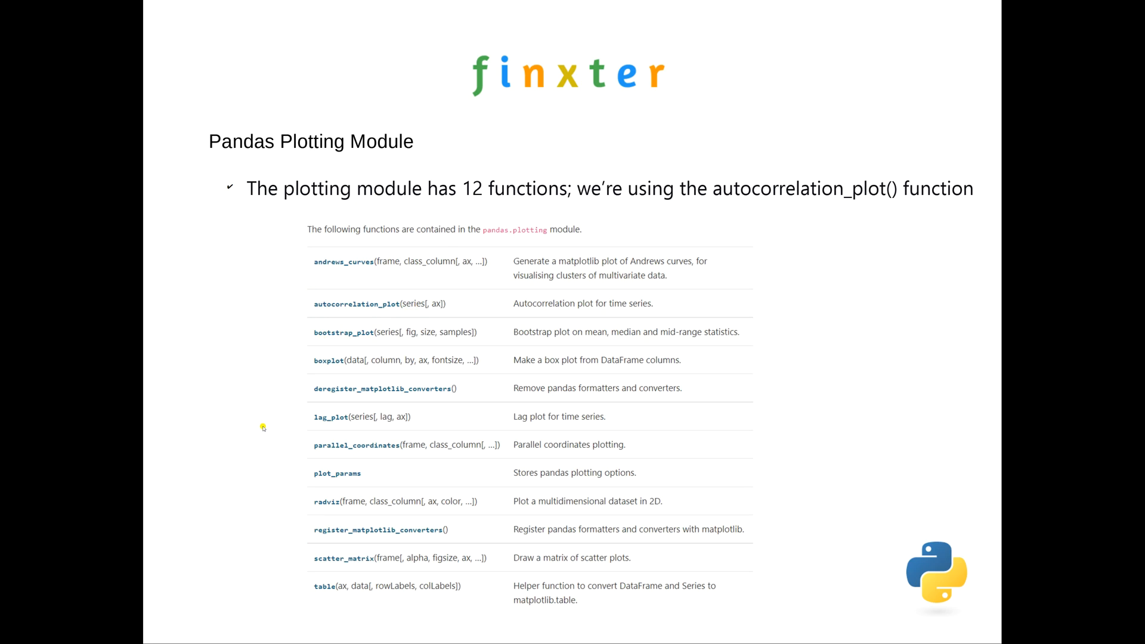
mouse_move(261, 426)
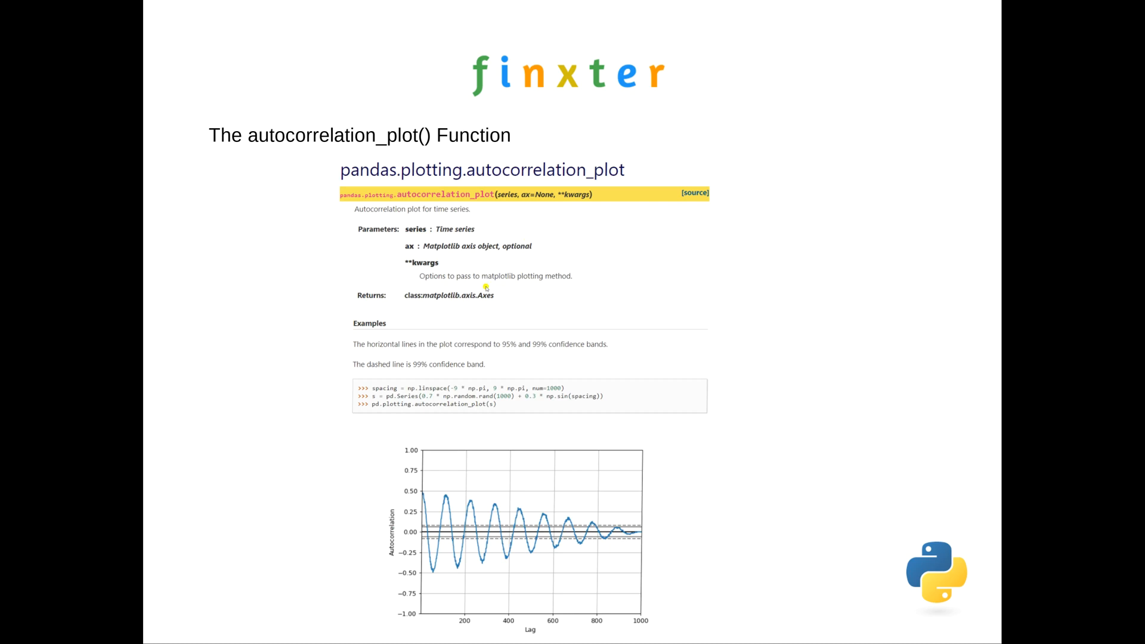
mouse_move(769, 311)
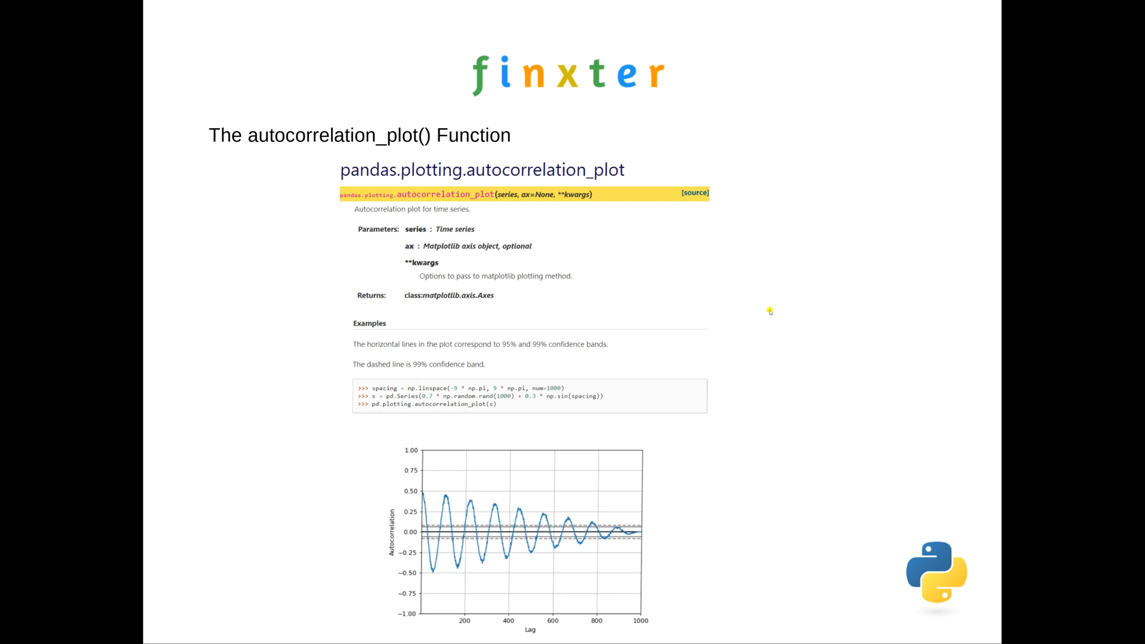
mouse_move(313, 569)
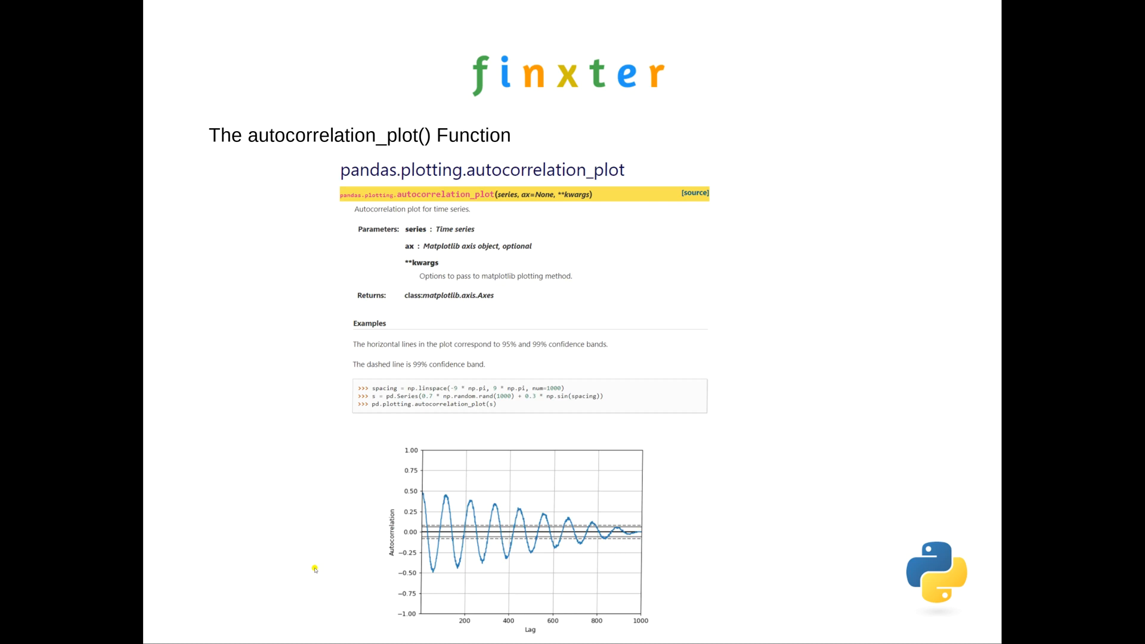
mouse_move(656, 623)
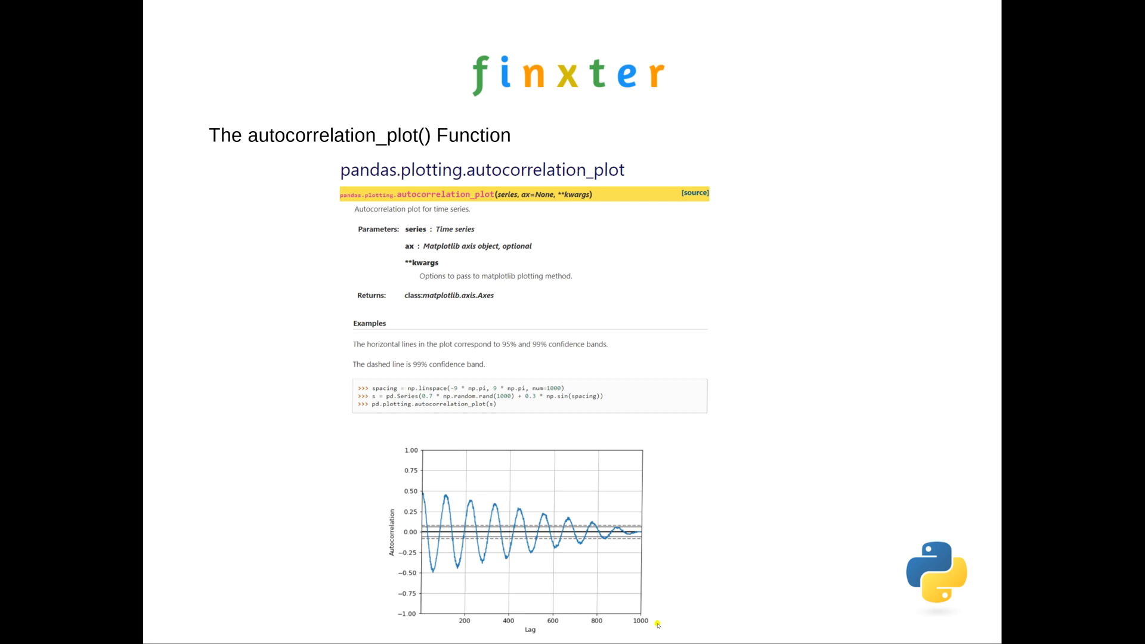
mouse_move(336, 521)
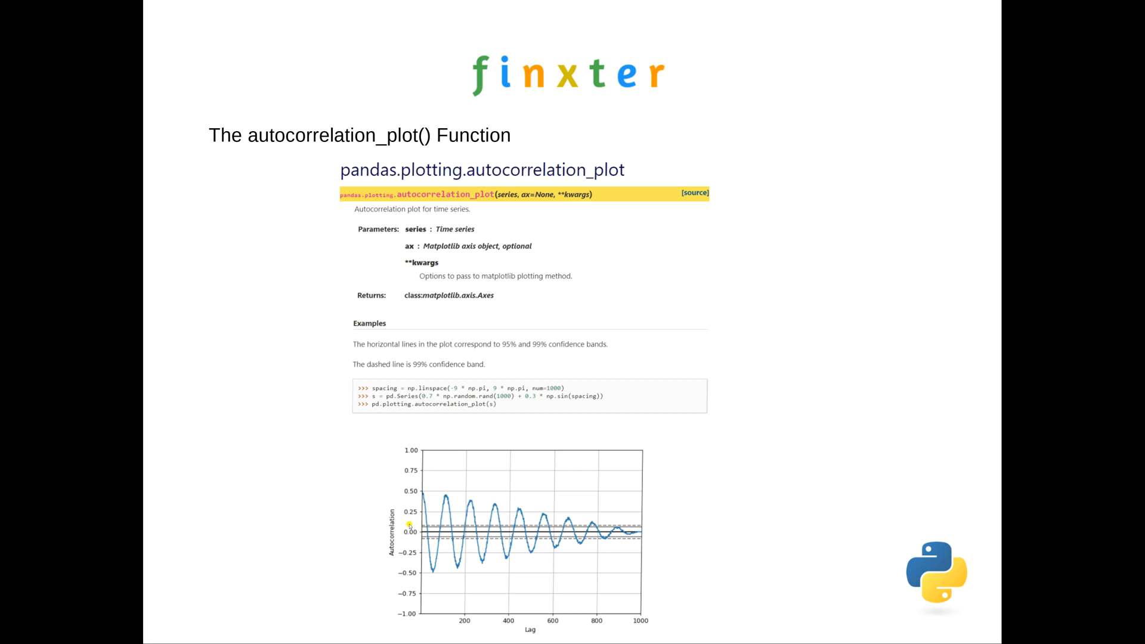
mouse_move(418, 596)
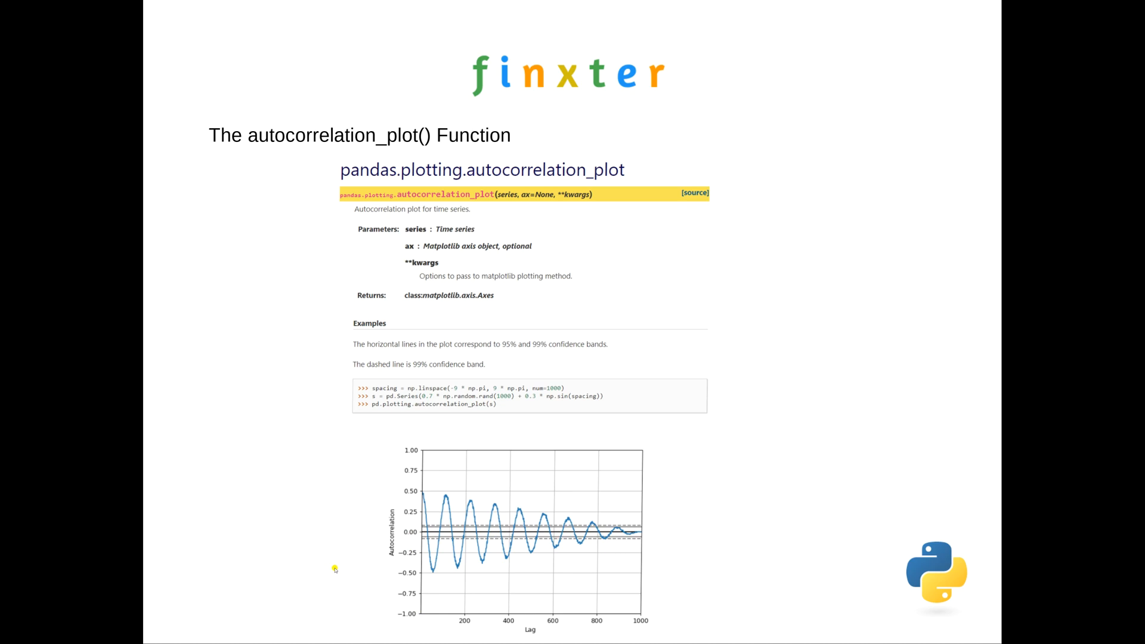
mouse_move(337, 580)
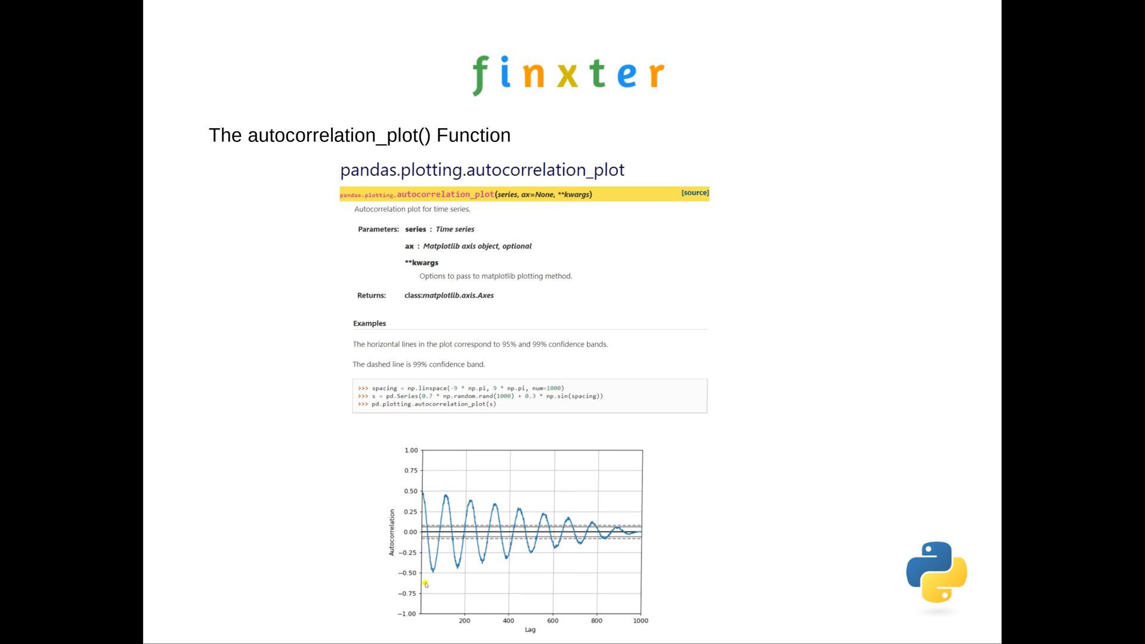
mouse_move(426, 601)
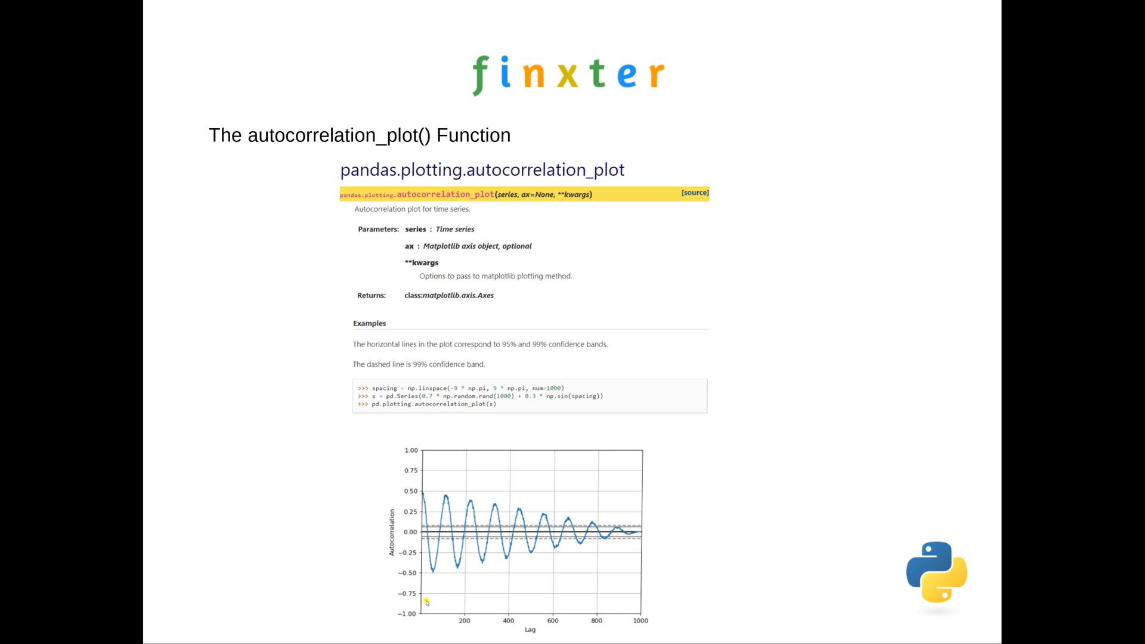
mouse_move(343, 595)
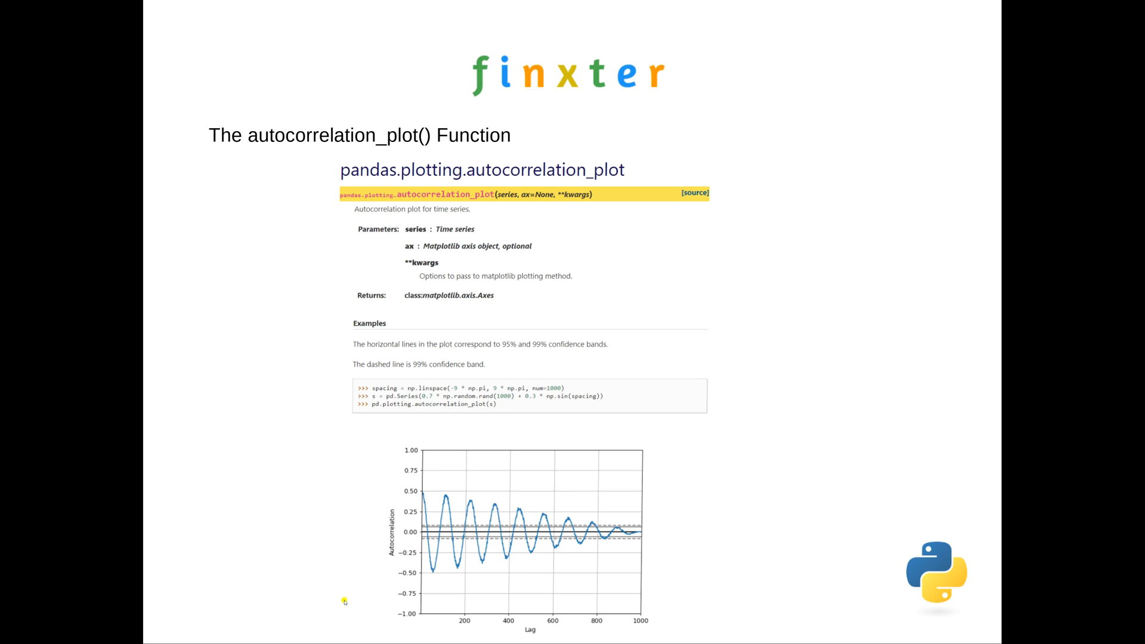
mouse_move(399, 610)
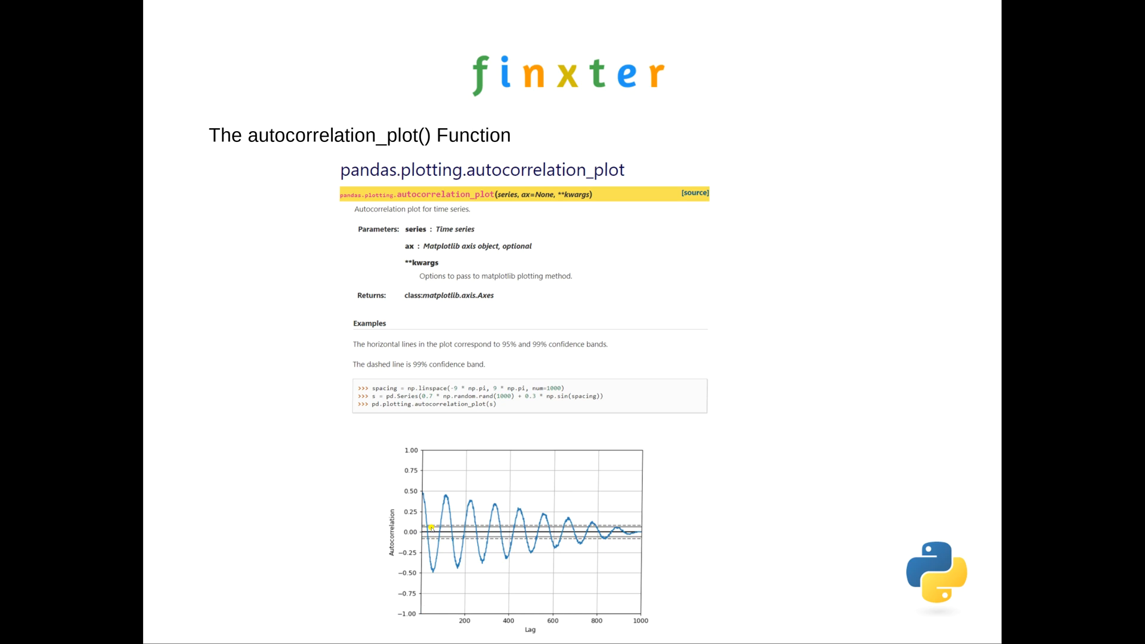
mouse_move(474, 596)
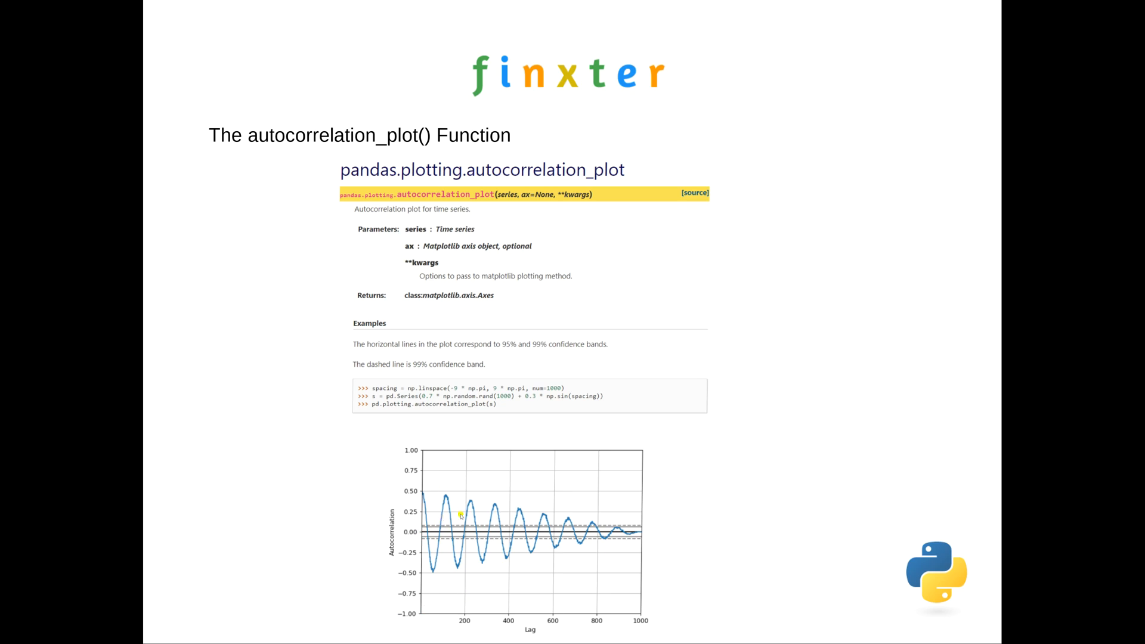
mouse_move(472, 486)
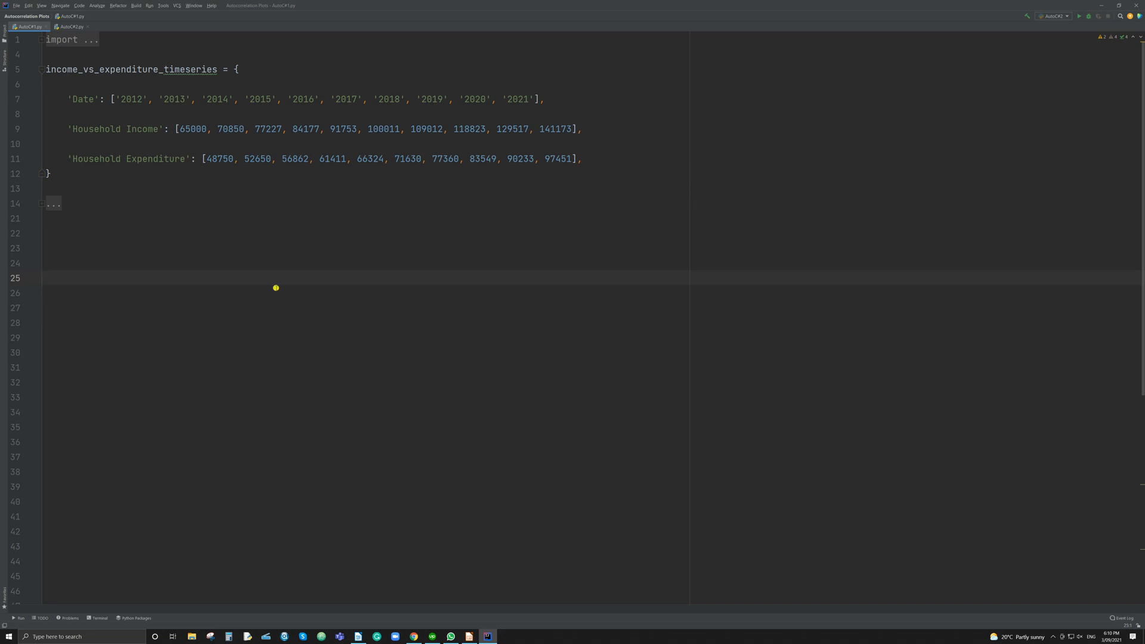
mouse_move(118, 214)
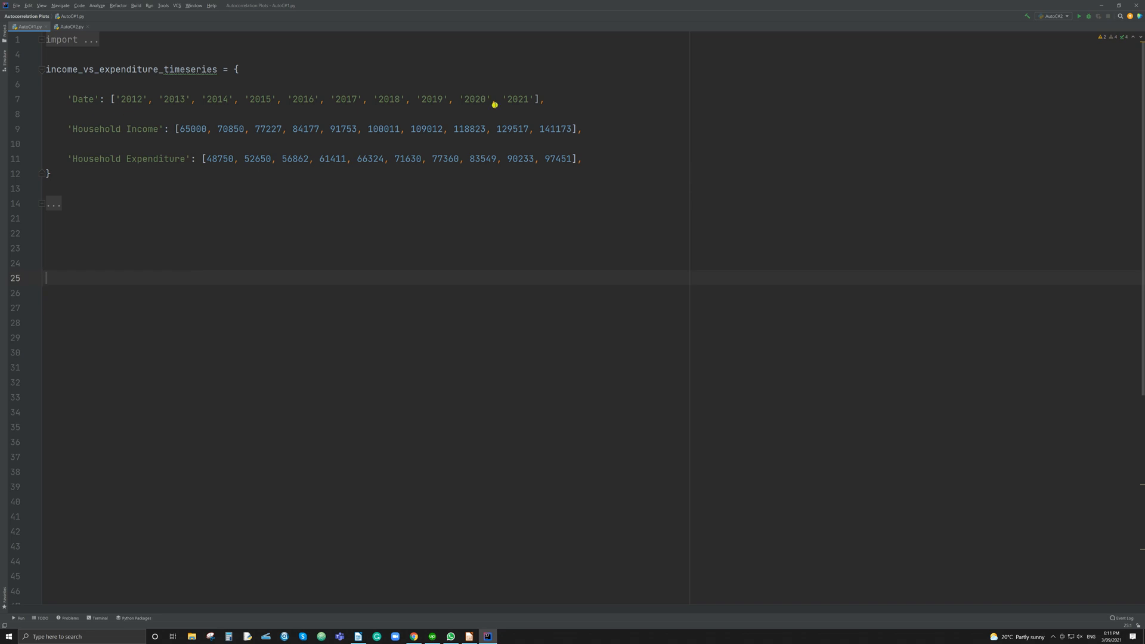
mouse_move(528, 110)
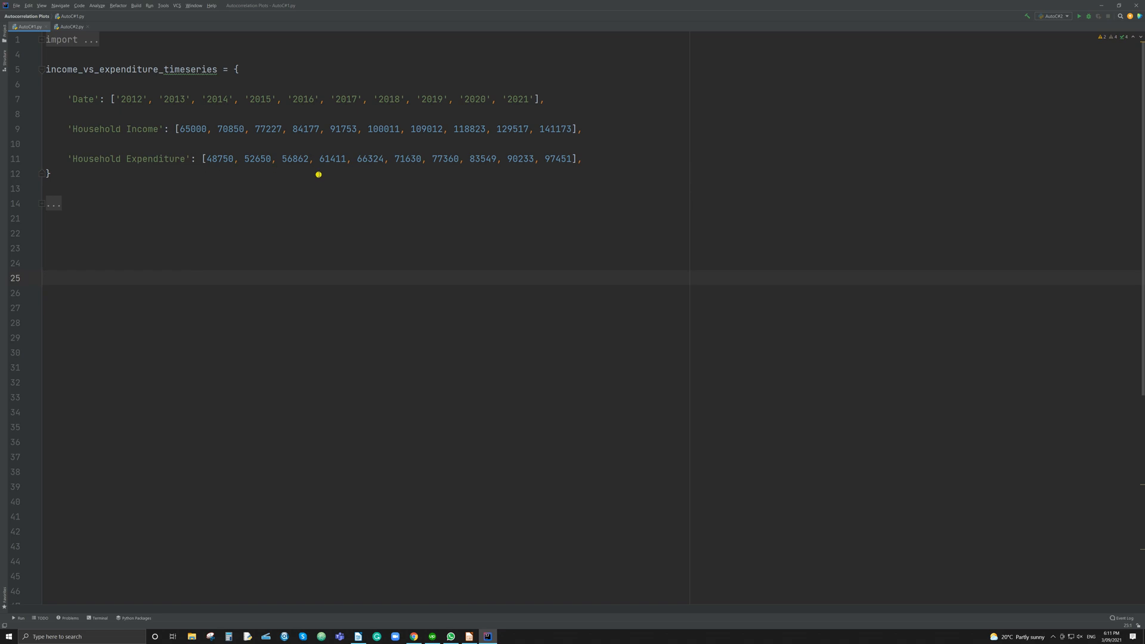
mouse_move(601, 183)
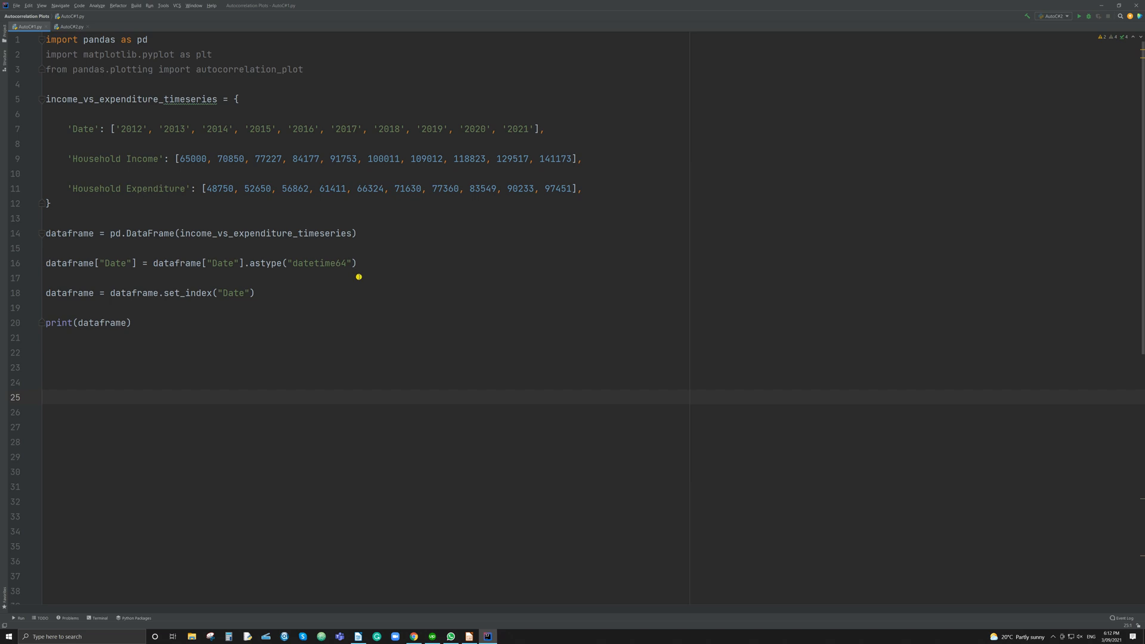
mouse_move(242, 265)
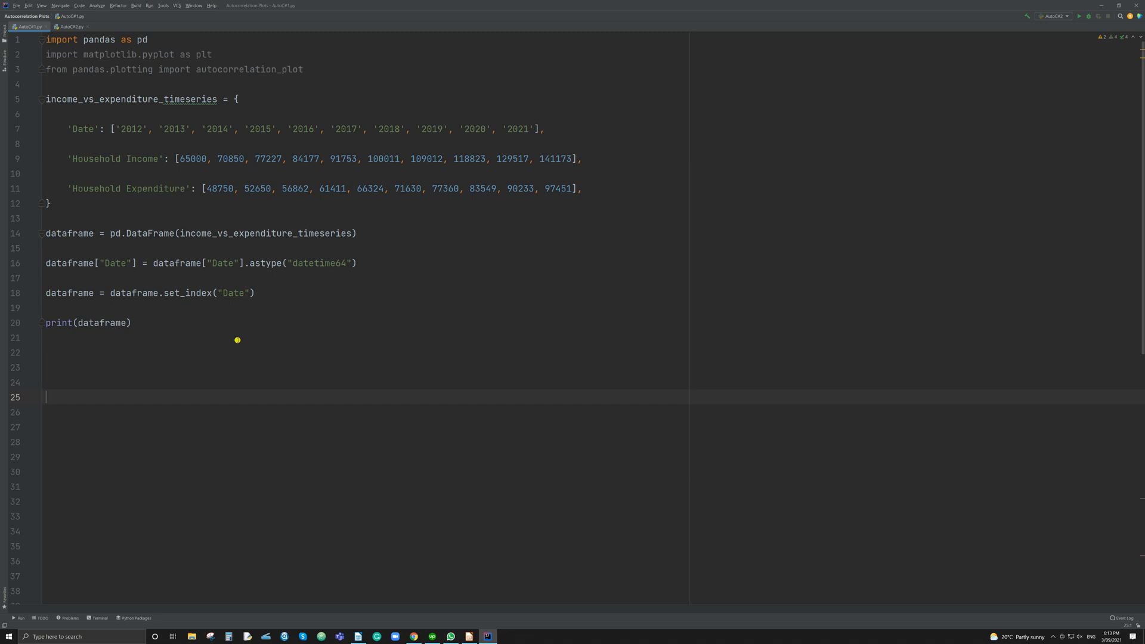
mouse_move(476, 320)
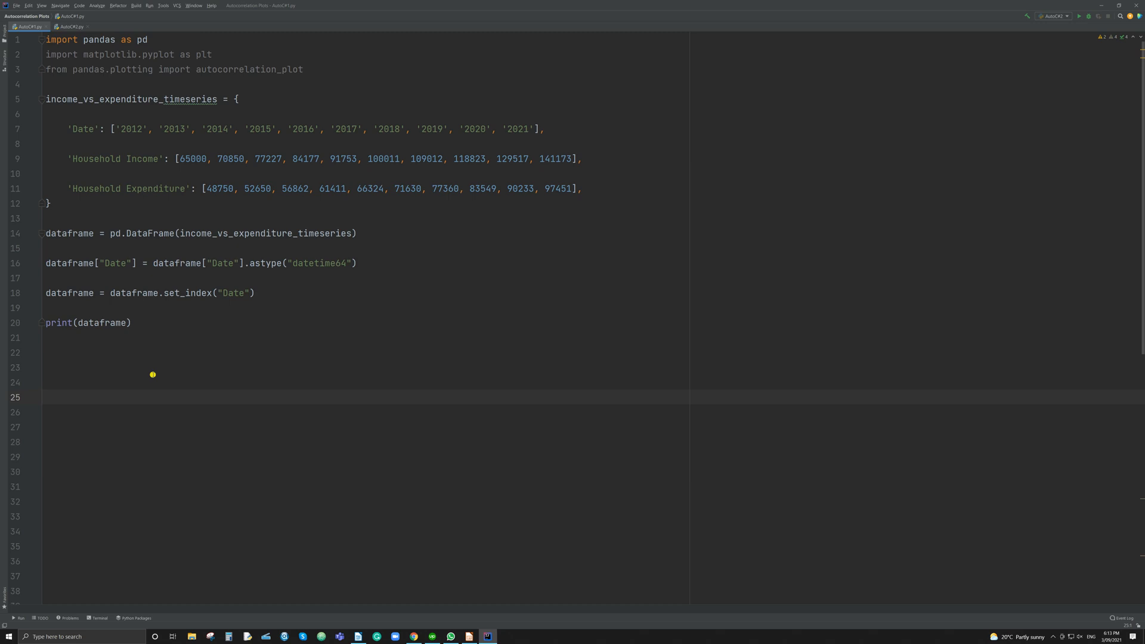
Run AutoC#1.py to print the 2012–2021 Household Income and Expenditure DataFrame.
left_click(1079, 15)
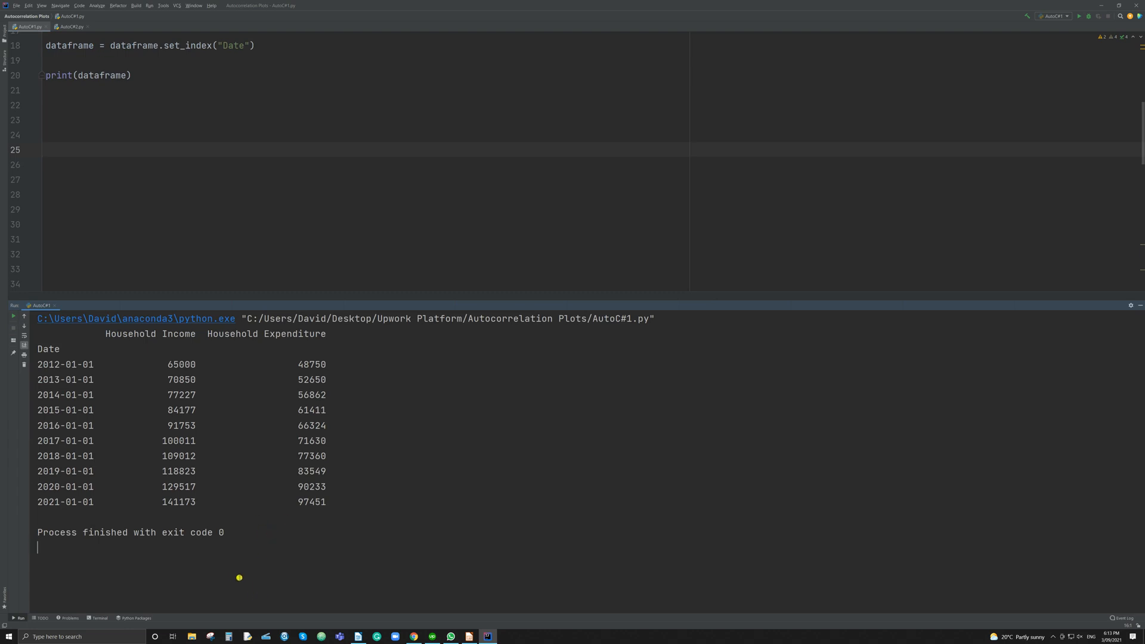
mouse_move(228, 563)
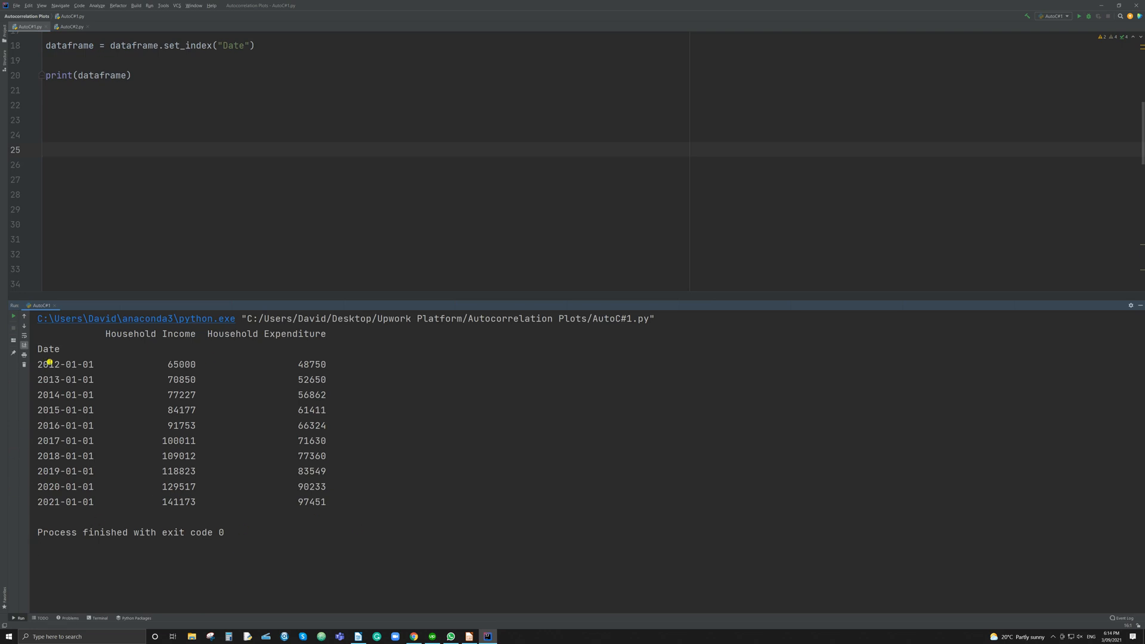
mouse_move(173, 469)
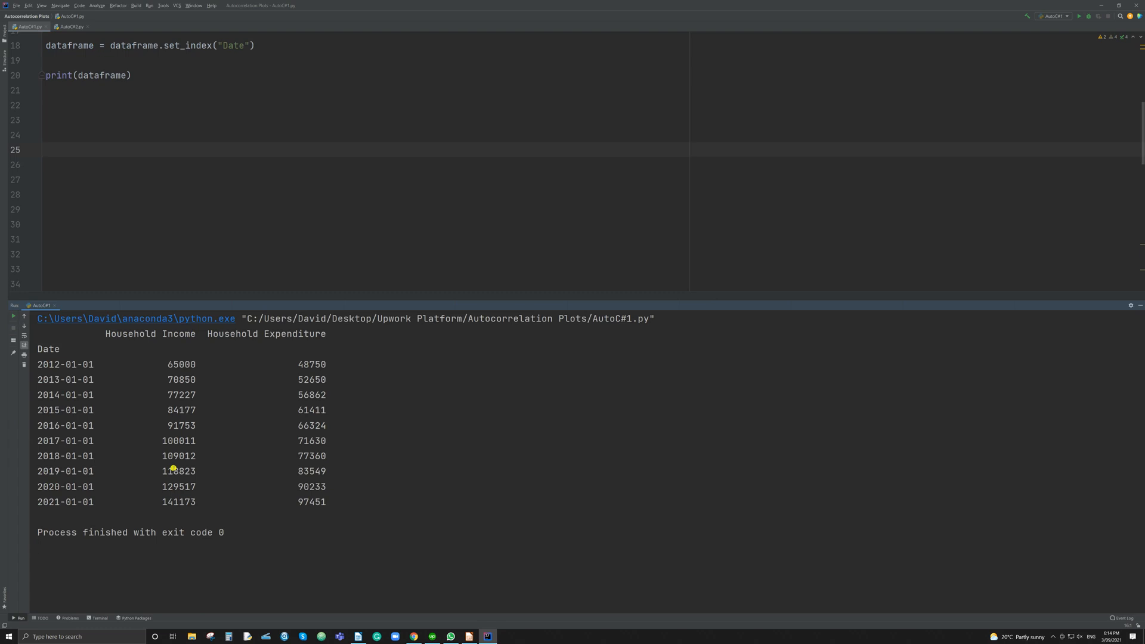
mouse_move(290, 526)
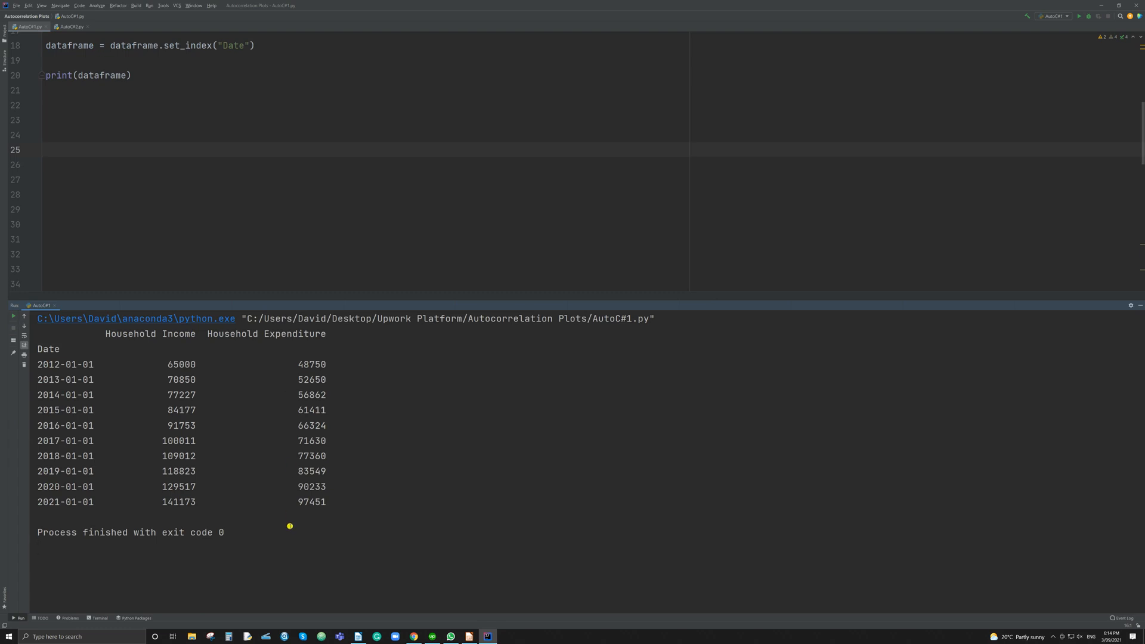
mouse_move(605, 558)
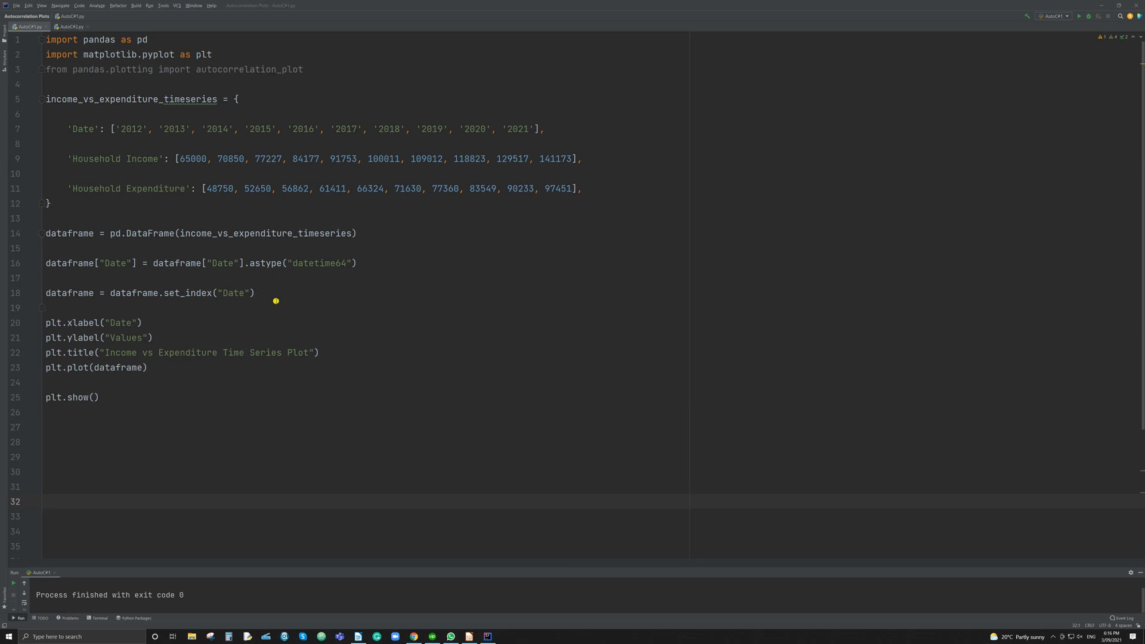
mouse_move(279, 304)
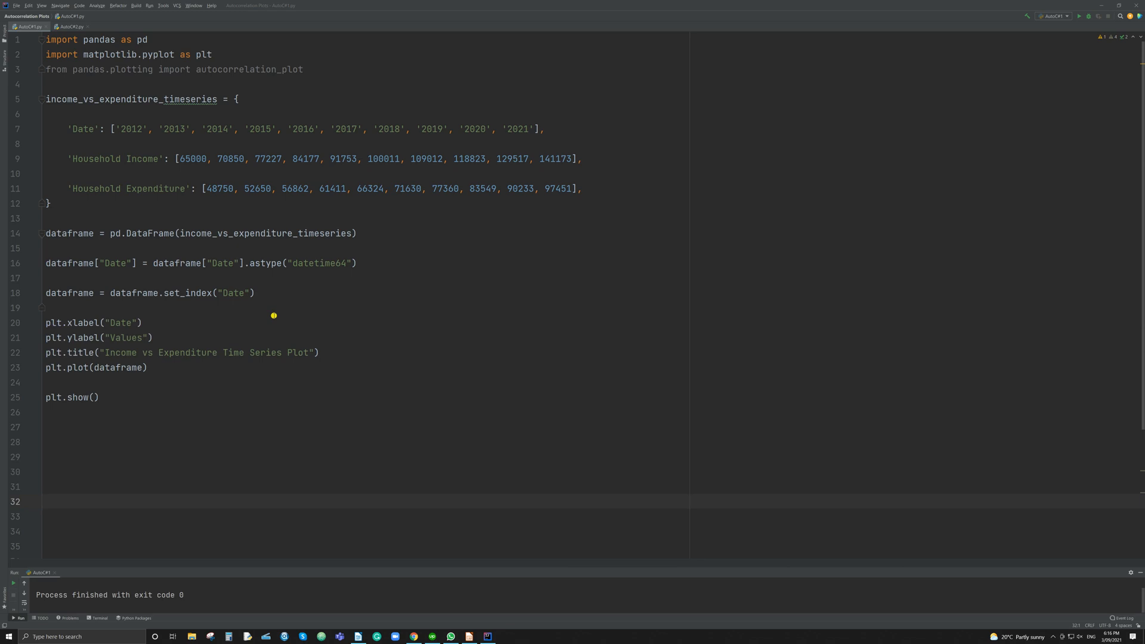
mouse_move(366, 376)
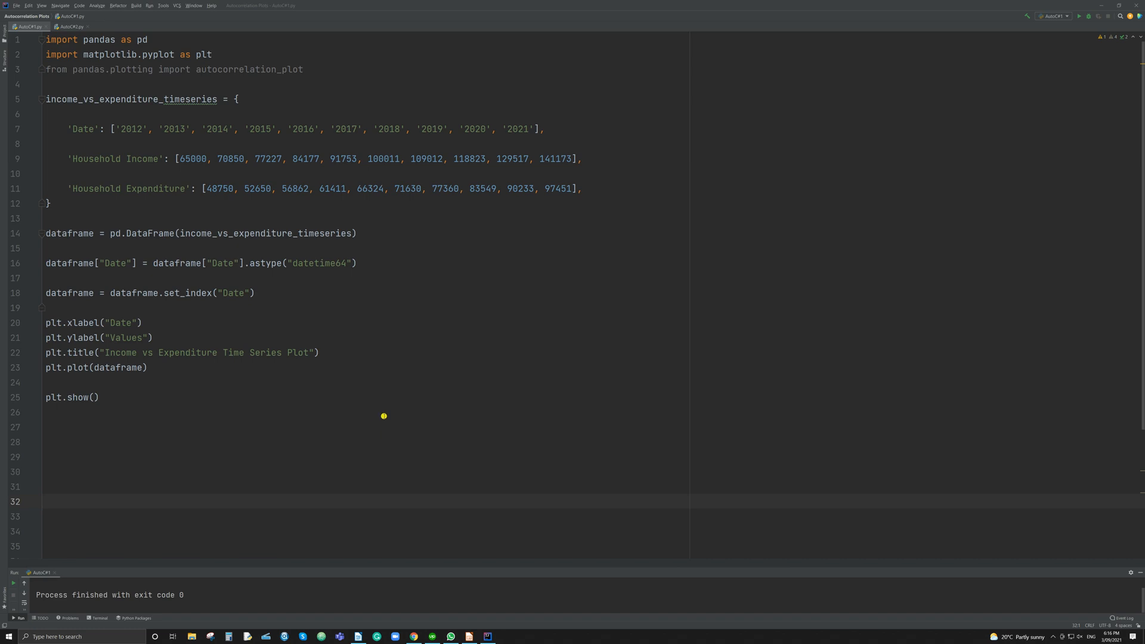
mouse_move(385, 414)
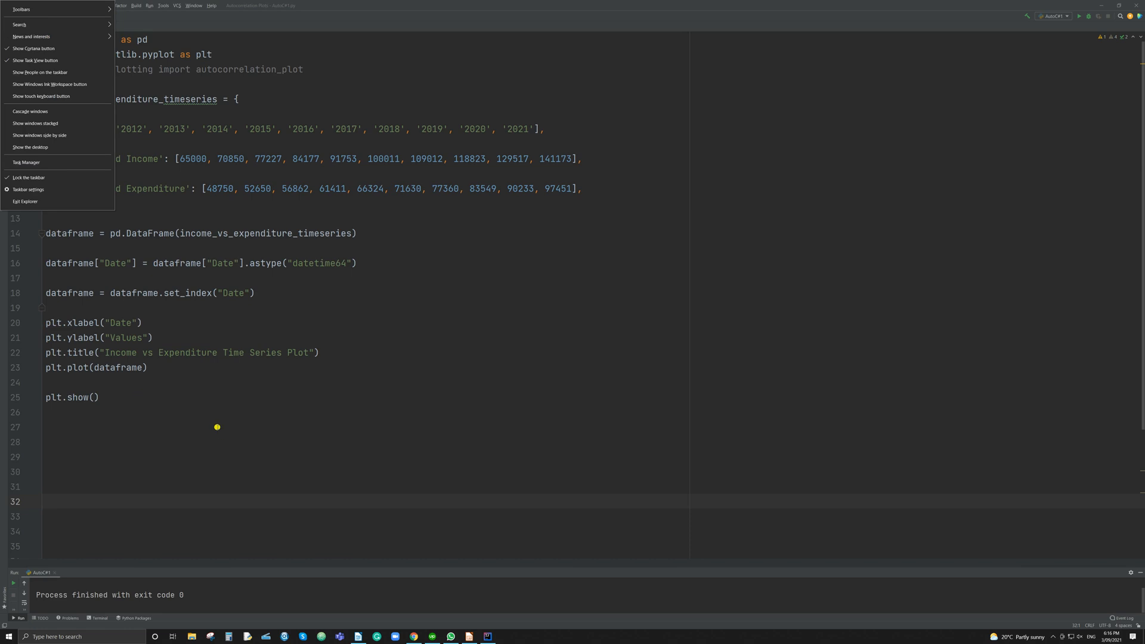
Run the script to show the Income vs Expenditure Time Series Plot figure.
left_click(217, 427)
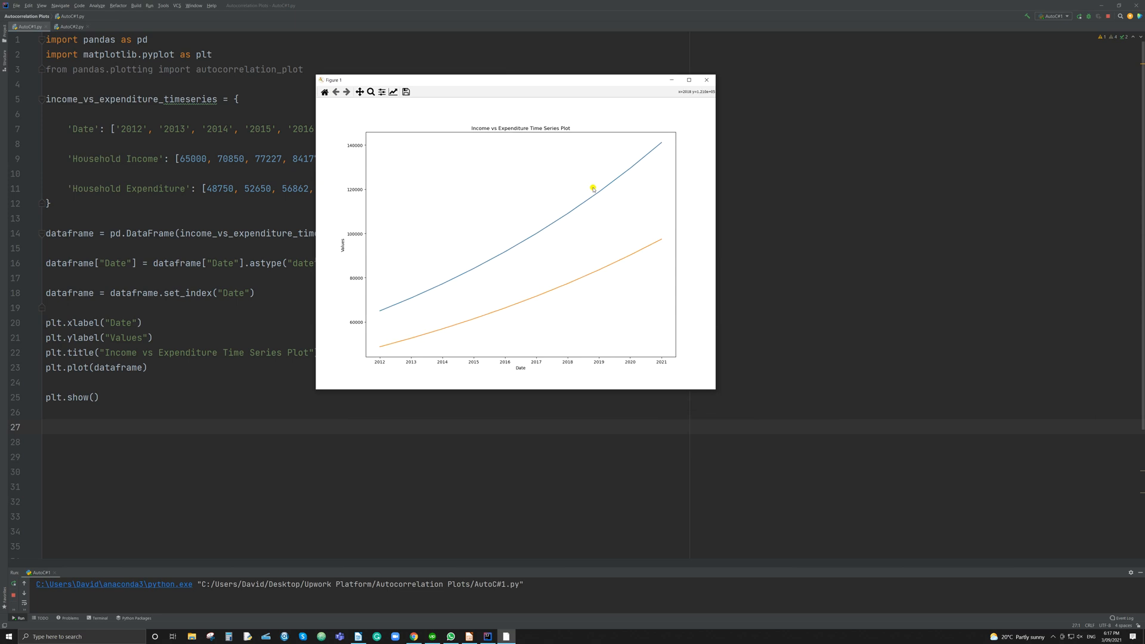
mouse_move(586, 191)
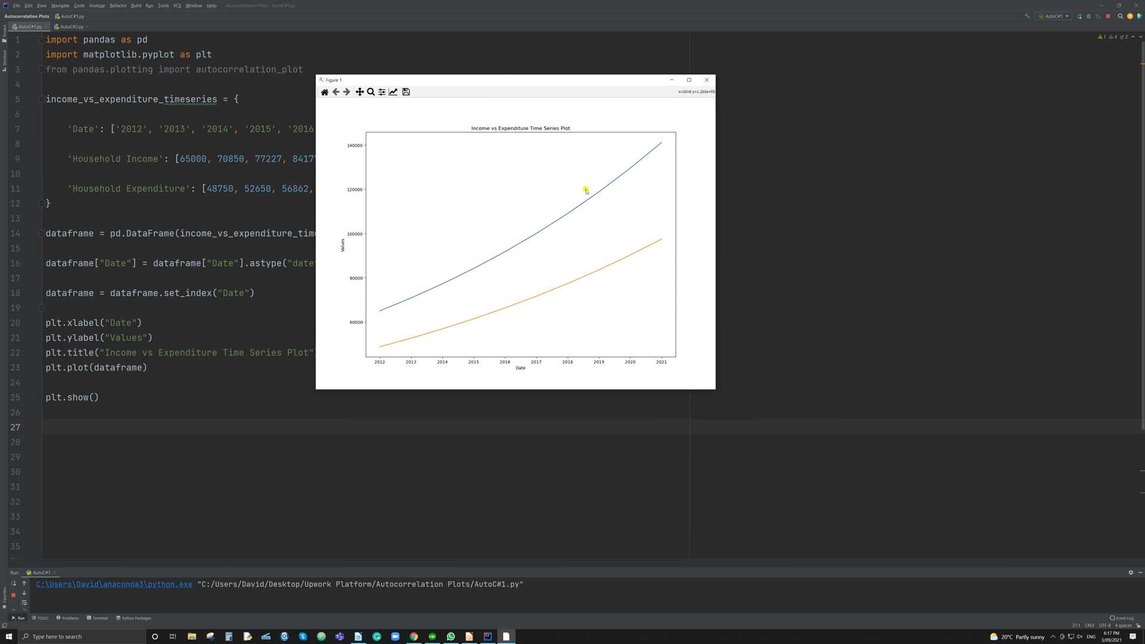
mouse_move(571, 212)
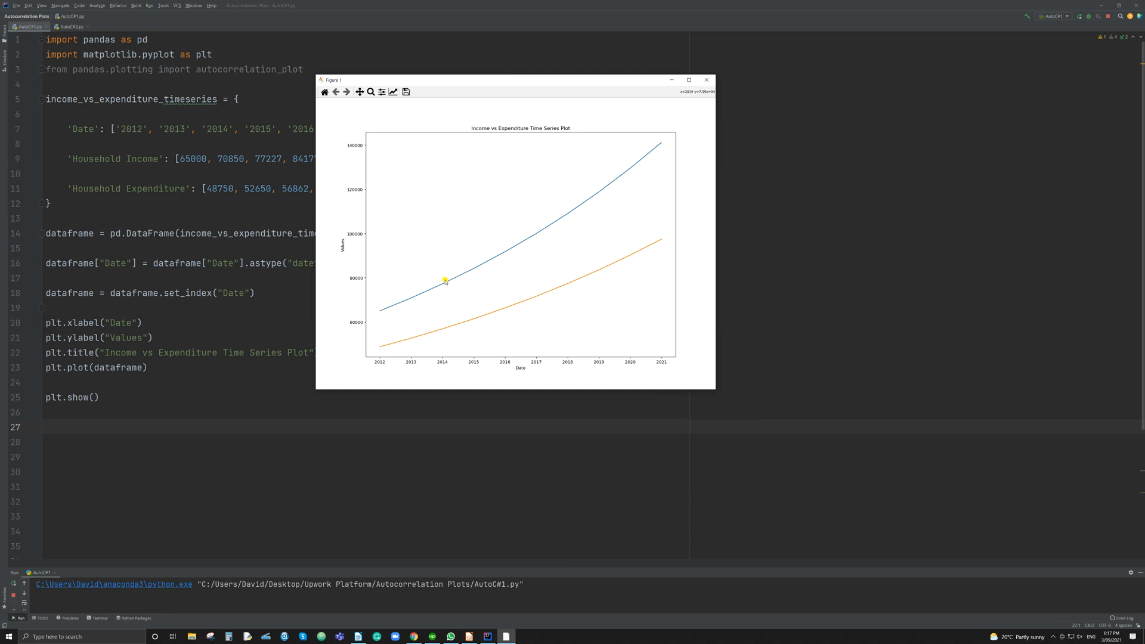
mouse_move(658, 151)
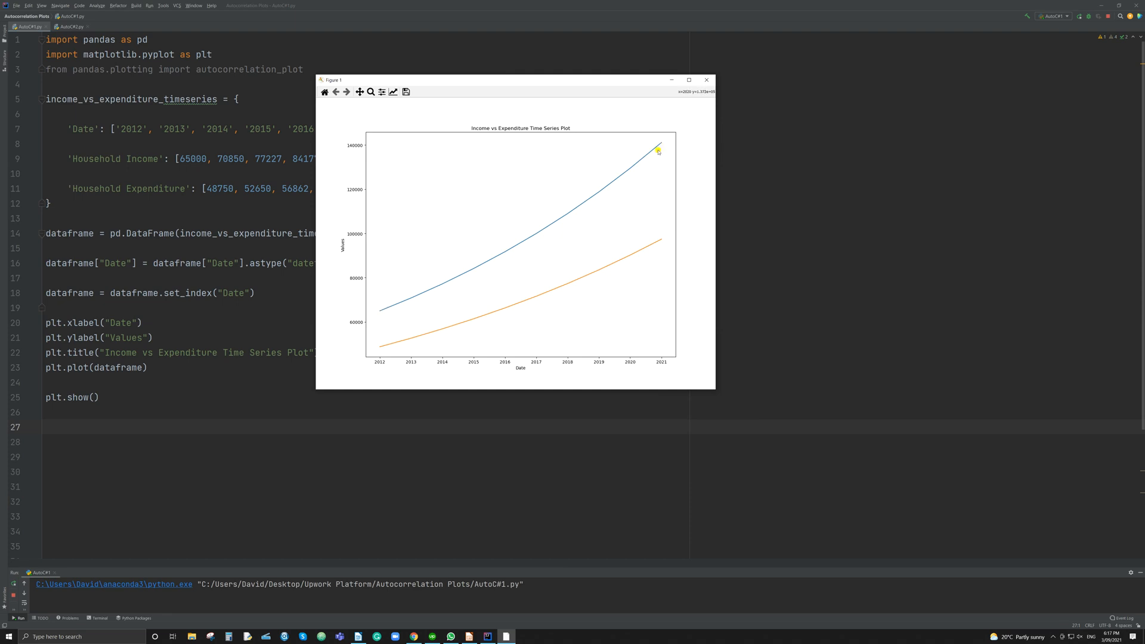
mouse_move(566, 252)
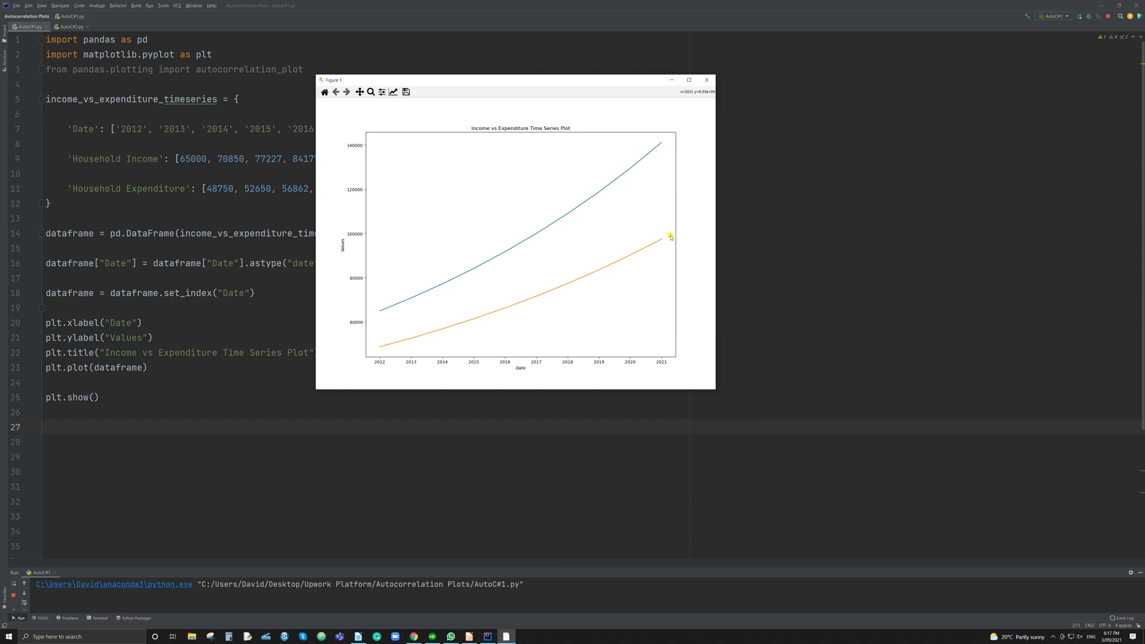
mouse_move(698, 240)
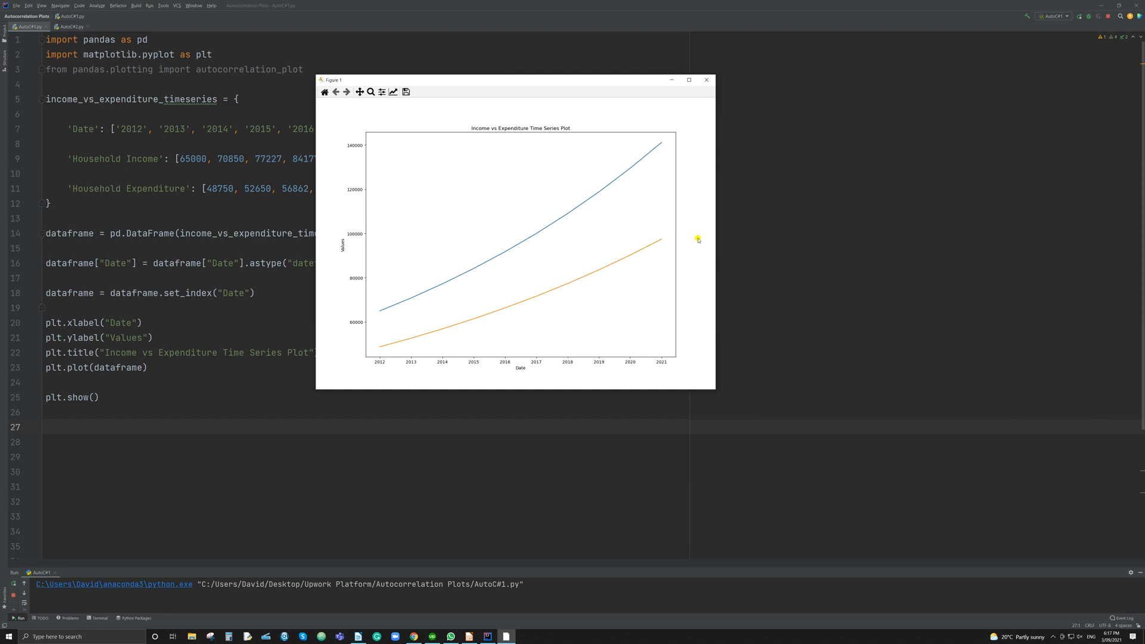
mouse_move(659, 177)
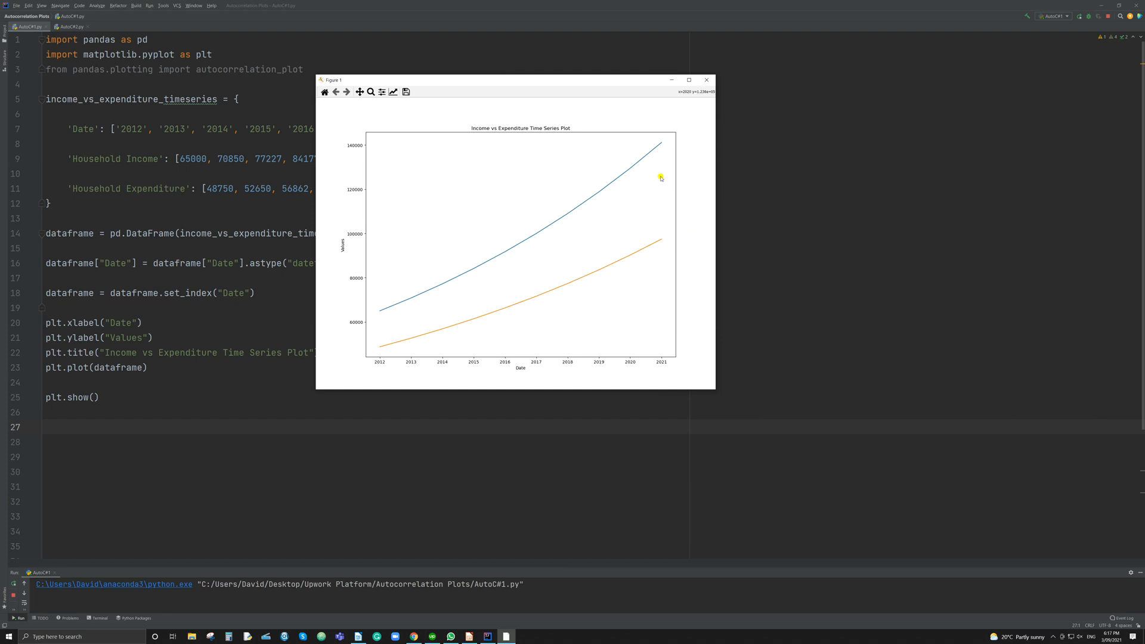
mouse_move(378, 305)
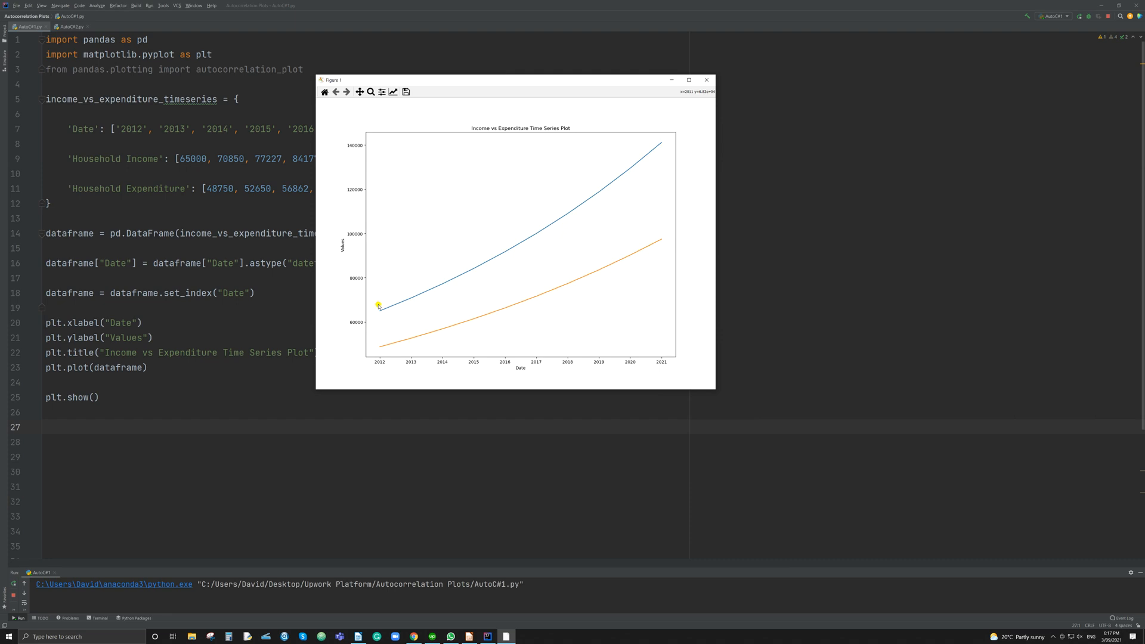
mouse_move(679, 235)
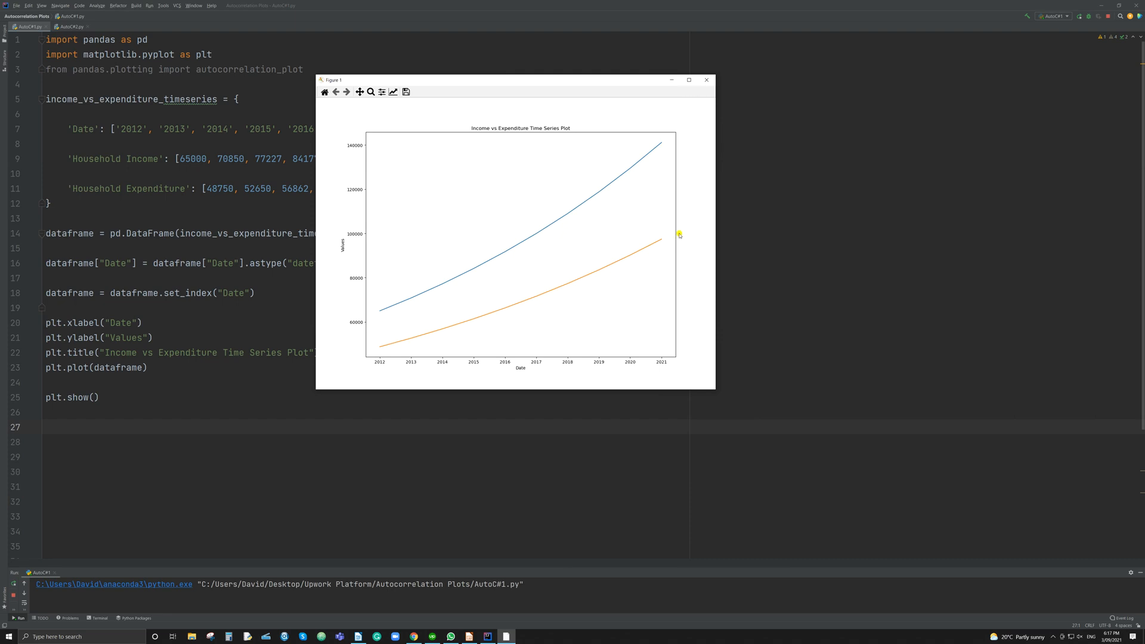
mouse_move(674, 230)
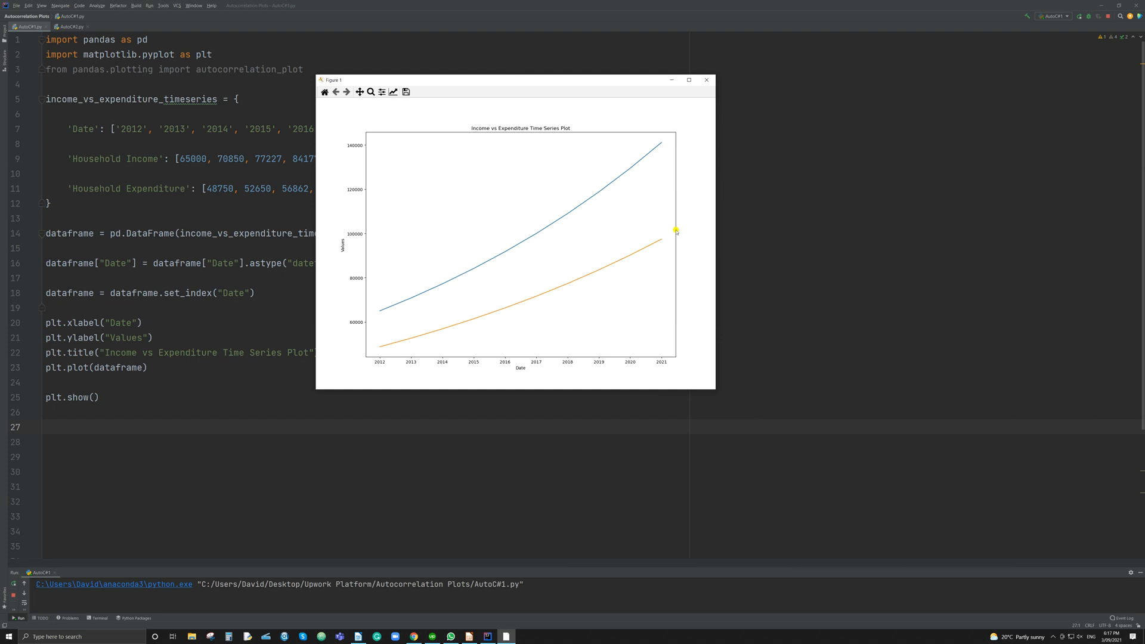
left_click(705, 79)
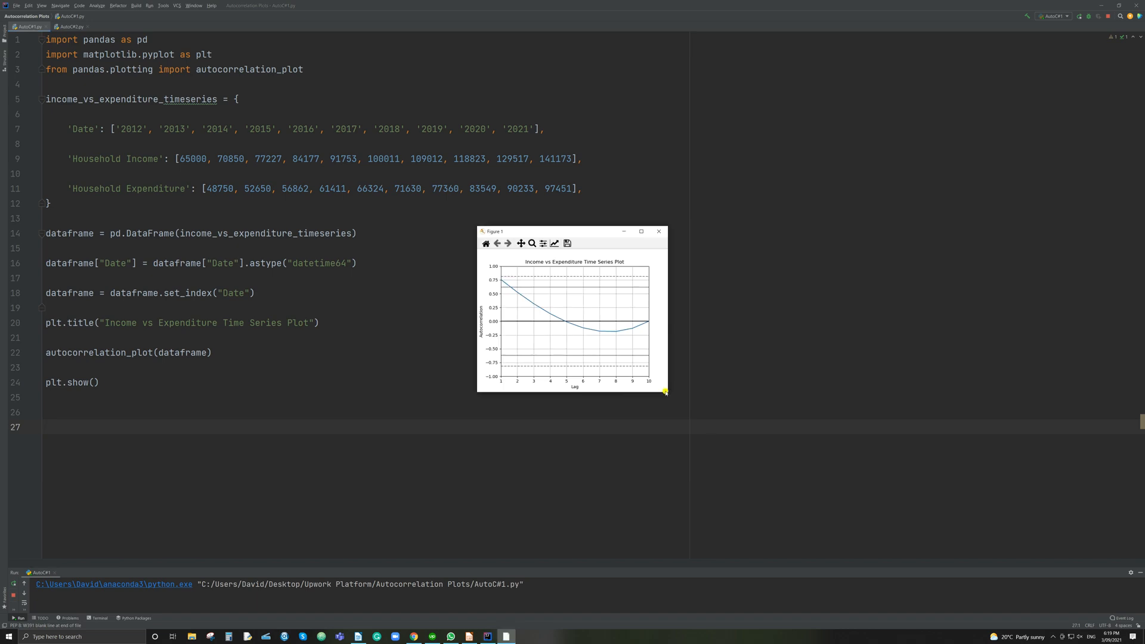
mouse_move(665, 391)
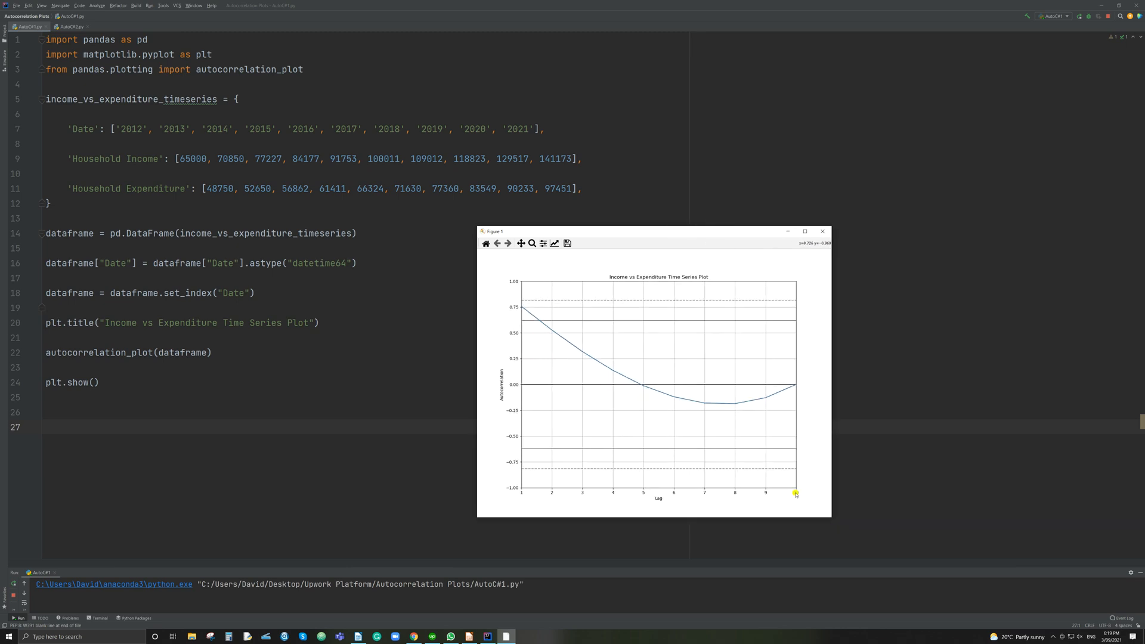
left_click_drag(652, 231, 618, 227)
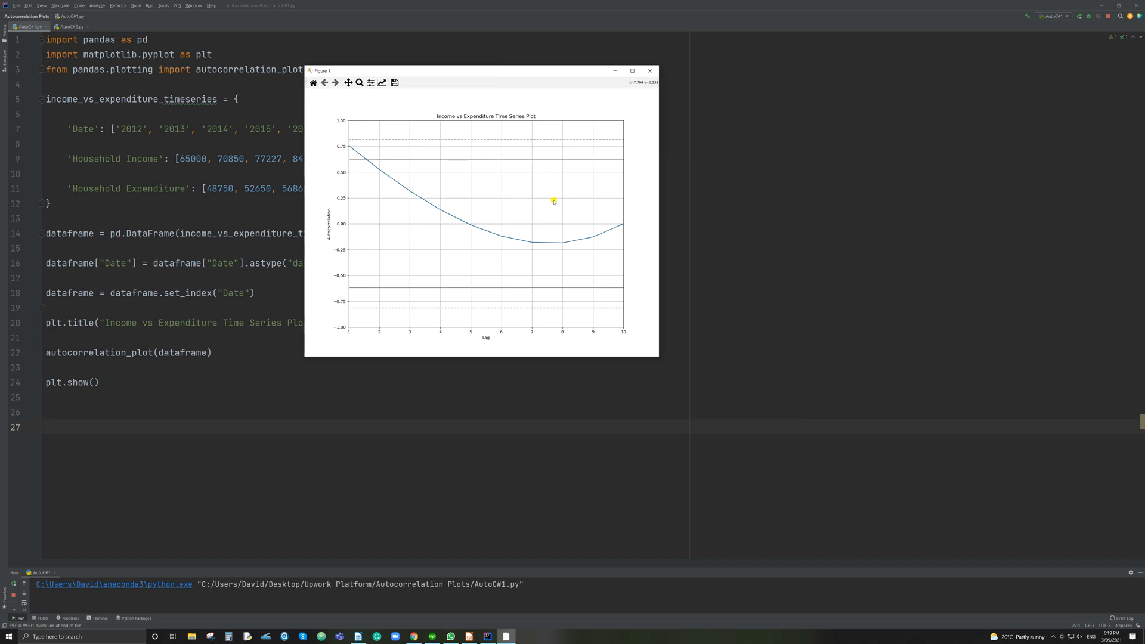
mouse_move(366, 299)
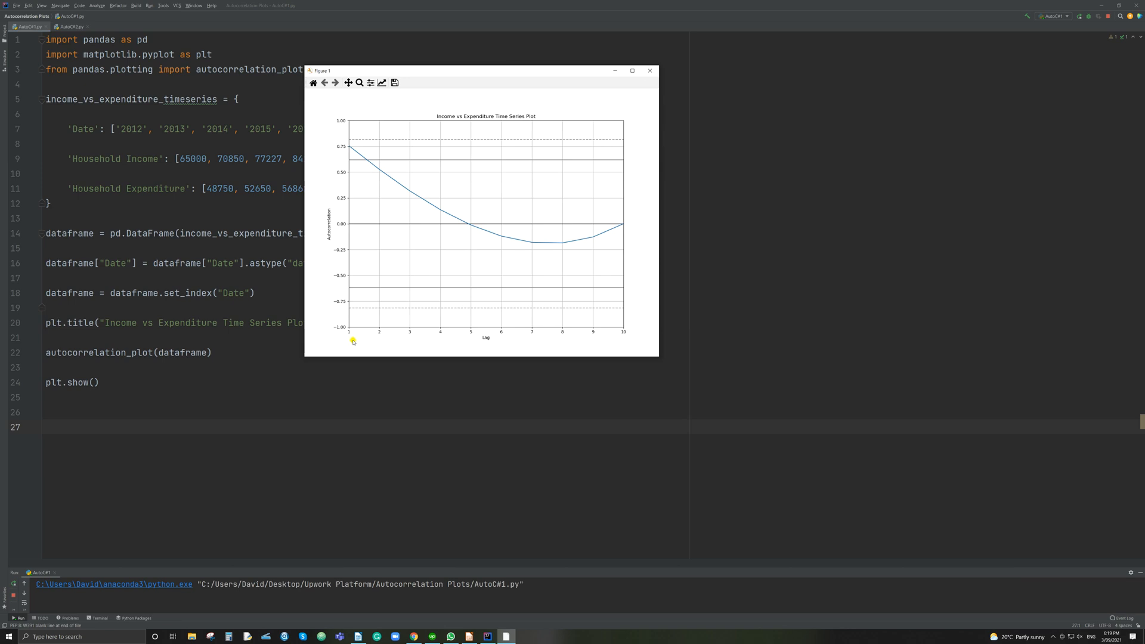
mouse_move(618, 342)
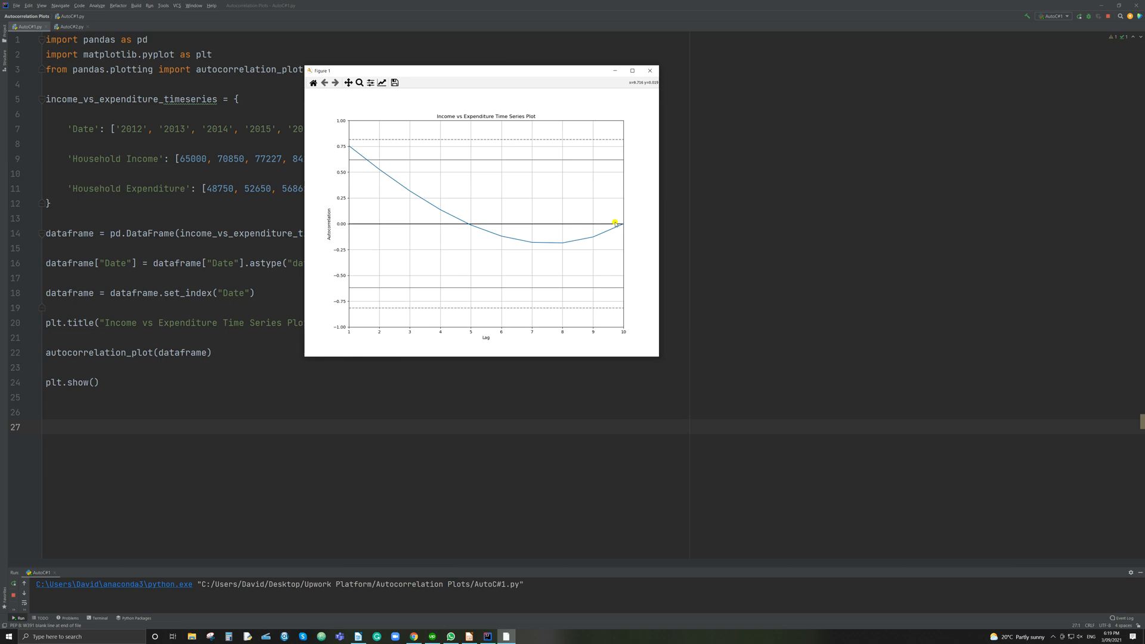
mouse_move(353, 121)
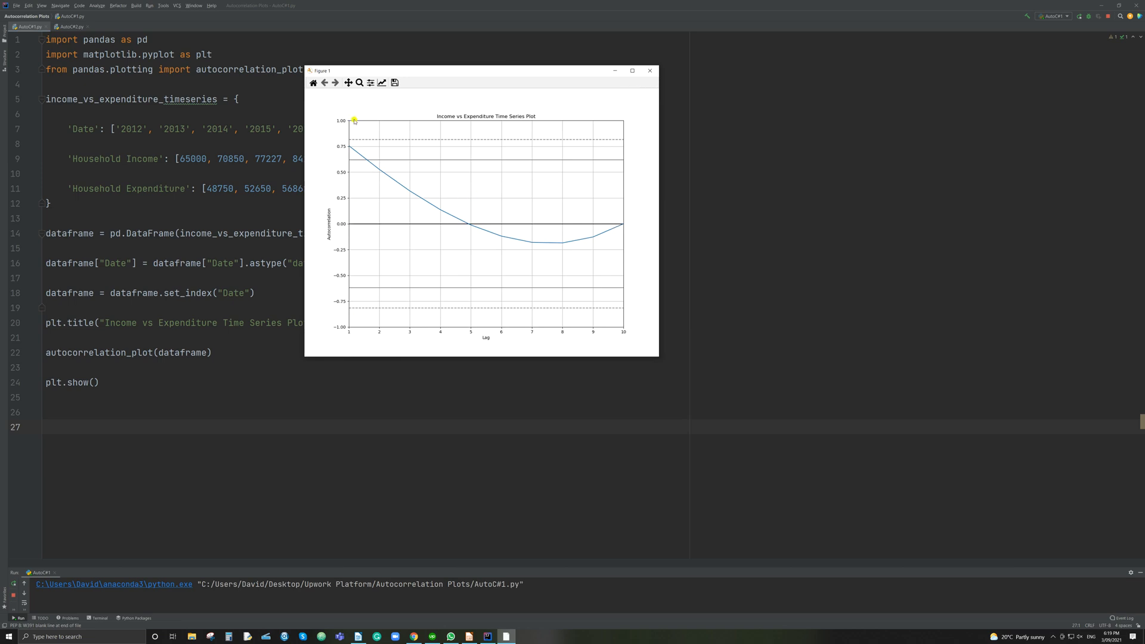
mouse_move(360, 250)
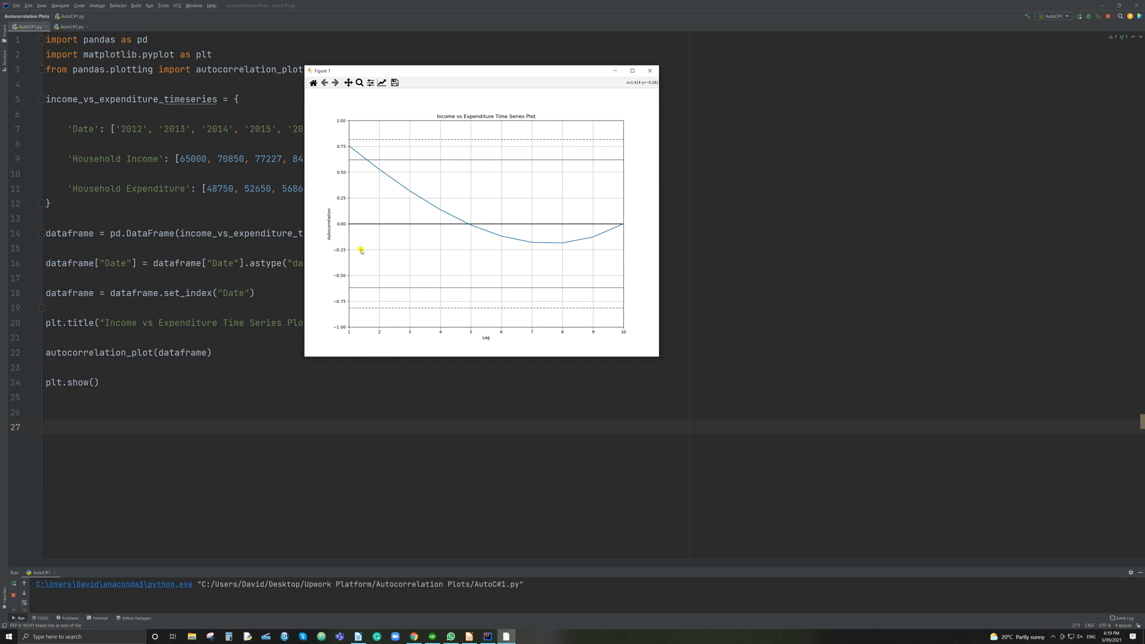
mouse_move(364, 331)
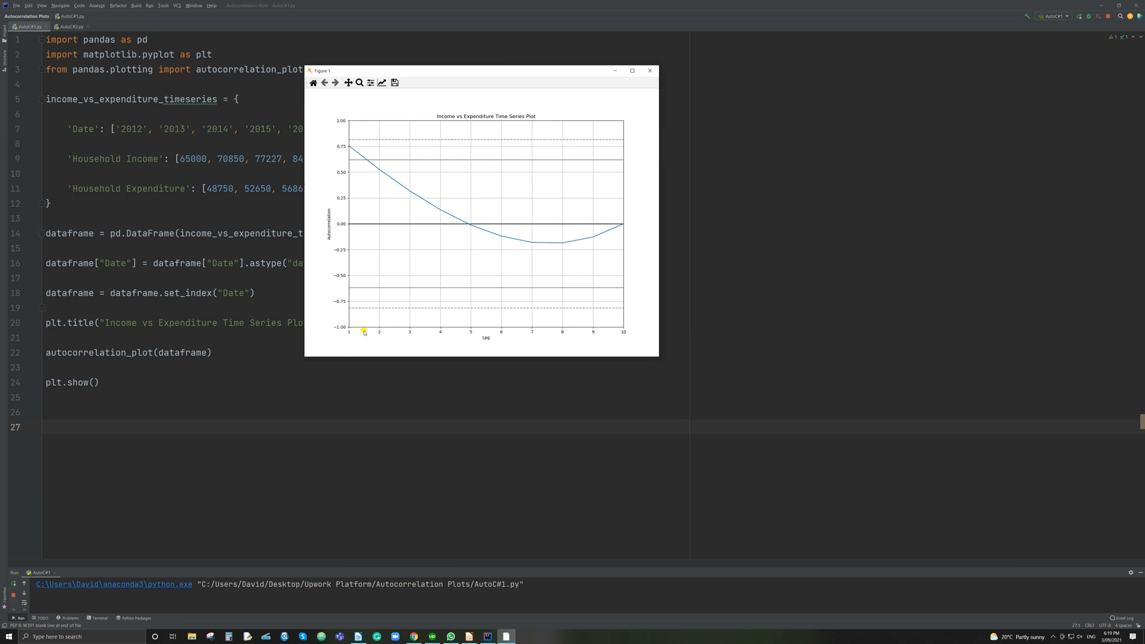
mouse_move(358, 148)
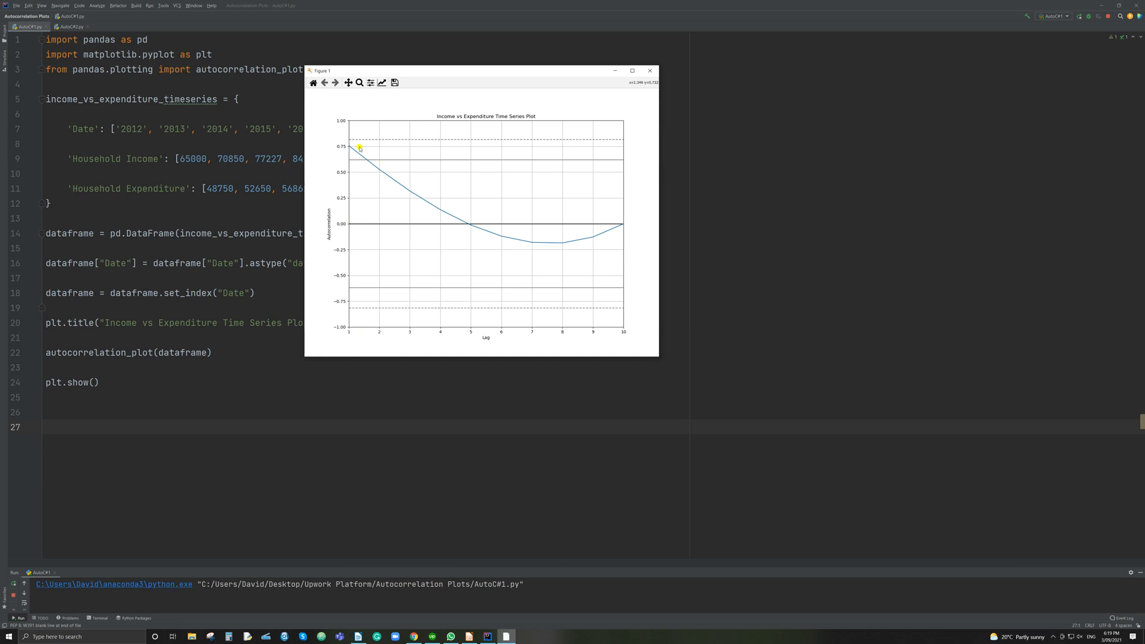
mouse_move(414, 192)
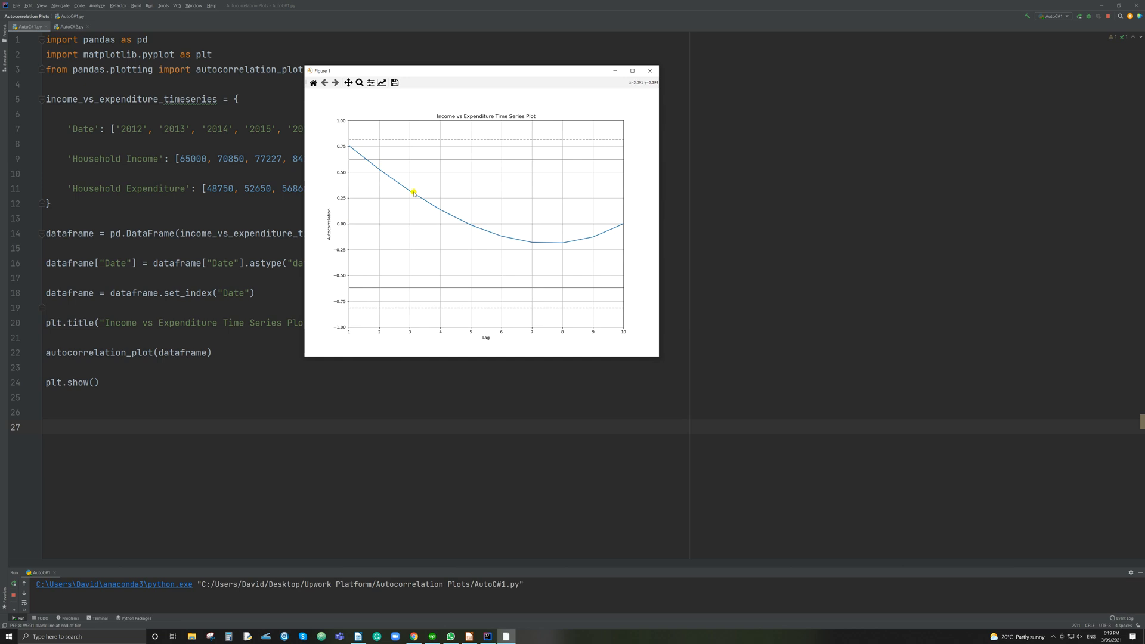
mouse_move(544, 247)
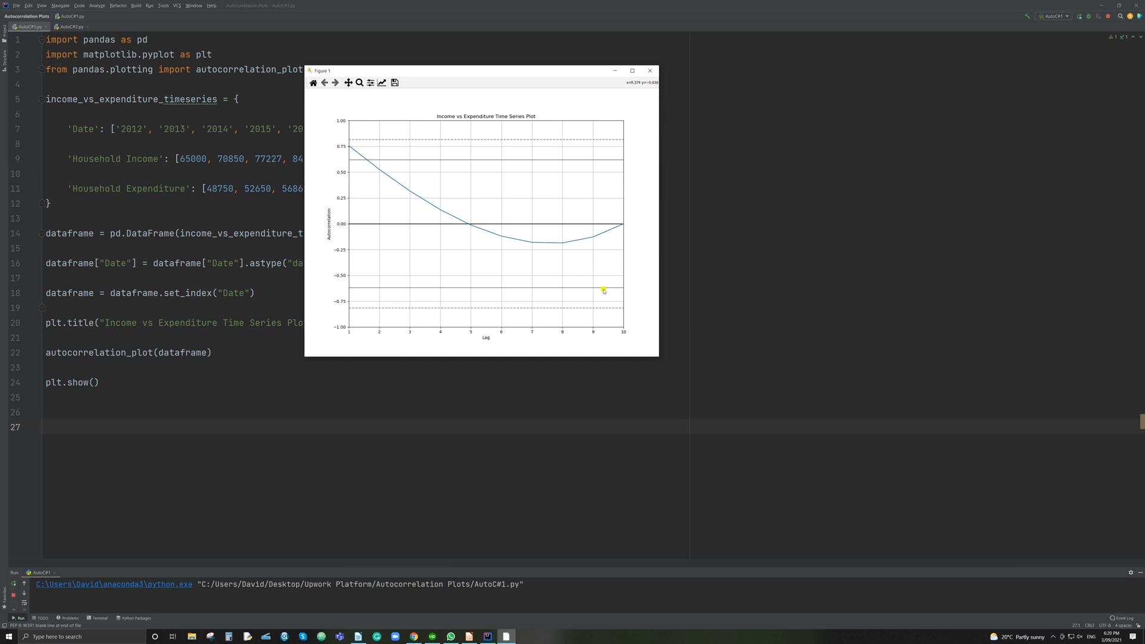
mouse_move(611, 289)
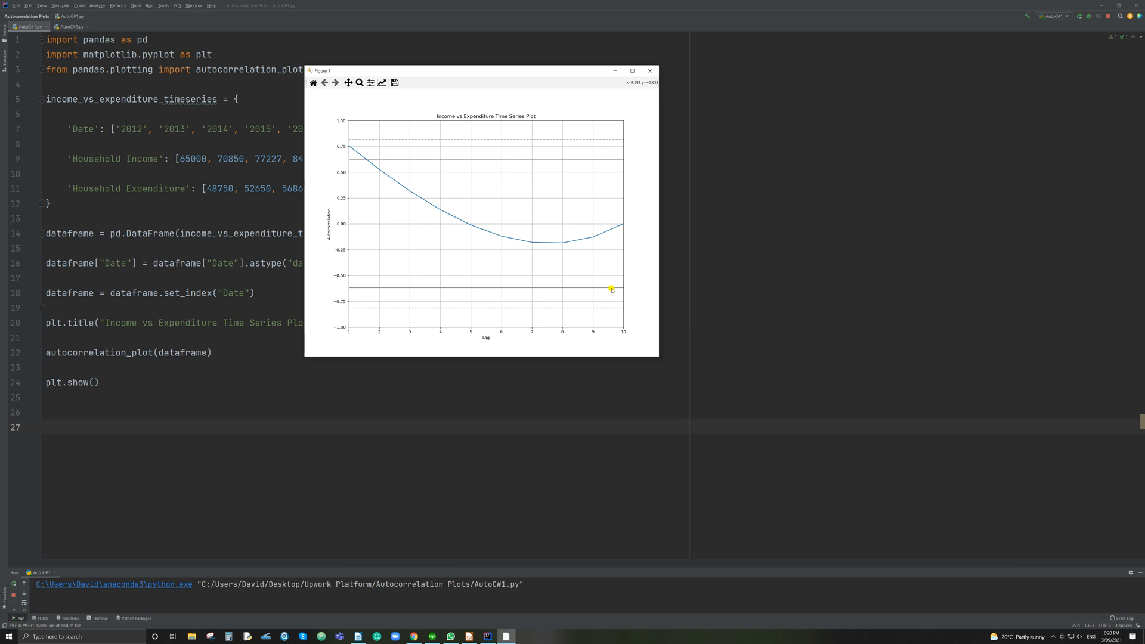
mouse_move(640, 342)
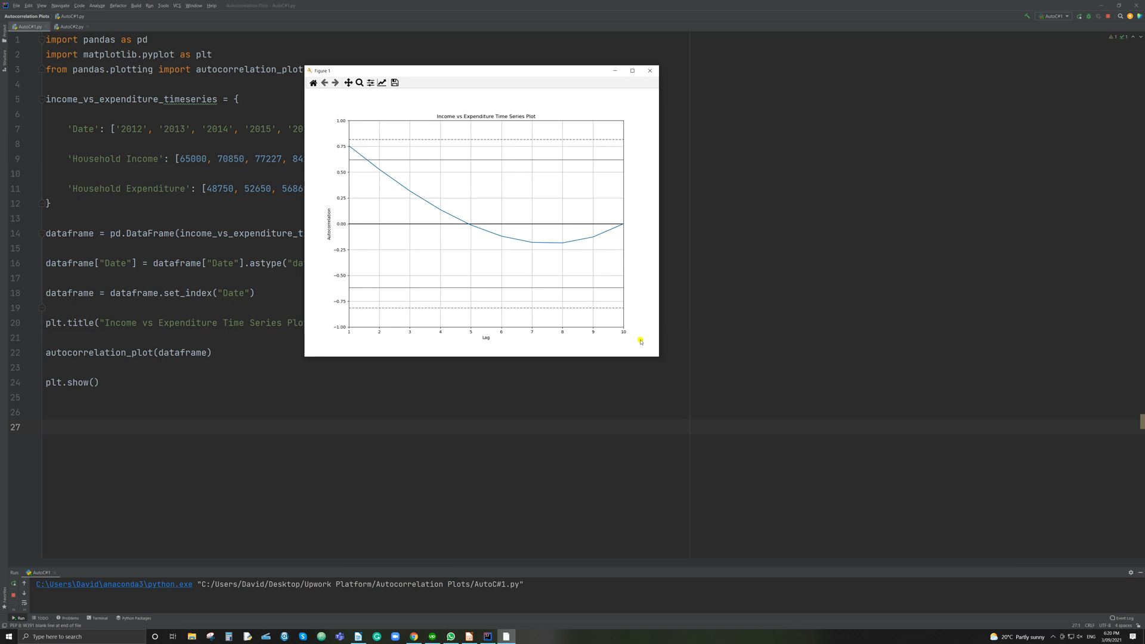
mouse_move(643, 341)
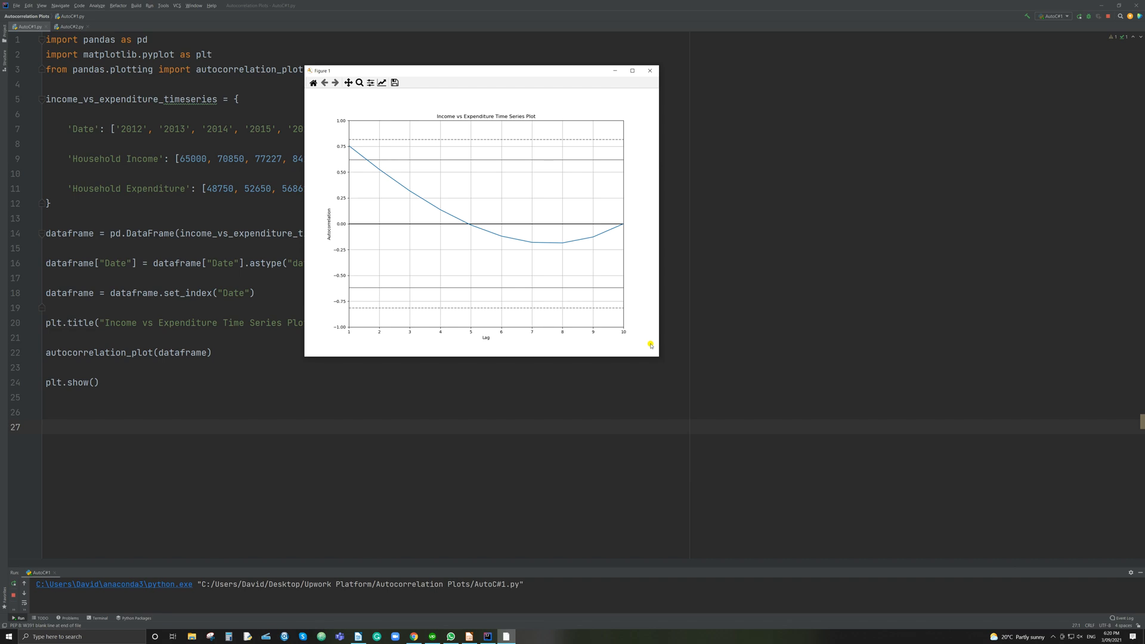
mouse_move(648, 343)
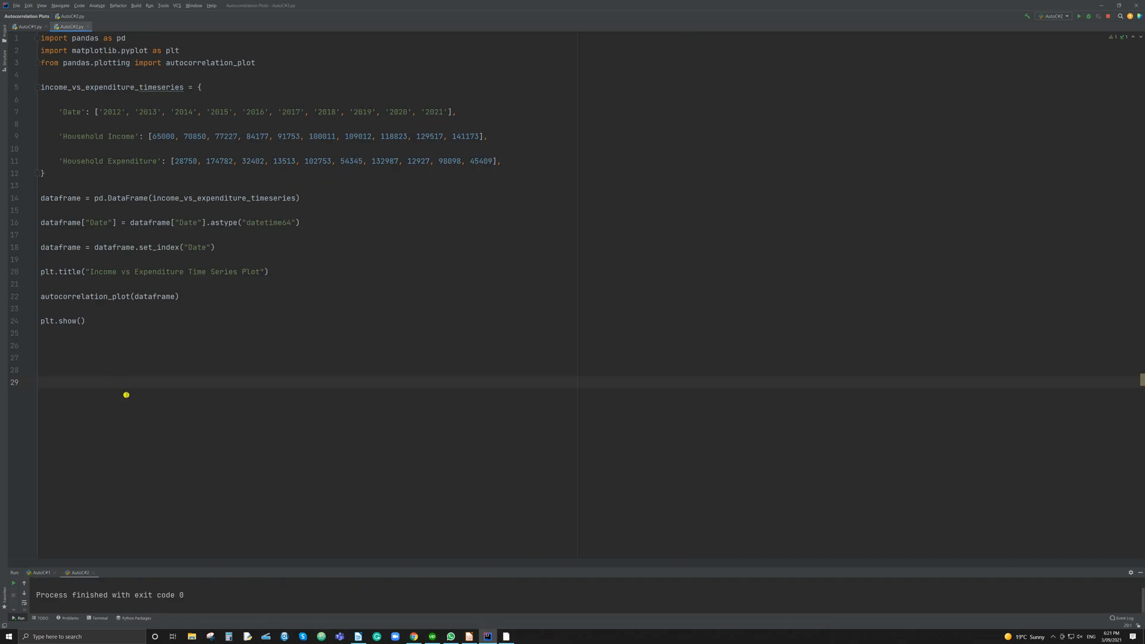
mouse_move(112, 63)
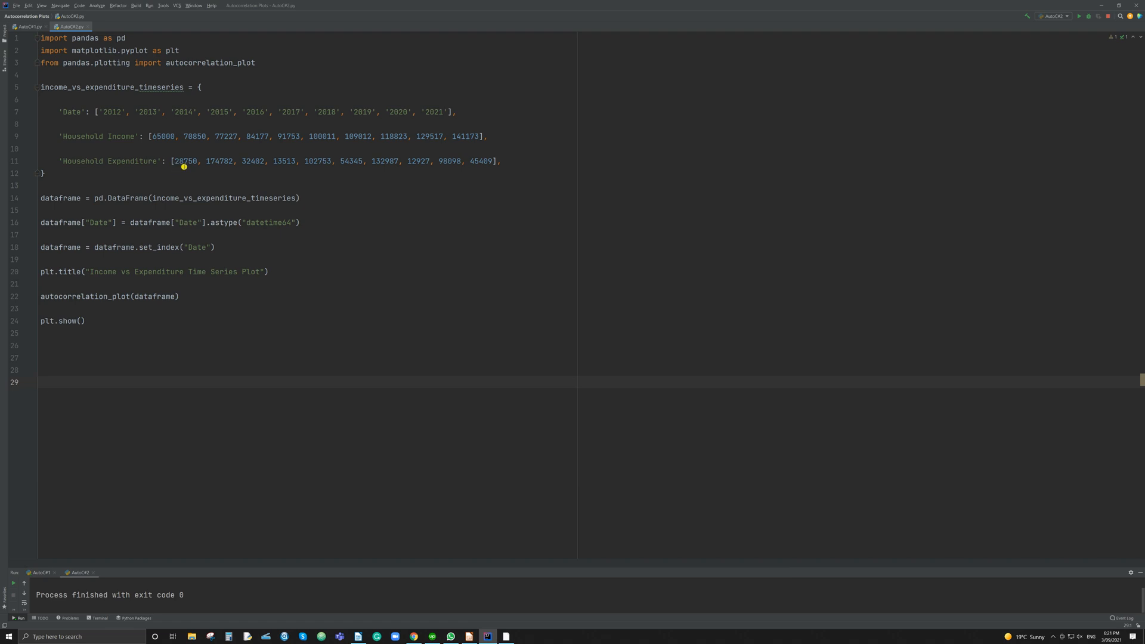
mouse_move(217, 172)
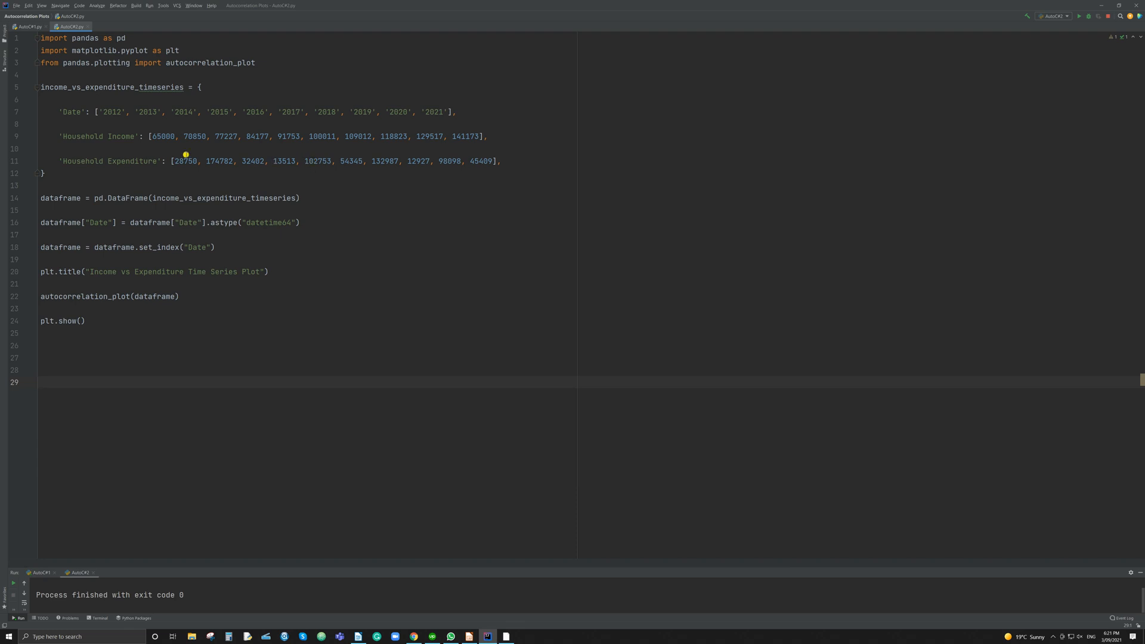
Switch to AutoC#2.py with its irregular Household Expenditure list.
left_click(40, 381)
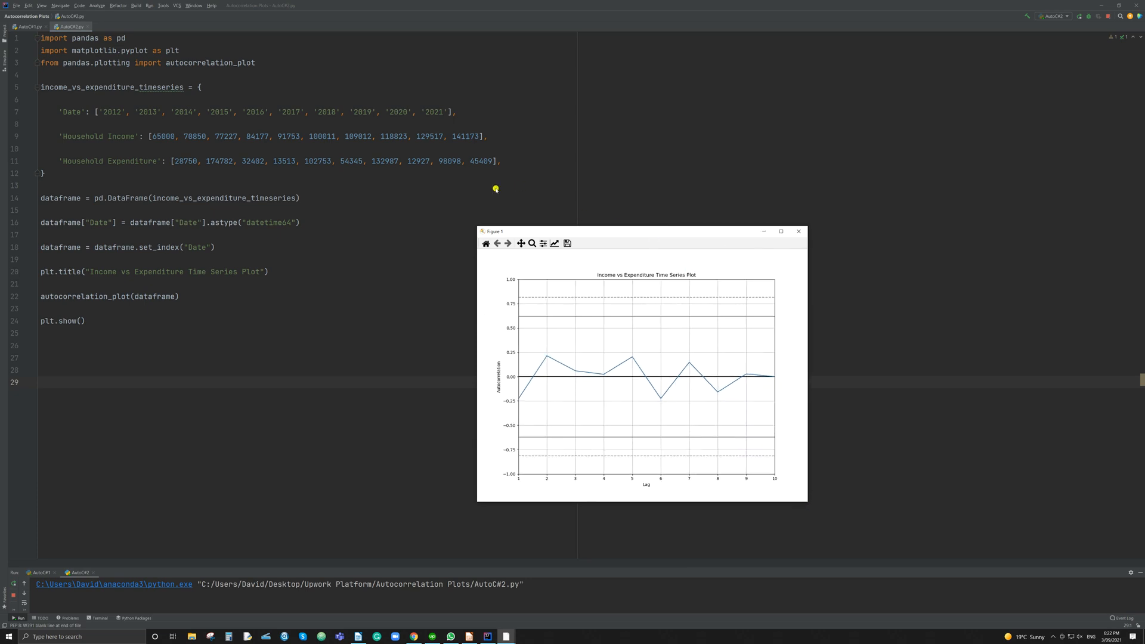
left_click_drag(641, 230, 295, 100)
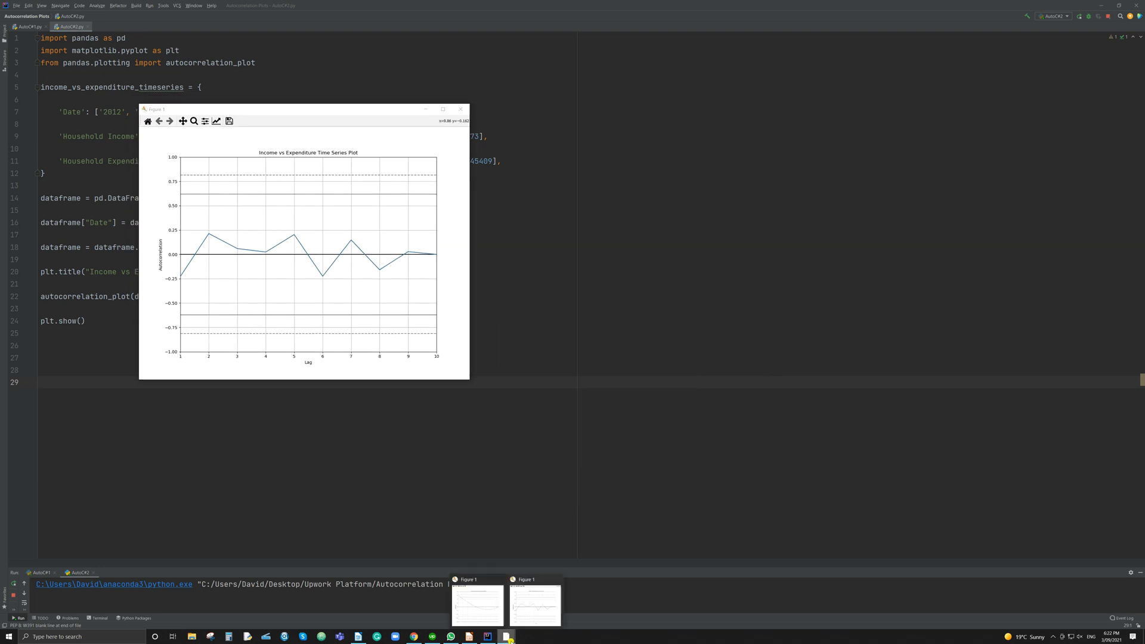
left_click(535, 602)
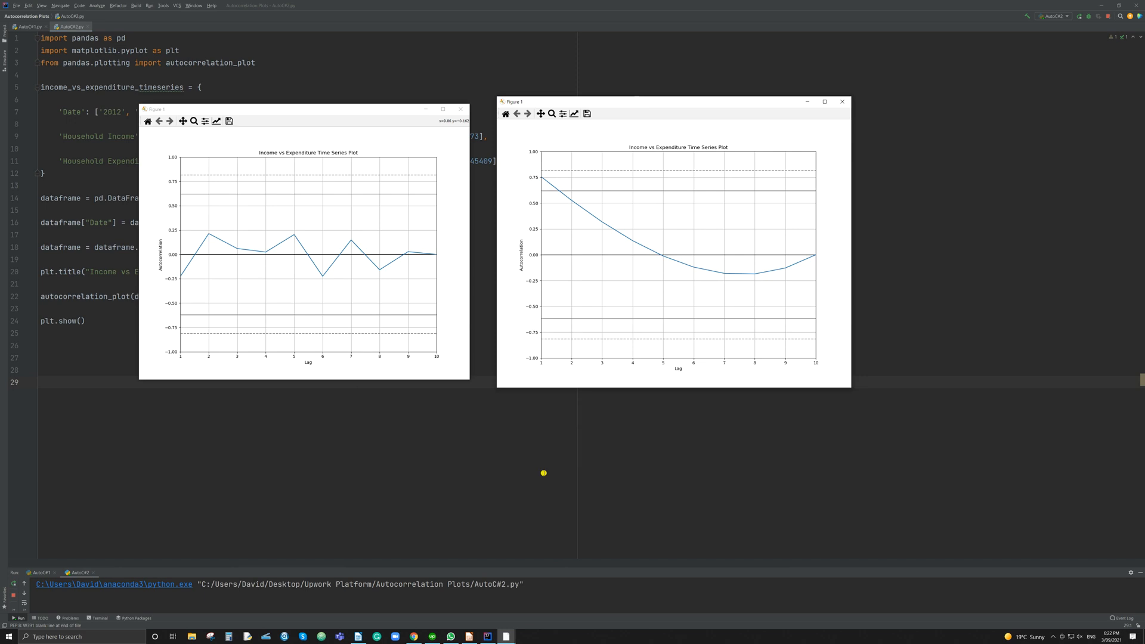
mouse_move(596, 350)
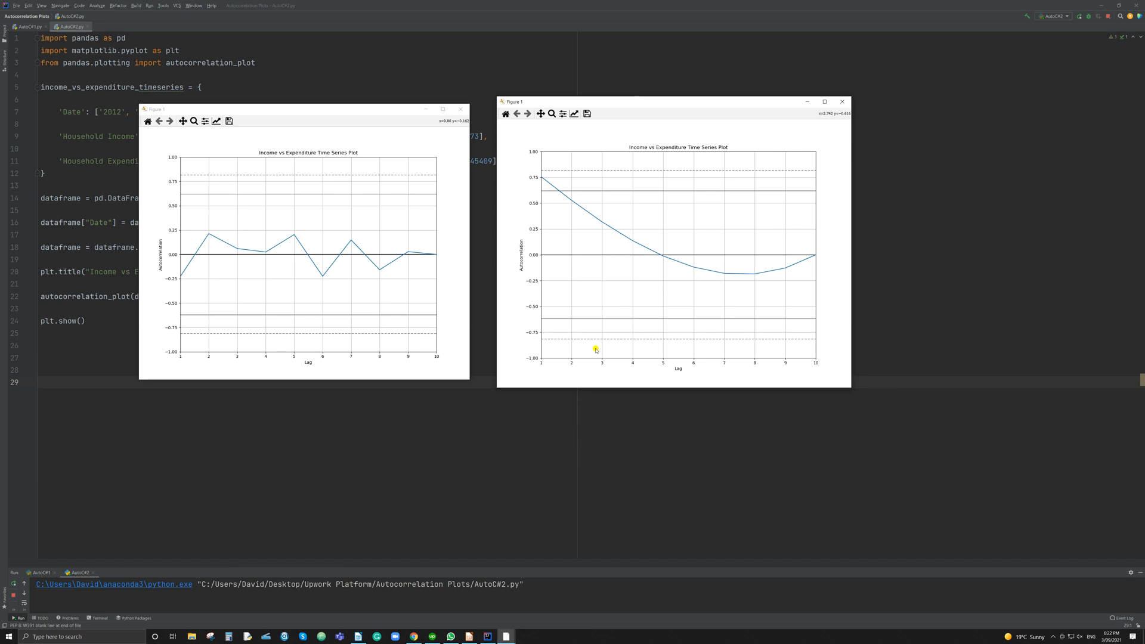
mouse_move(605, 225)
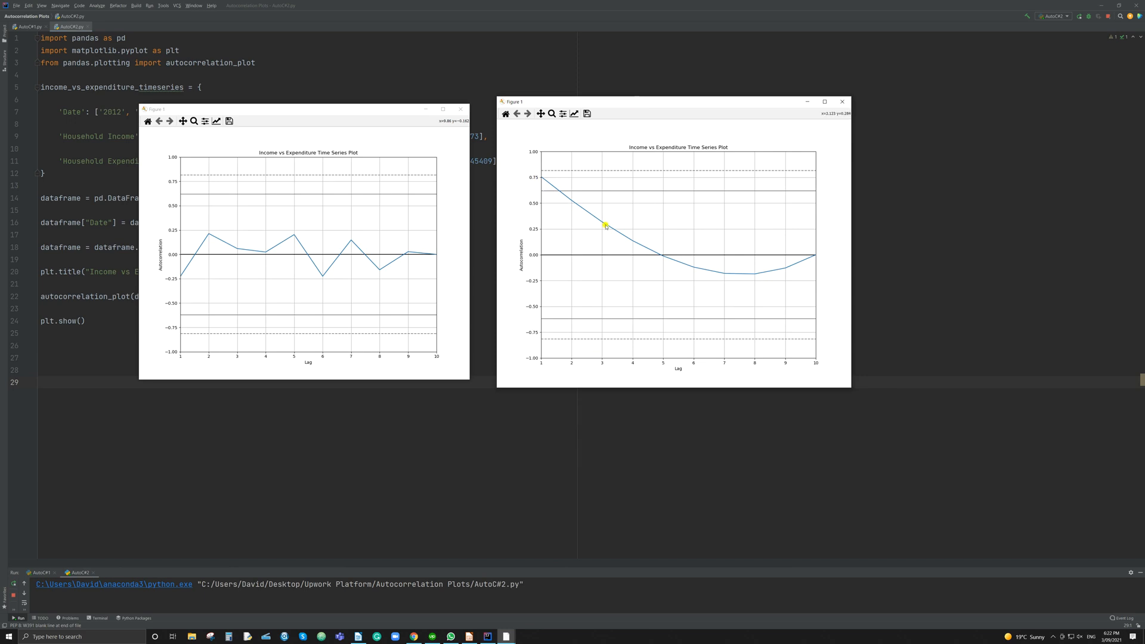
mouse_move(758, 268)
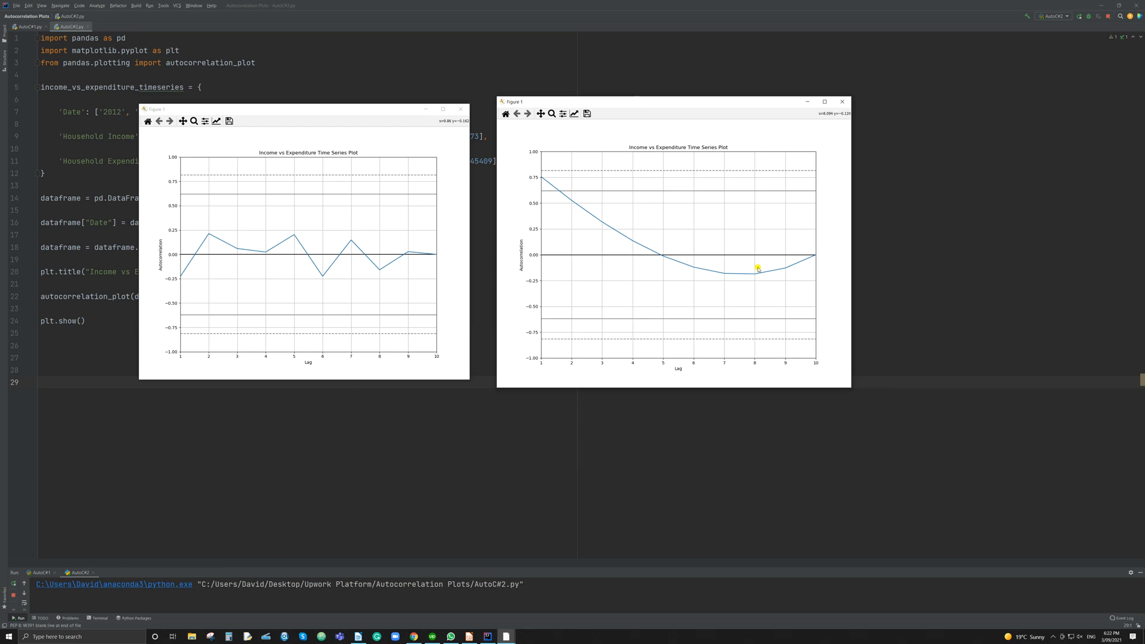
mouse_move(820, 259)
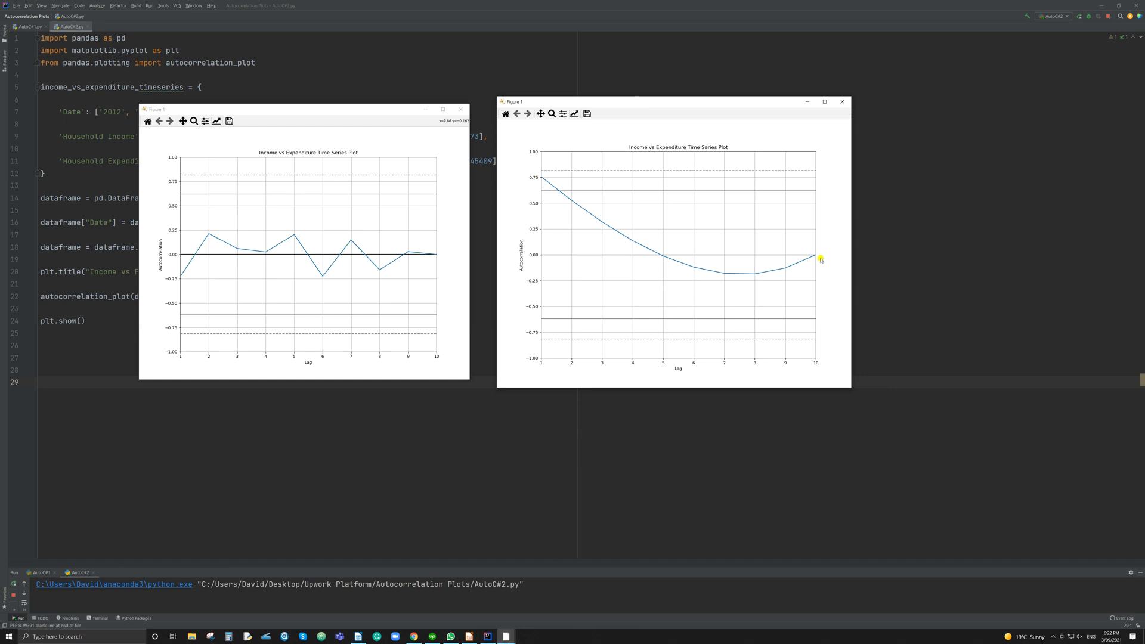
mouse_move(321, 259)
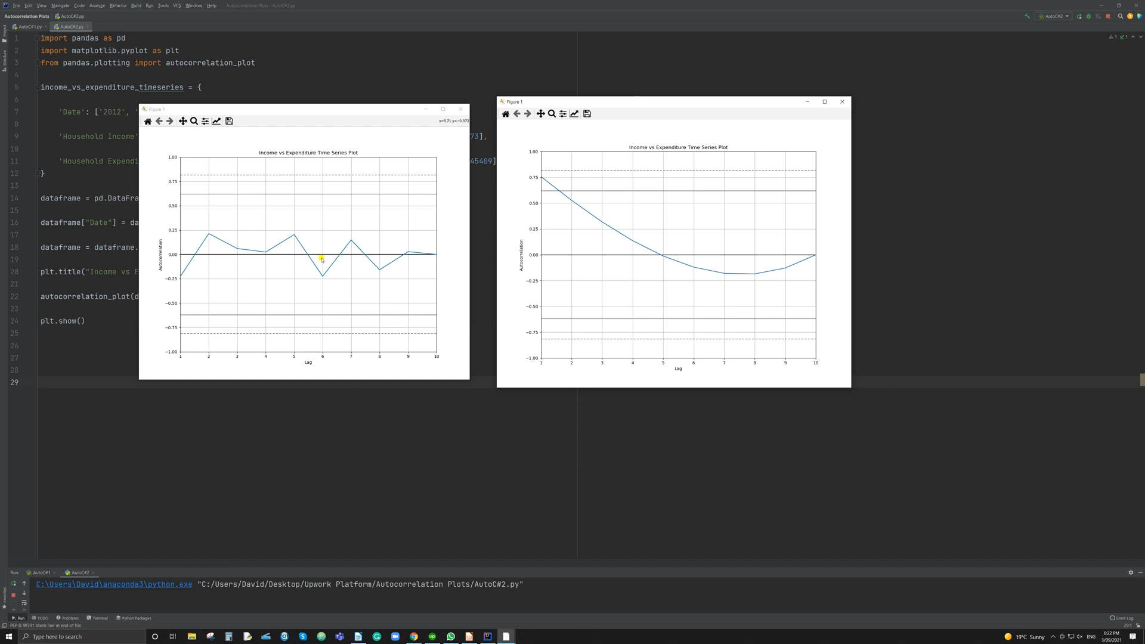
mouse_move(206, 261)
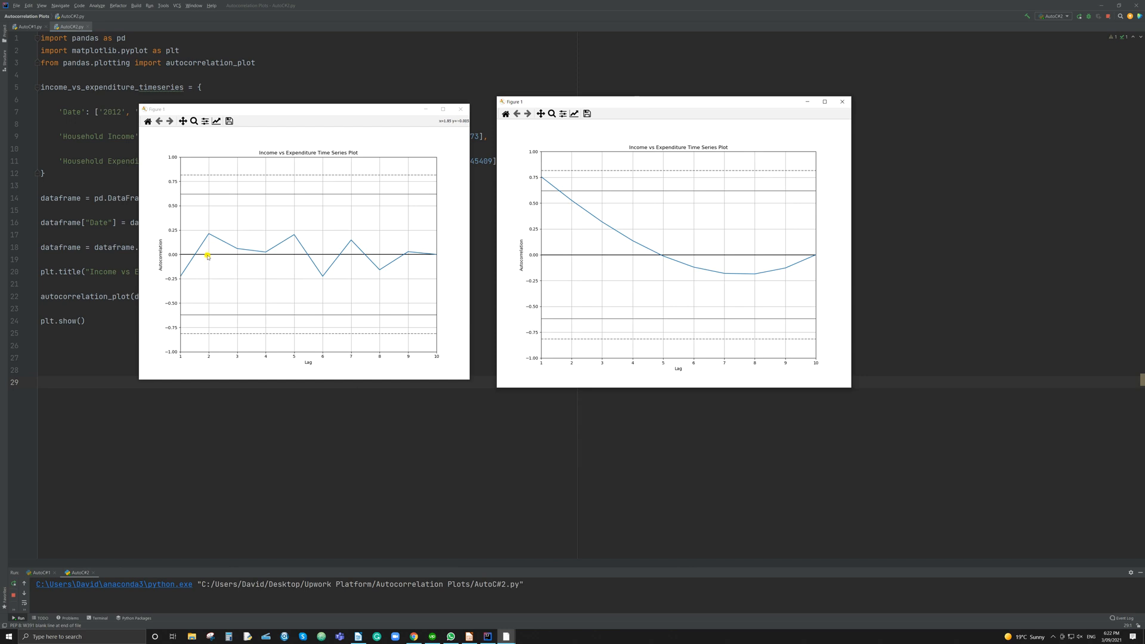
mouse_move(191, 275)
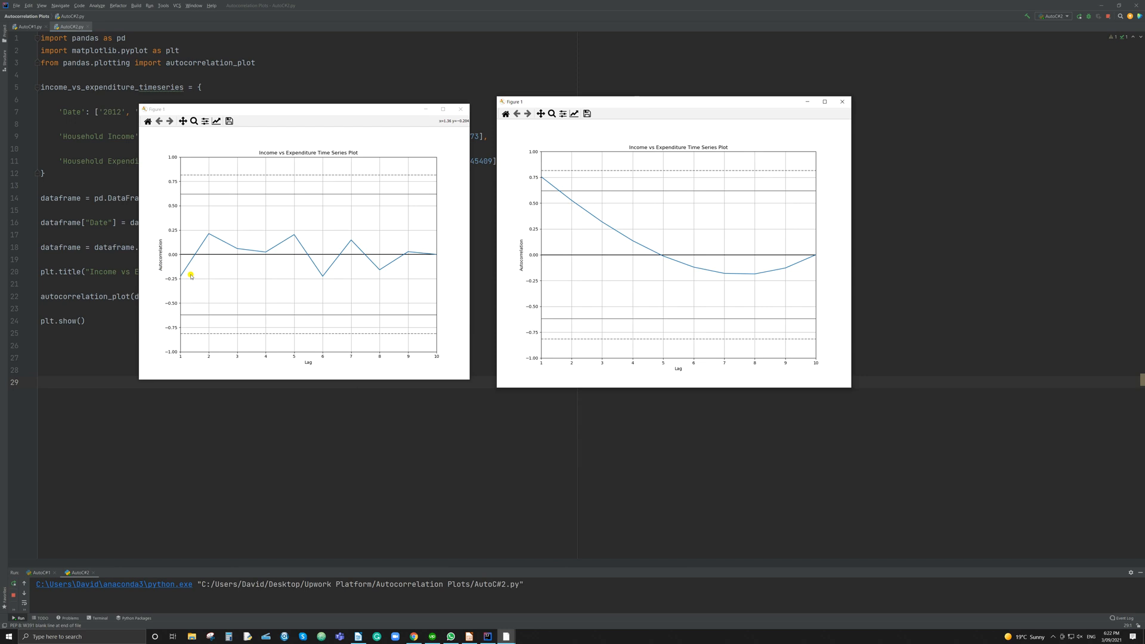
mouse_move(436, 253)
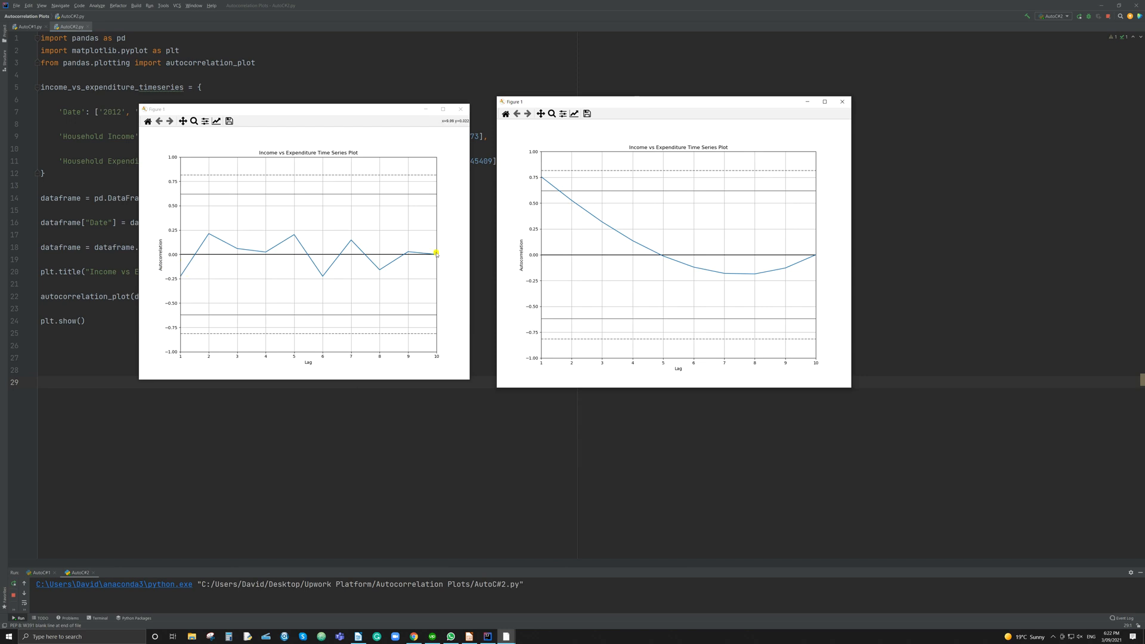
mouse_move(189, 261)
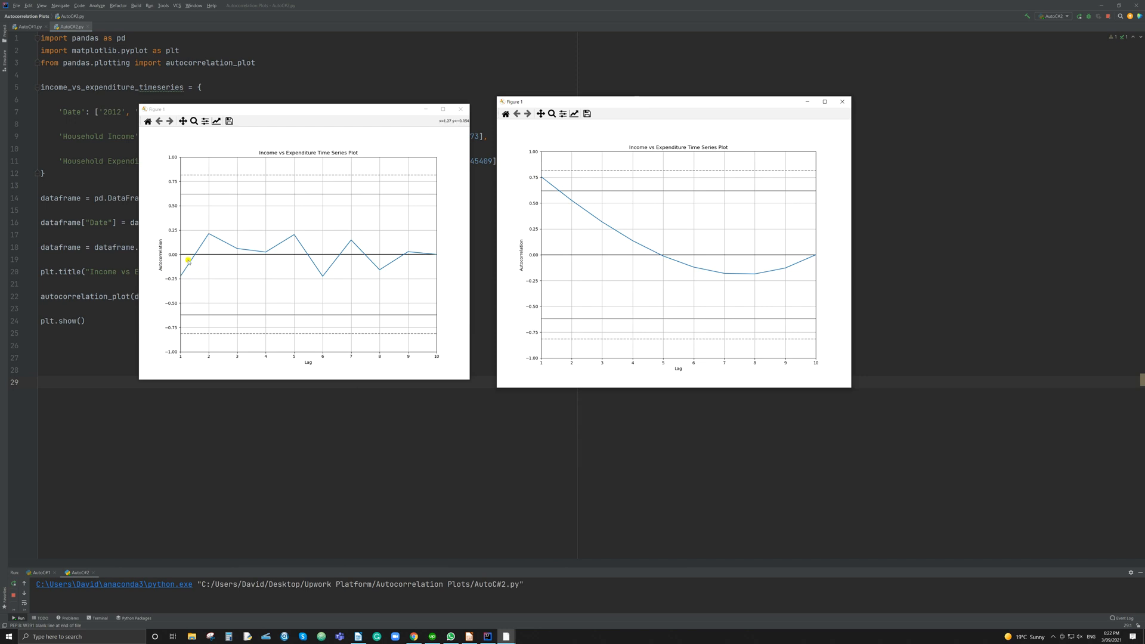
mouse_move(250, 255)
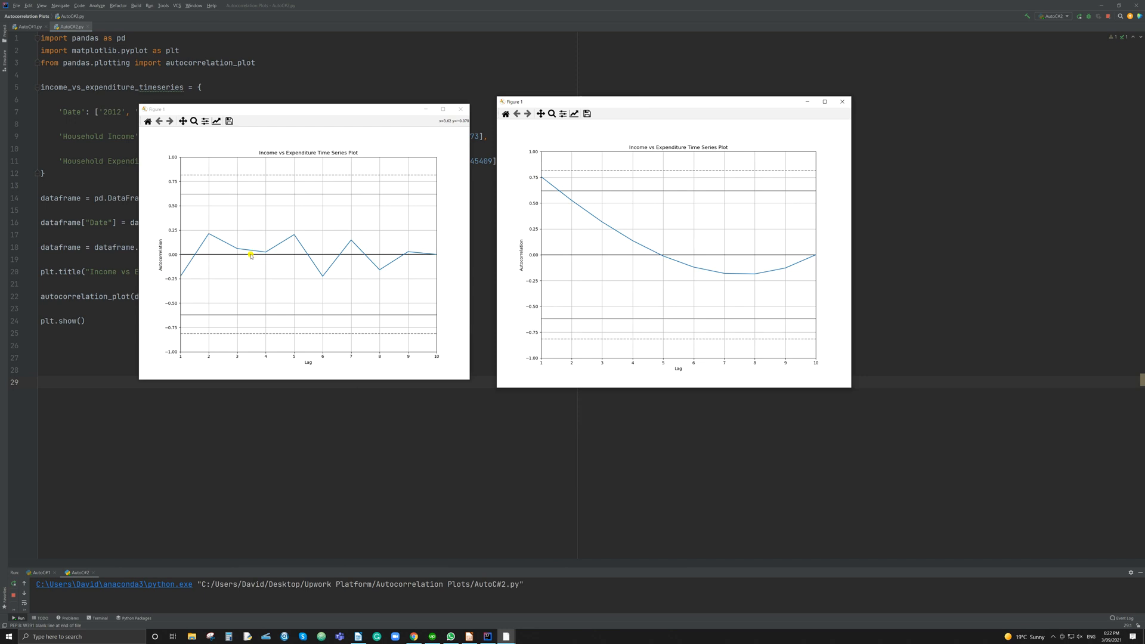
mouse_move(371, 243)
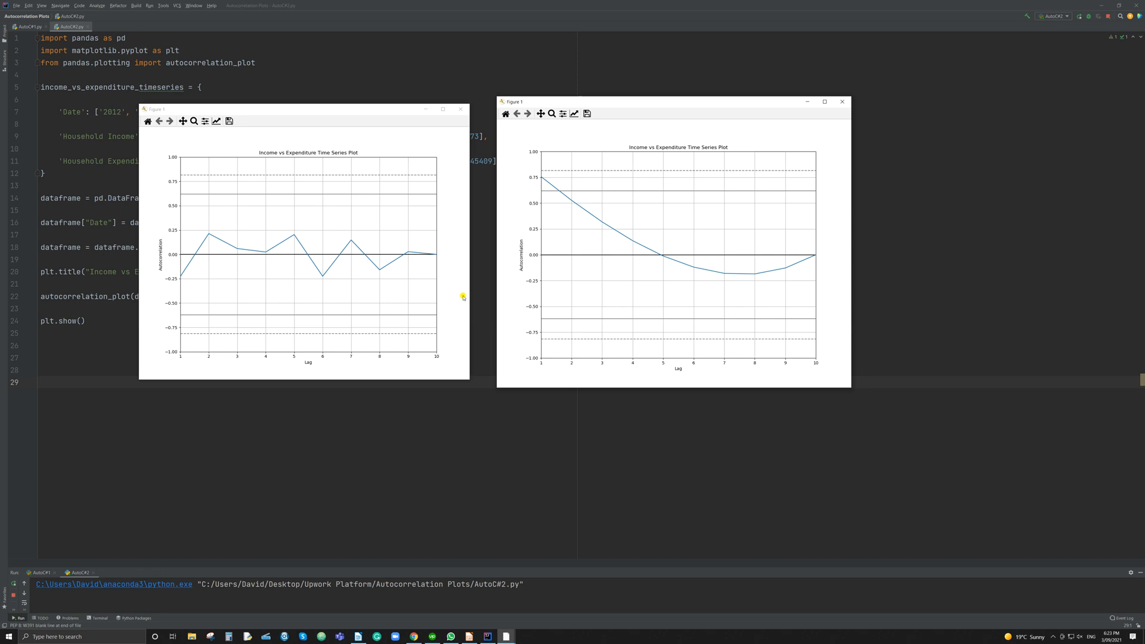
mouse_move(466, 287)
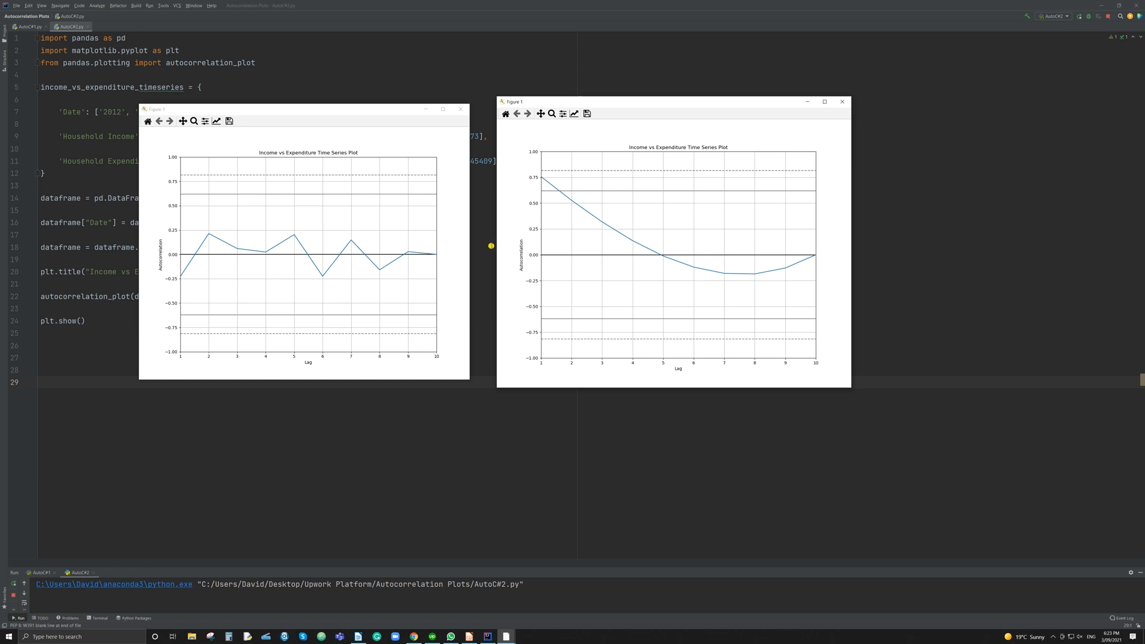
mouse_move(495, 242)
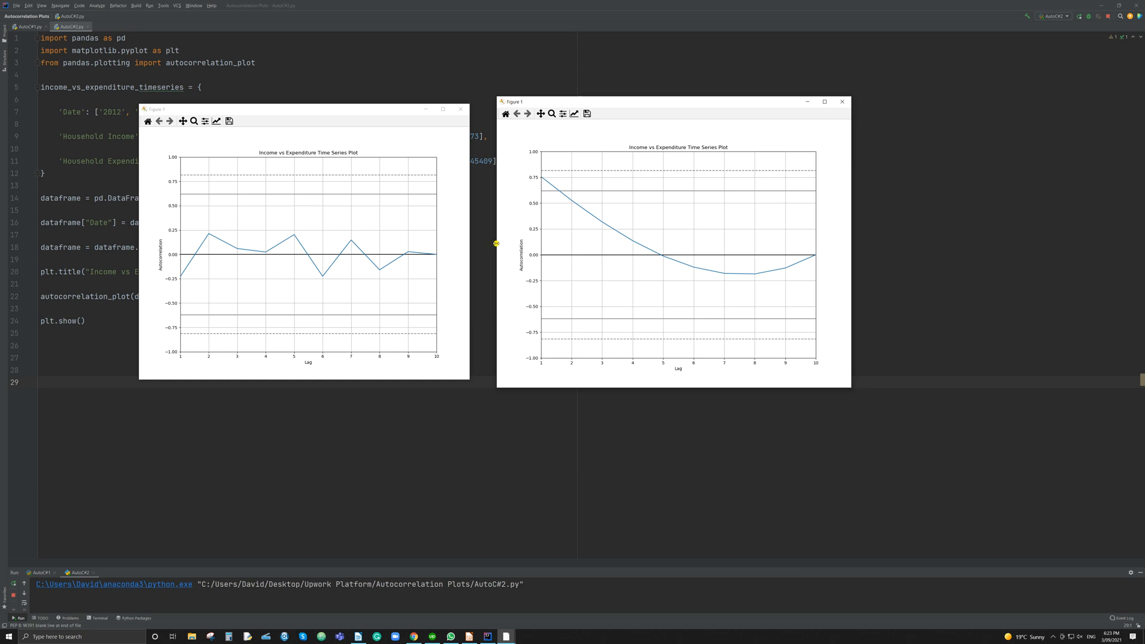
mouse_move(499, 253)
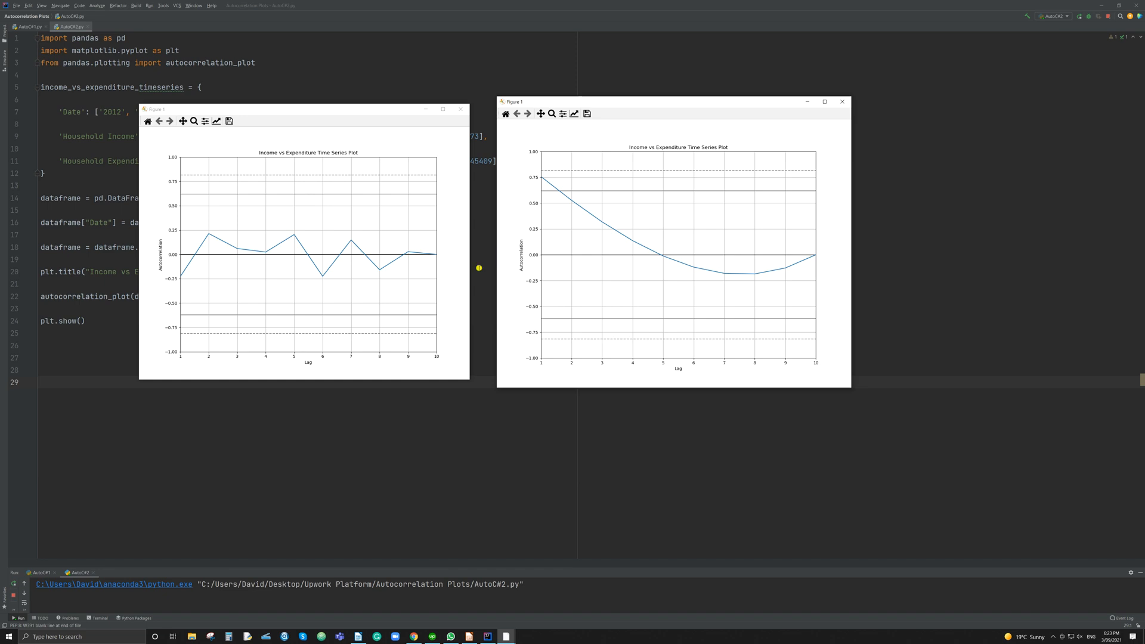
mouse_move(454, 262)
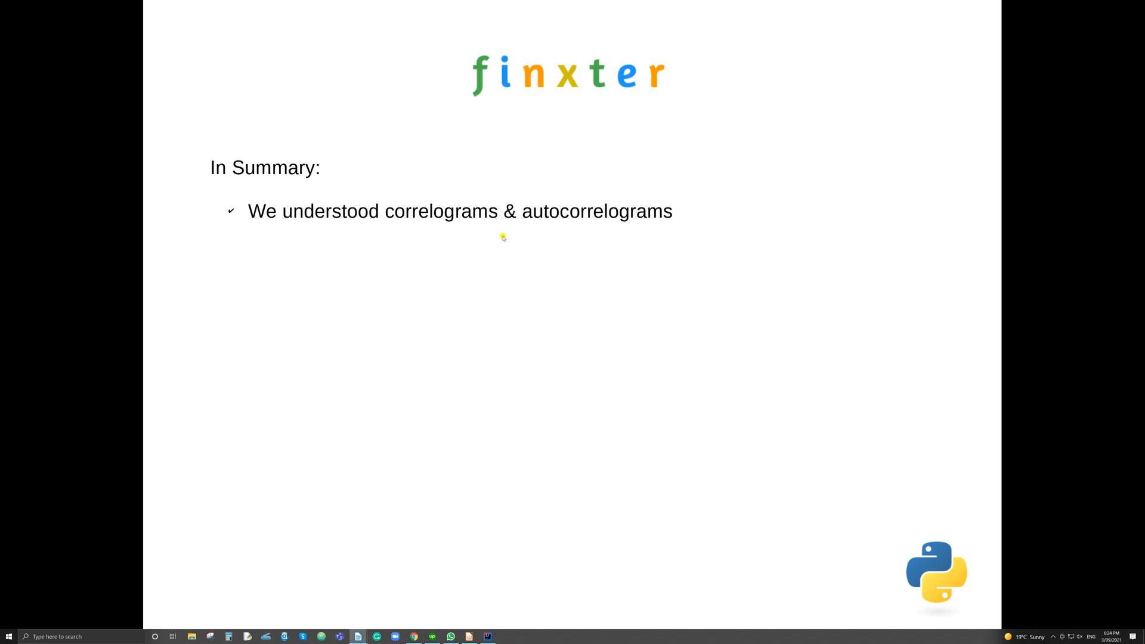
mouse_move(511, 242)
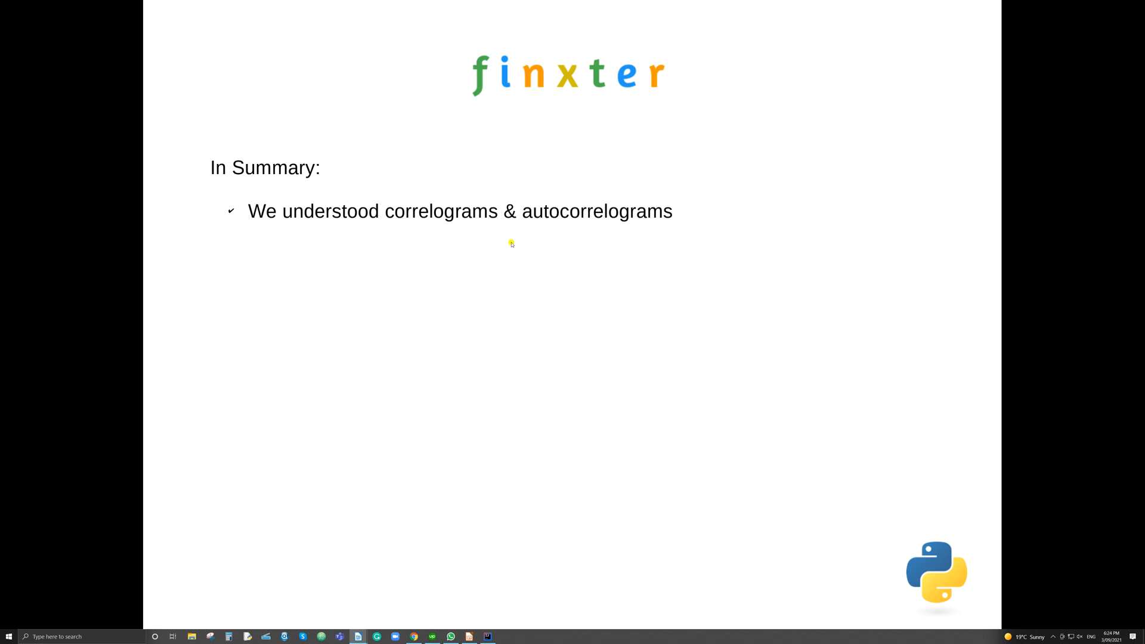
mouse_move(480, 247)
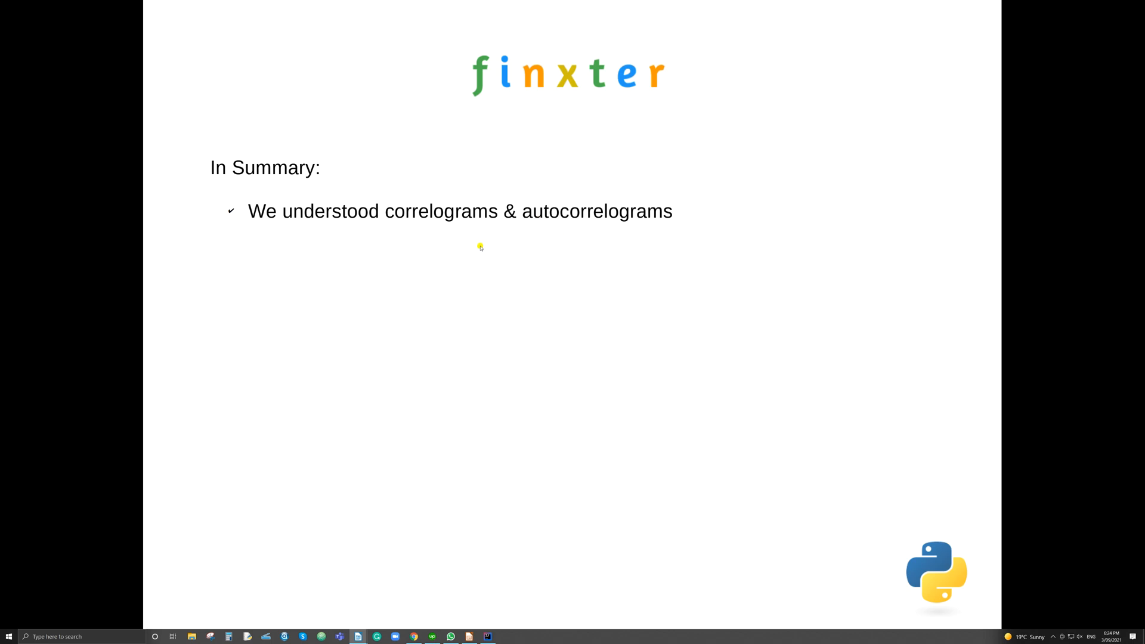
mouse_move(480, 240)
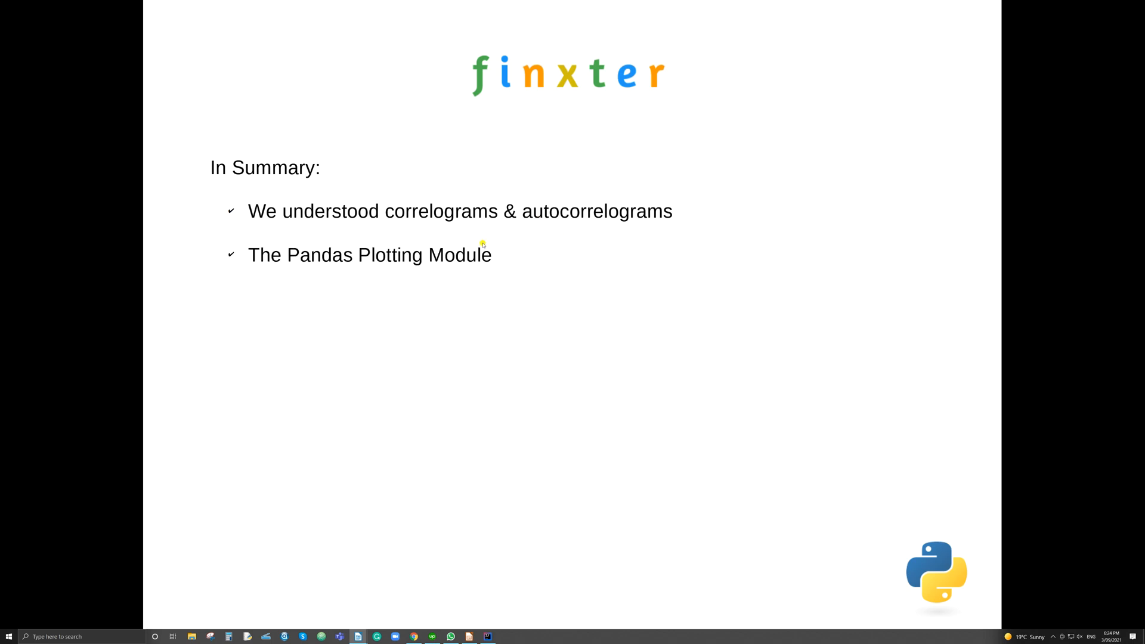
mouse_move(493, 240)
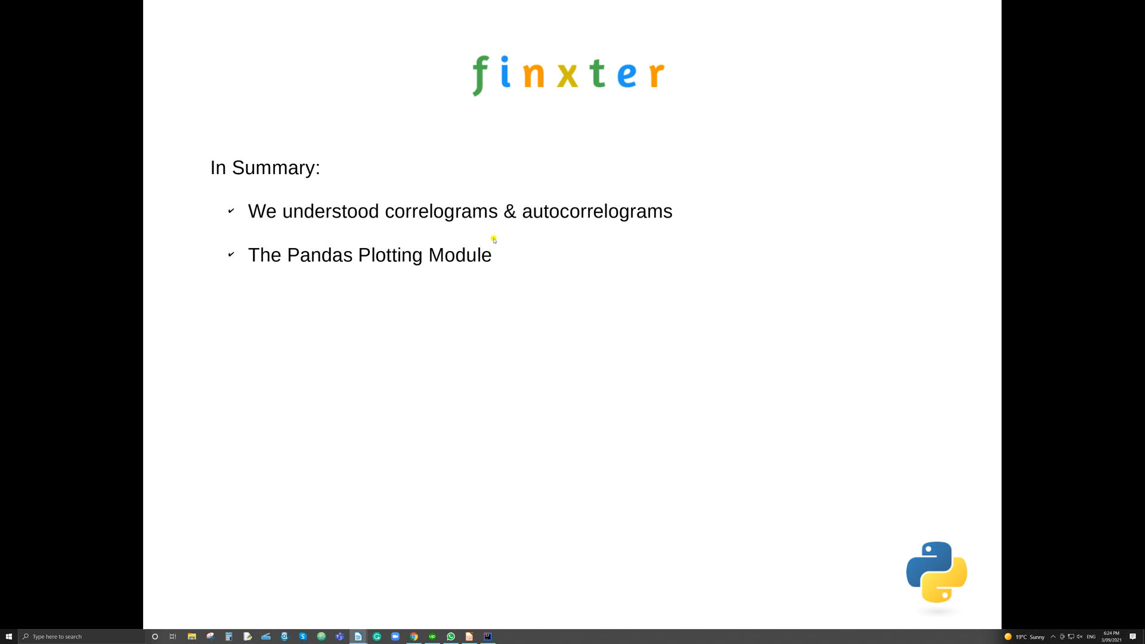
mouse_move(496, 244)
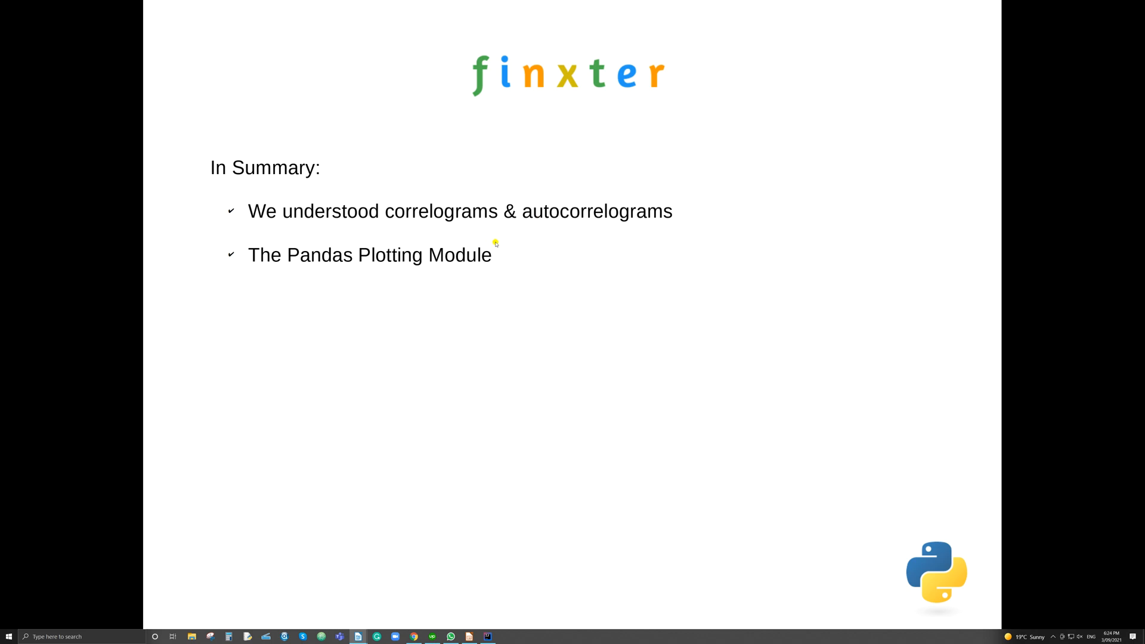
mouse_move(501, 242)
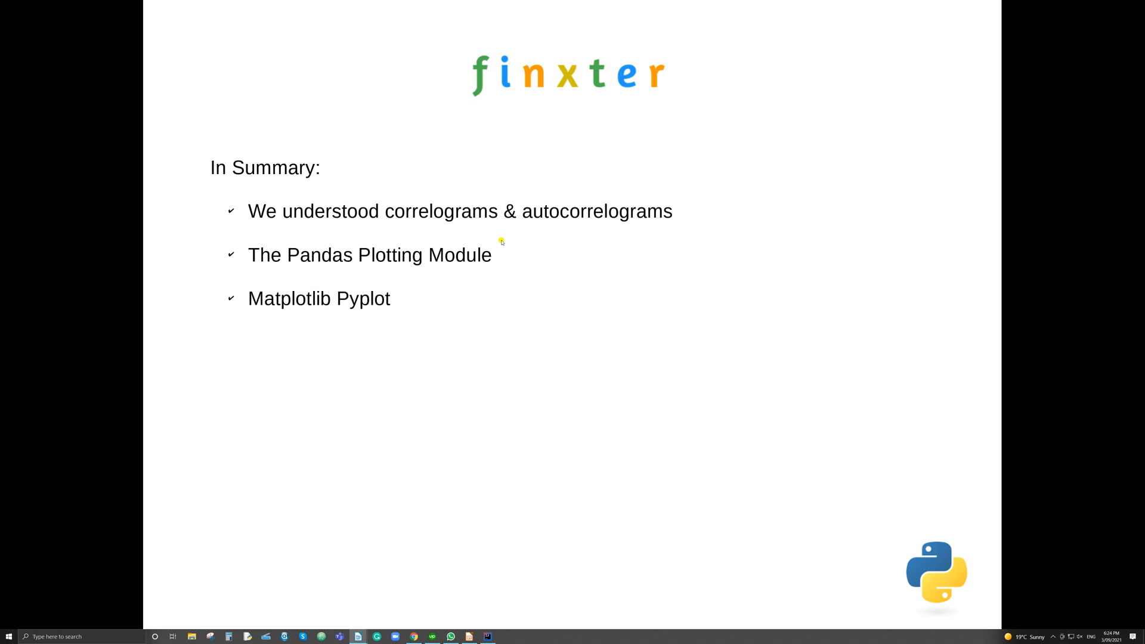
mouse_move(506, 245)
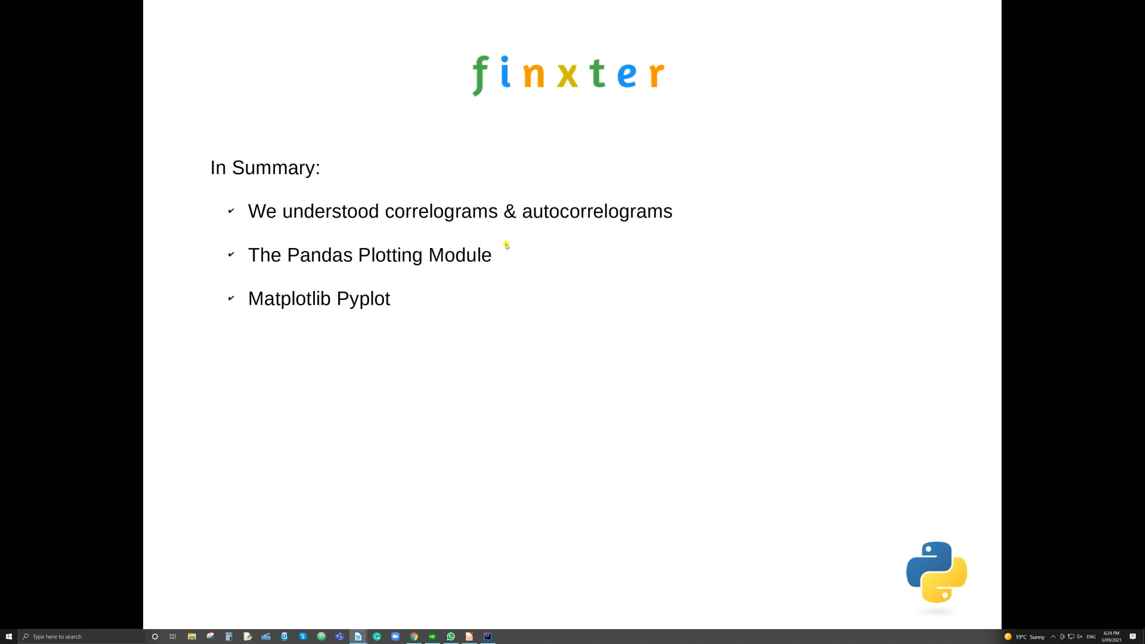
mouse_move(509, 251)
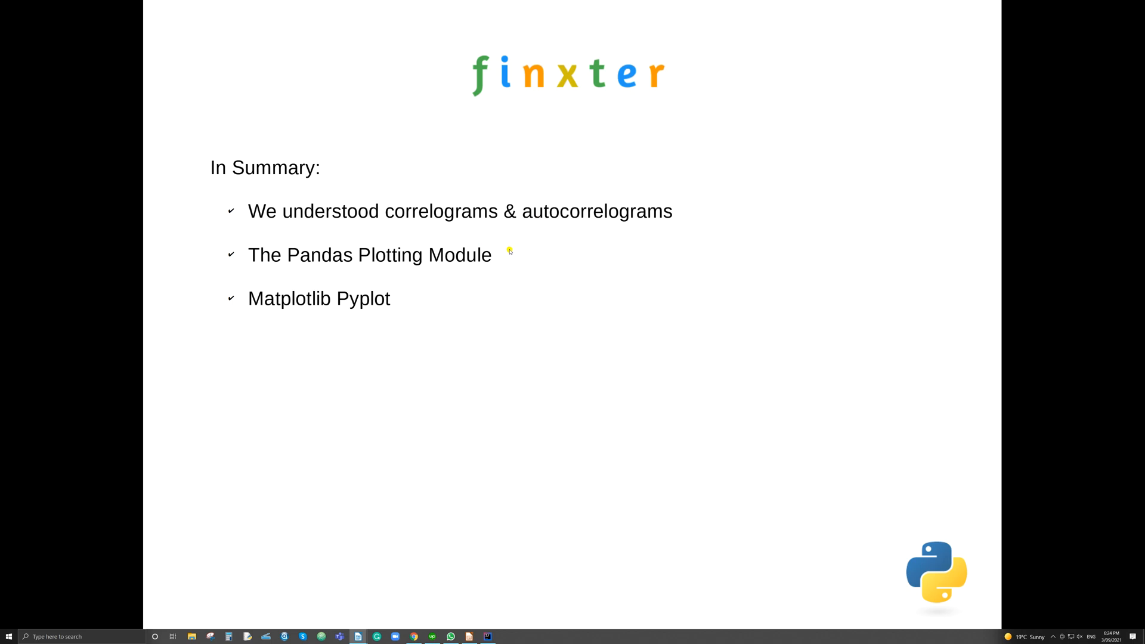
mouse_move(512, 248)
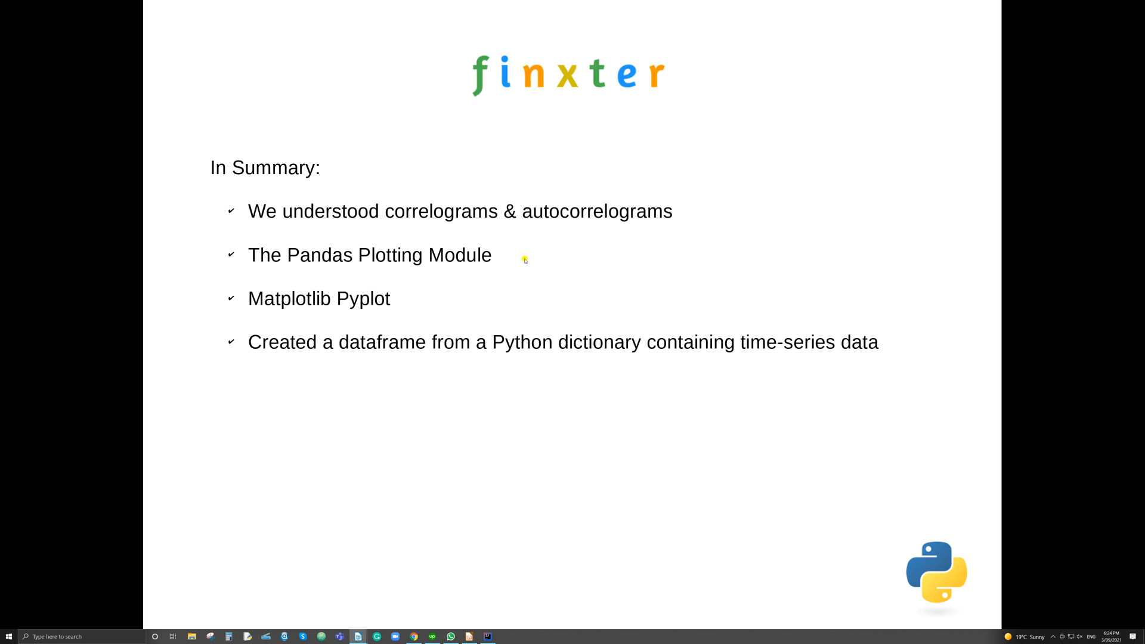
mouse_move(602, 382)
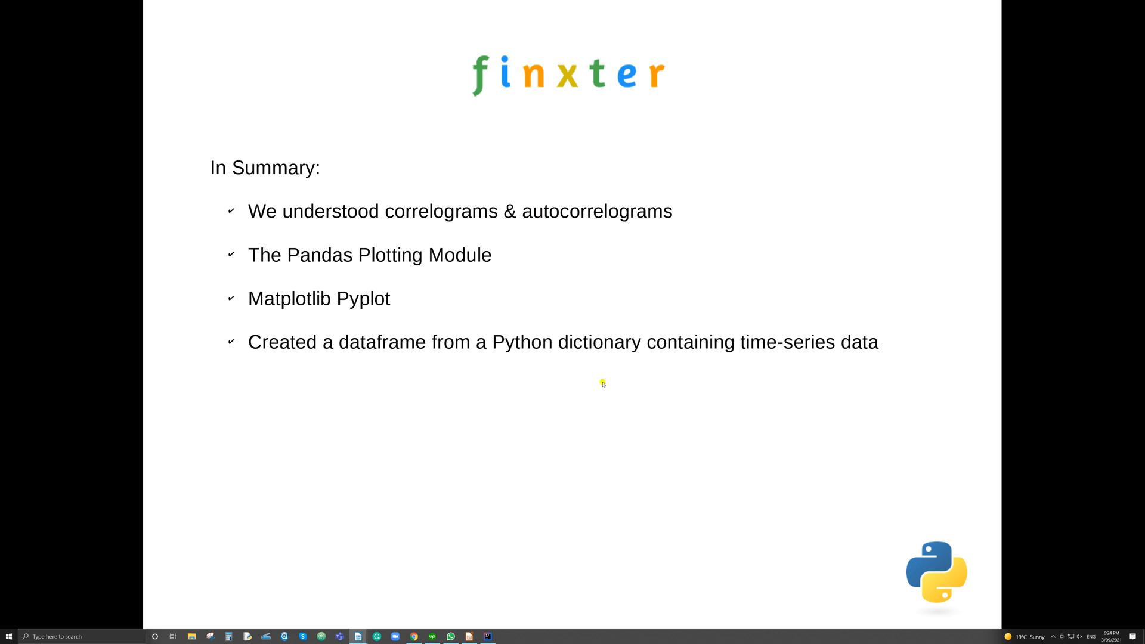
mouse_move(826, 376)
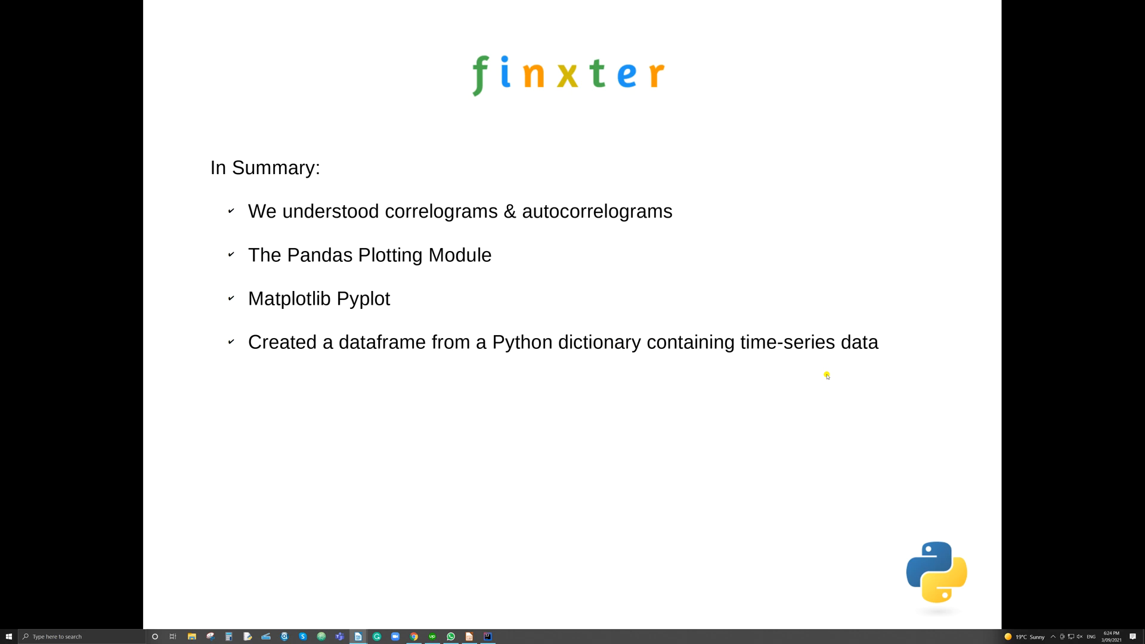
mouse_move(395, 415)
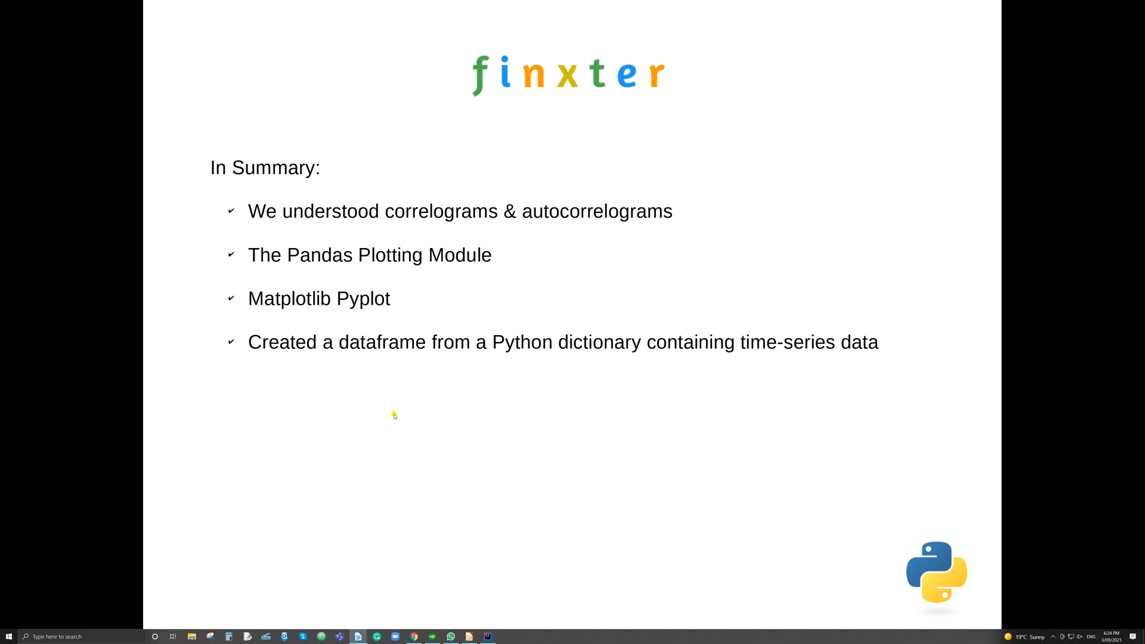
mouse_move(401, 392)
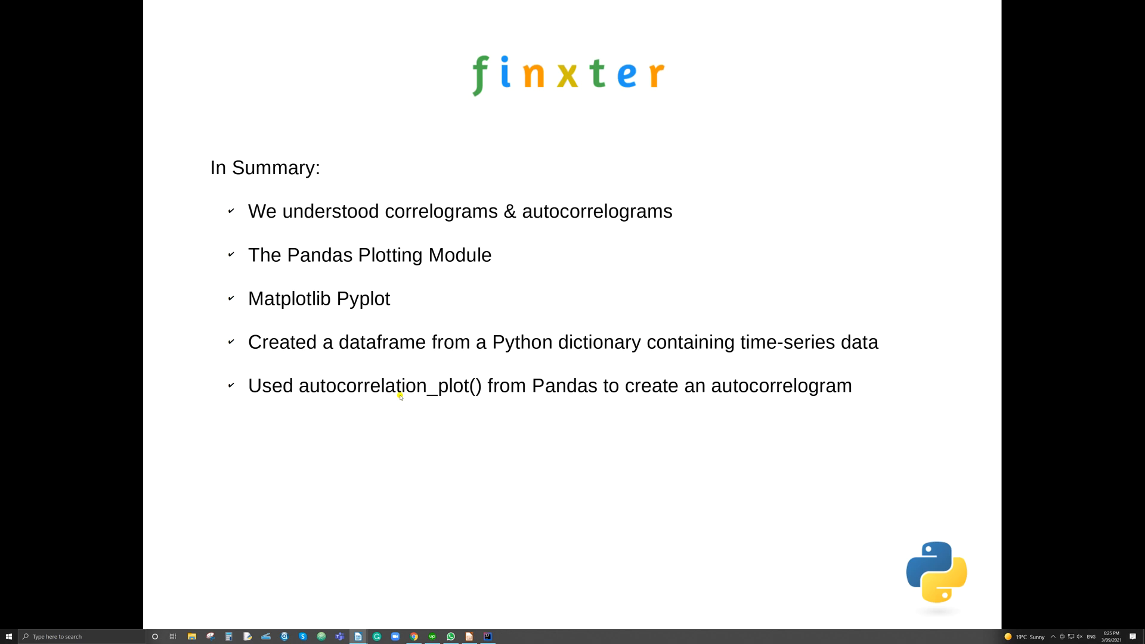
mouse_move(507, 434)
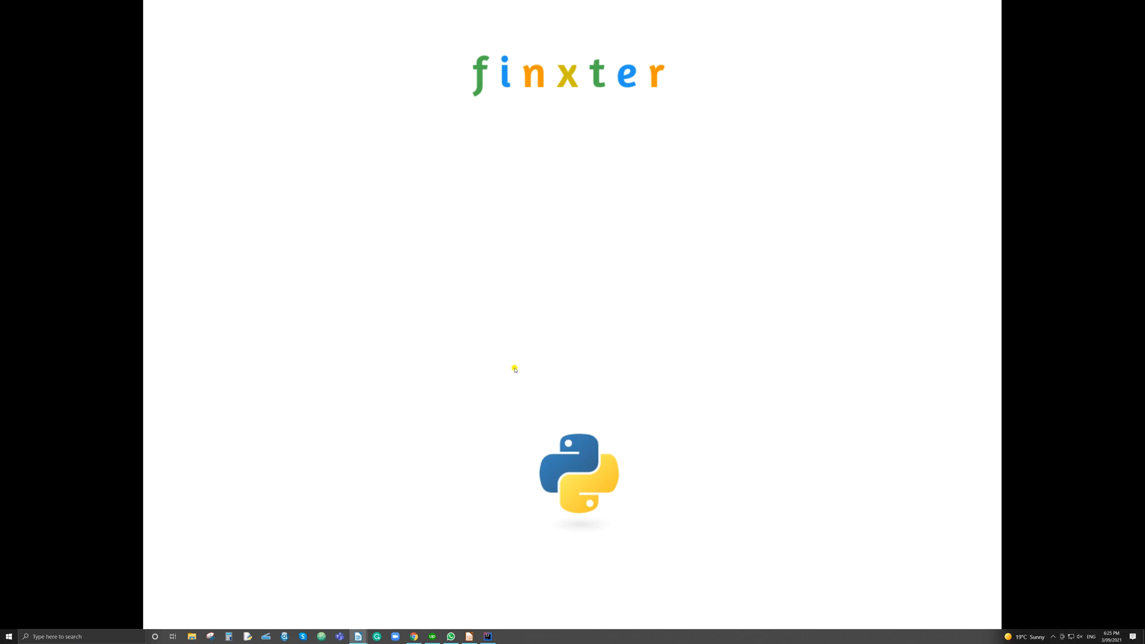
mouse_move(521, 366)
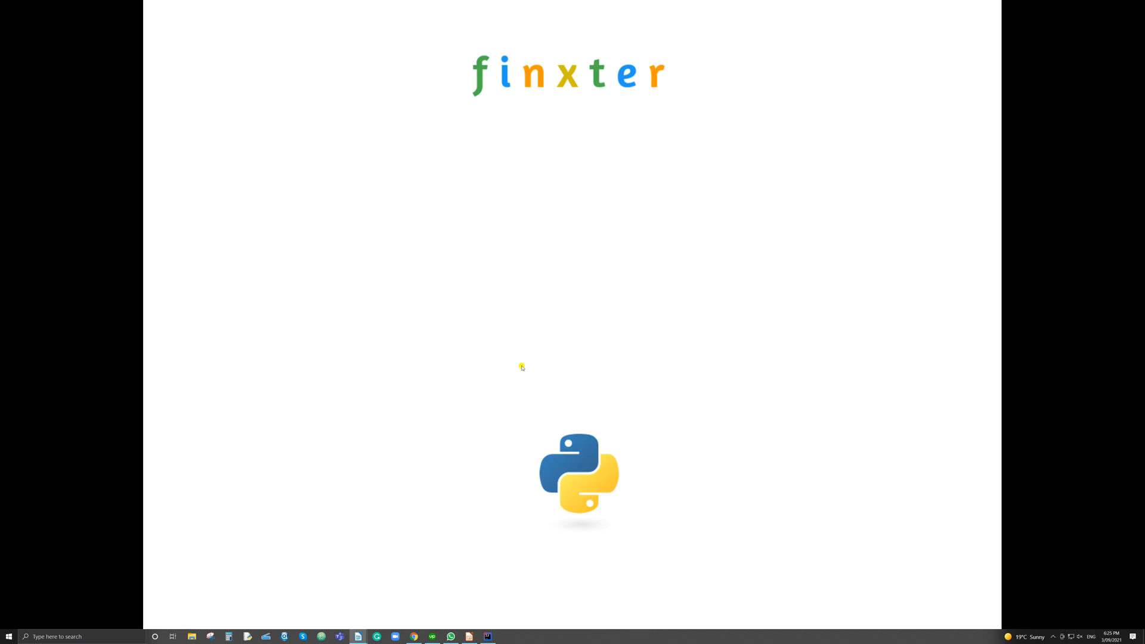
mouse_move(528, 370)
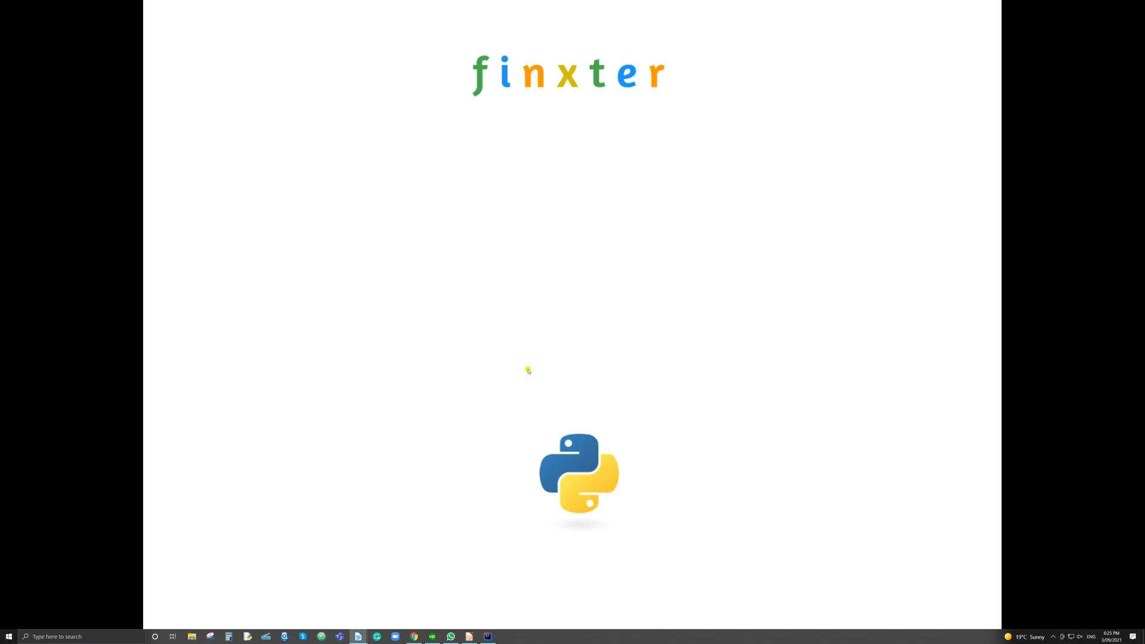